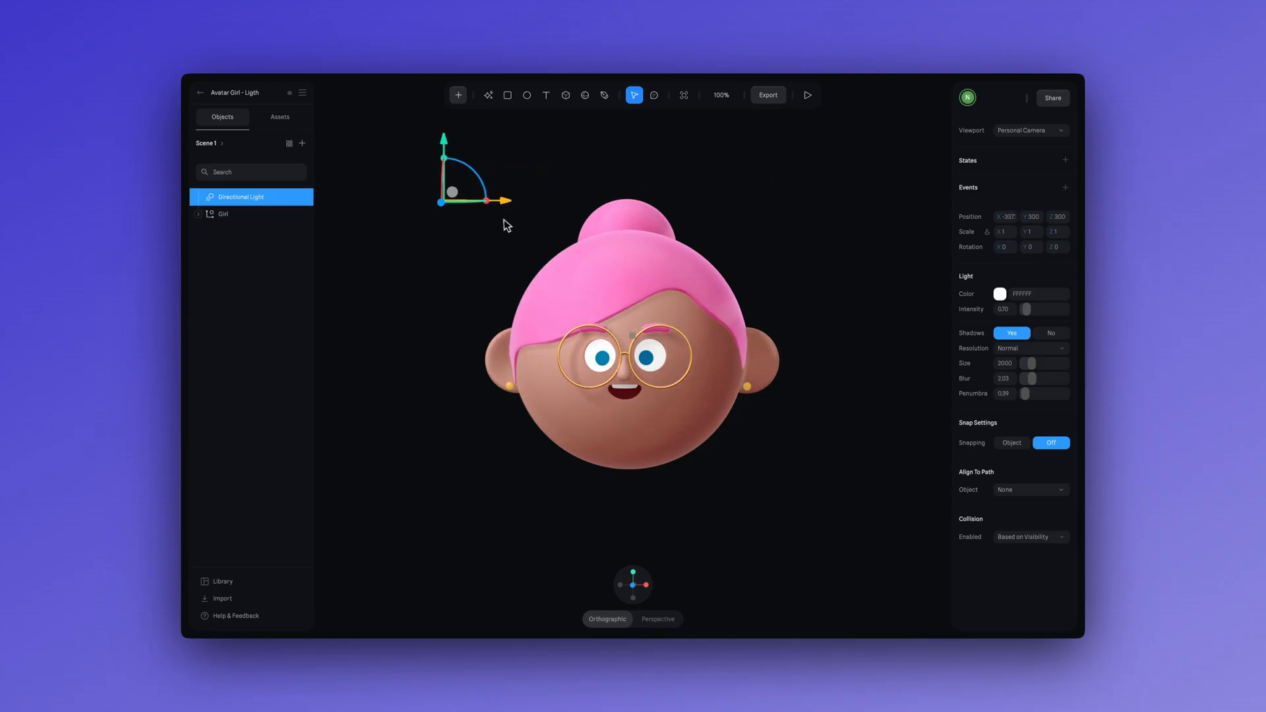
Browse the Avatar Girl, Japan House and Mushrooms examples, then load the 'Sphere and Directional Light' scene
{"action": "left_click", "coordinate": [999, 292]}
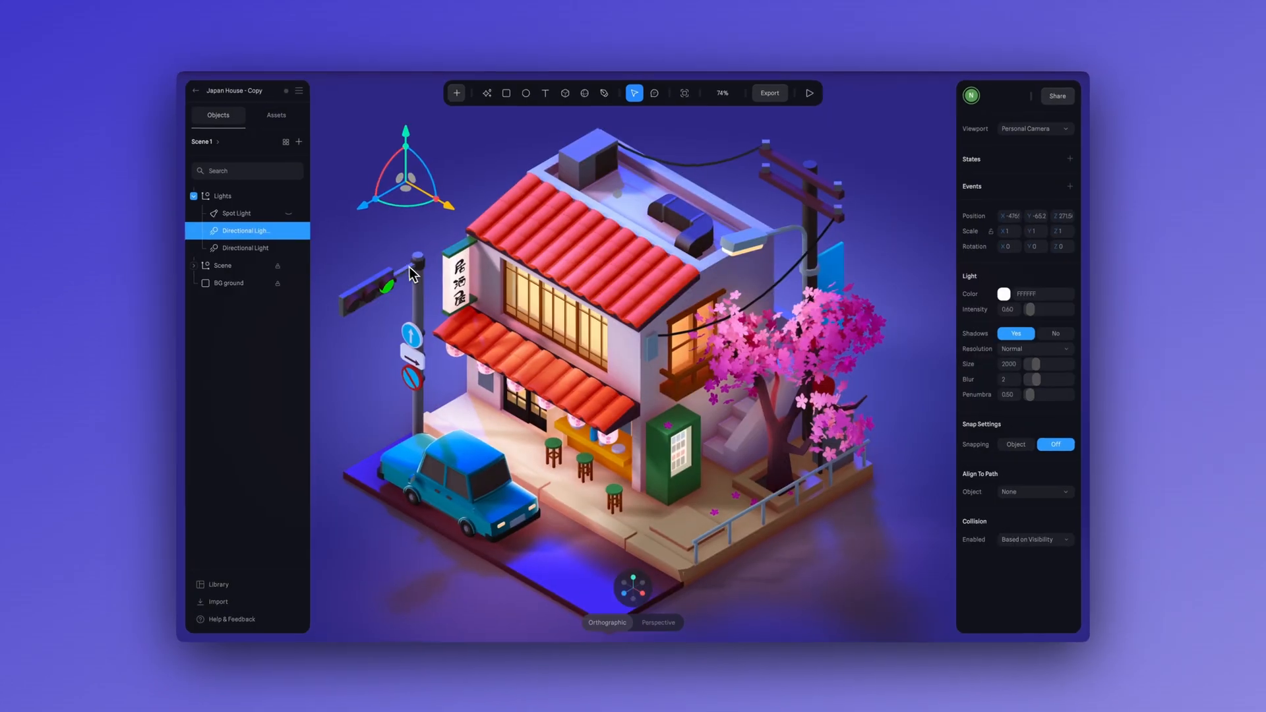
{"action": "left_click", "coordinate": [240, 214]}
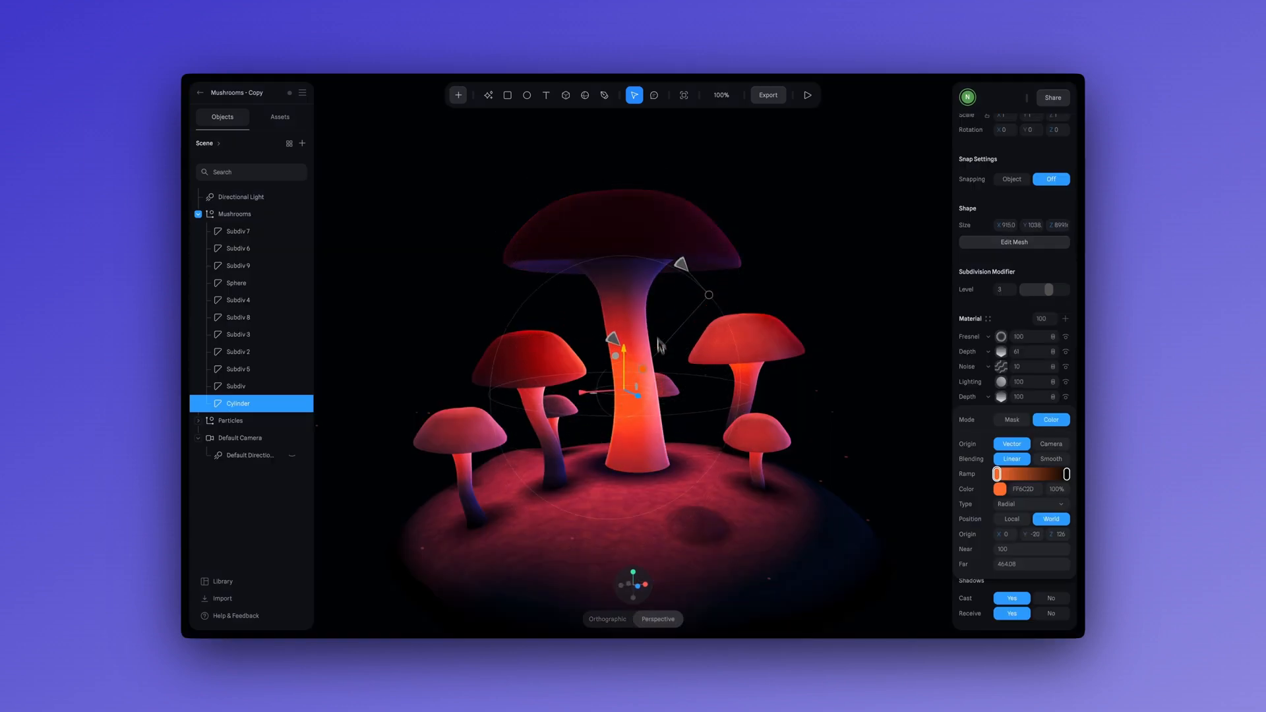
{"action": "left_click", "coordinate": [804, 95]}
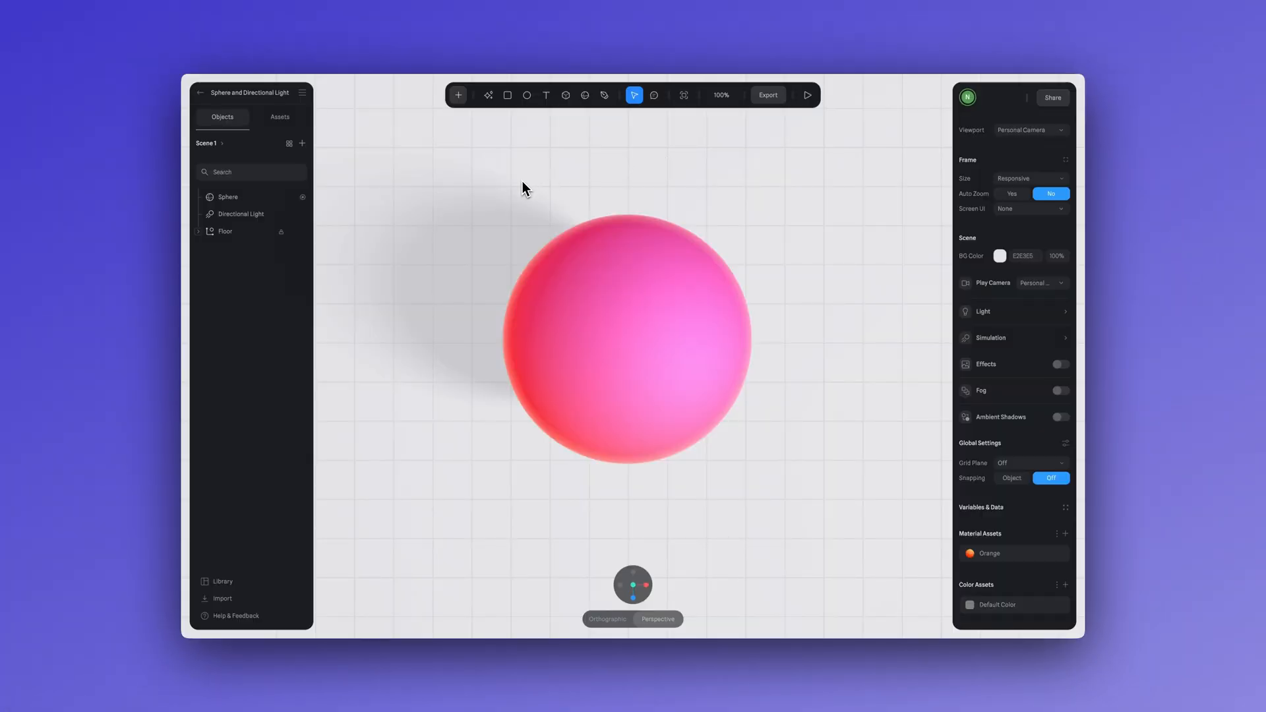
Select the Directional Light in the Objects panel and delete it from the scene
{"action": "left_click", "coordinate": [238, 213]}
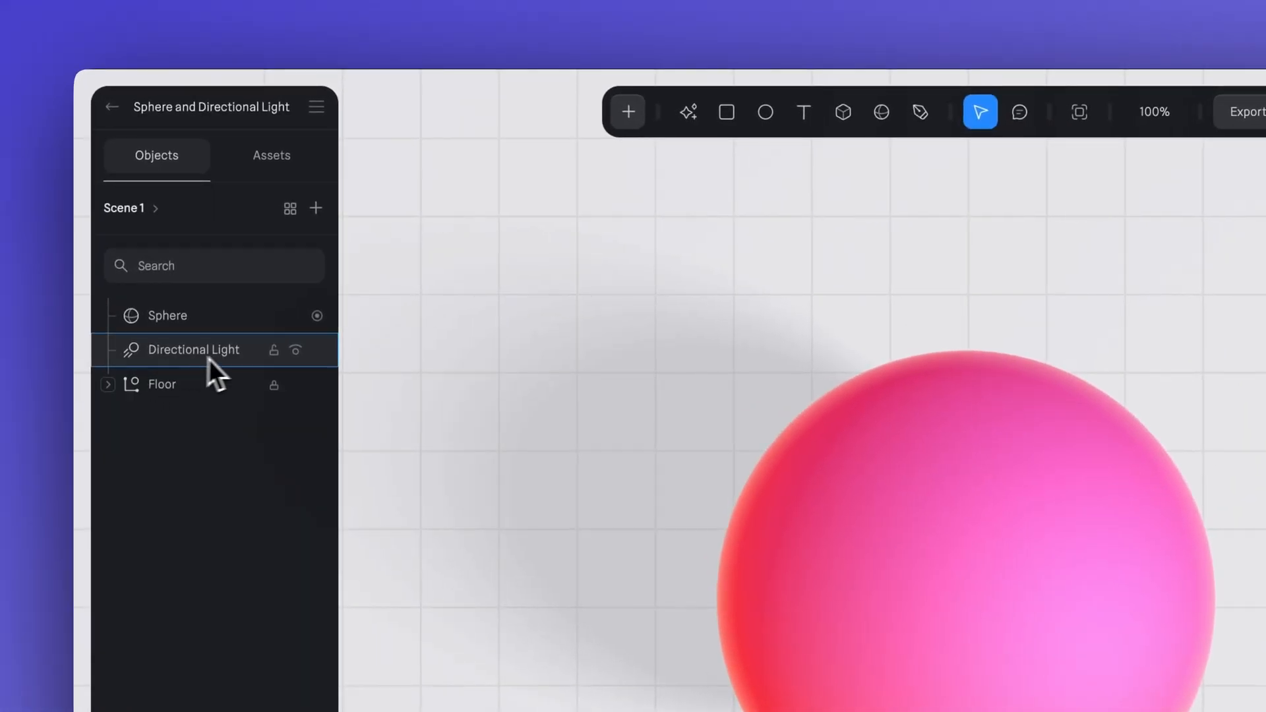
{"action": "left_click", "coordinate": [194, 349]}
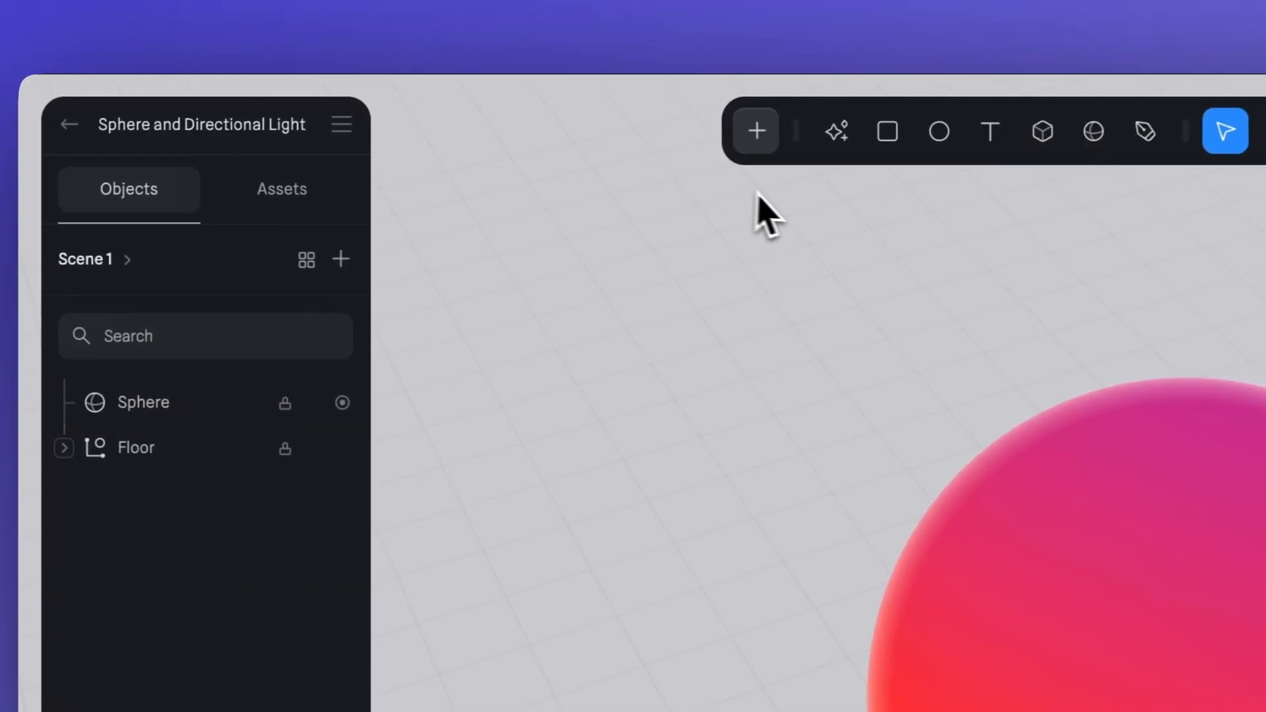
Add a Directional Light from the object list and lower its intensity to 0.70
{"action": "left_click", "coordinate": [757, 130]}
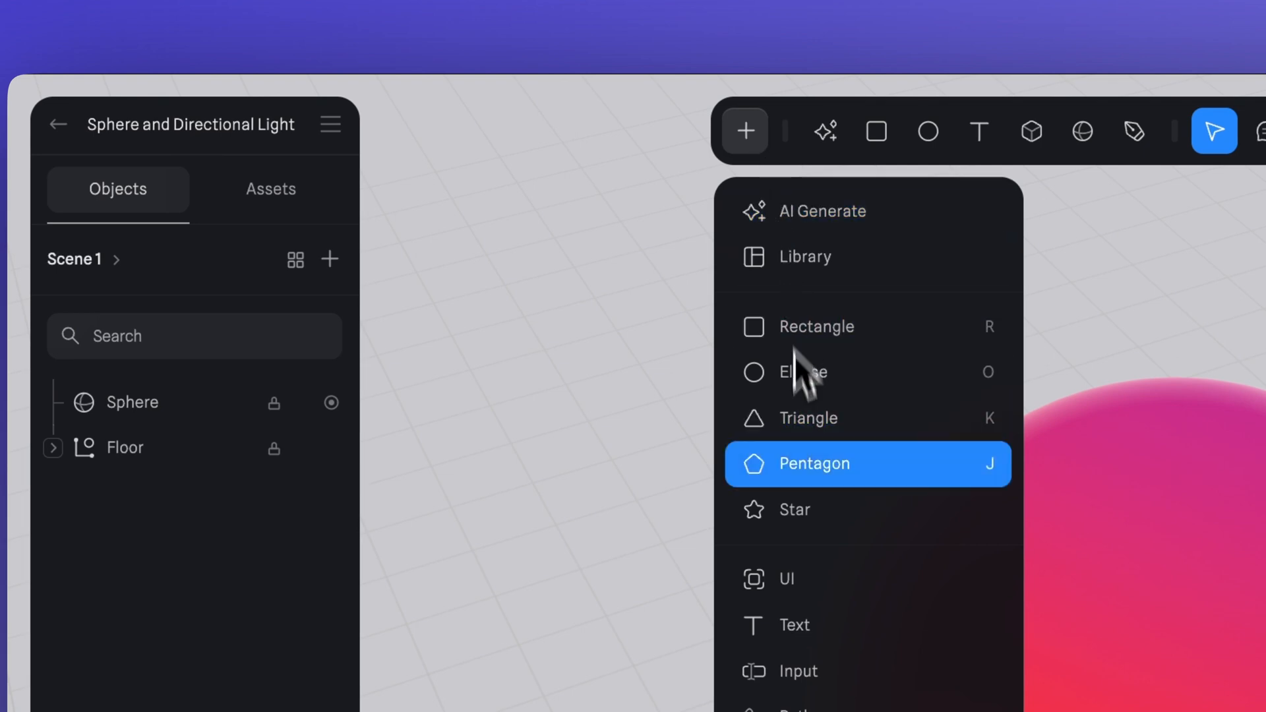
{"action": "scroll", "scroll_direction": "down", "scroll_amount": 3}
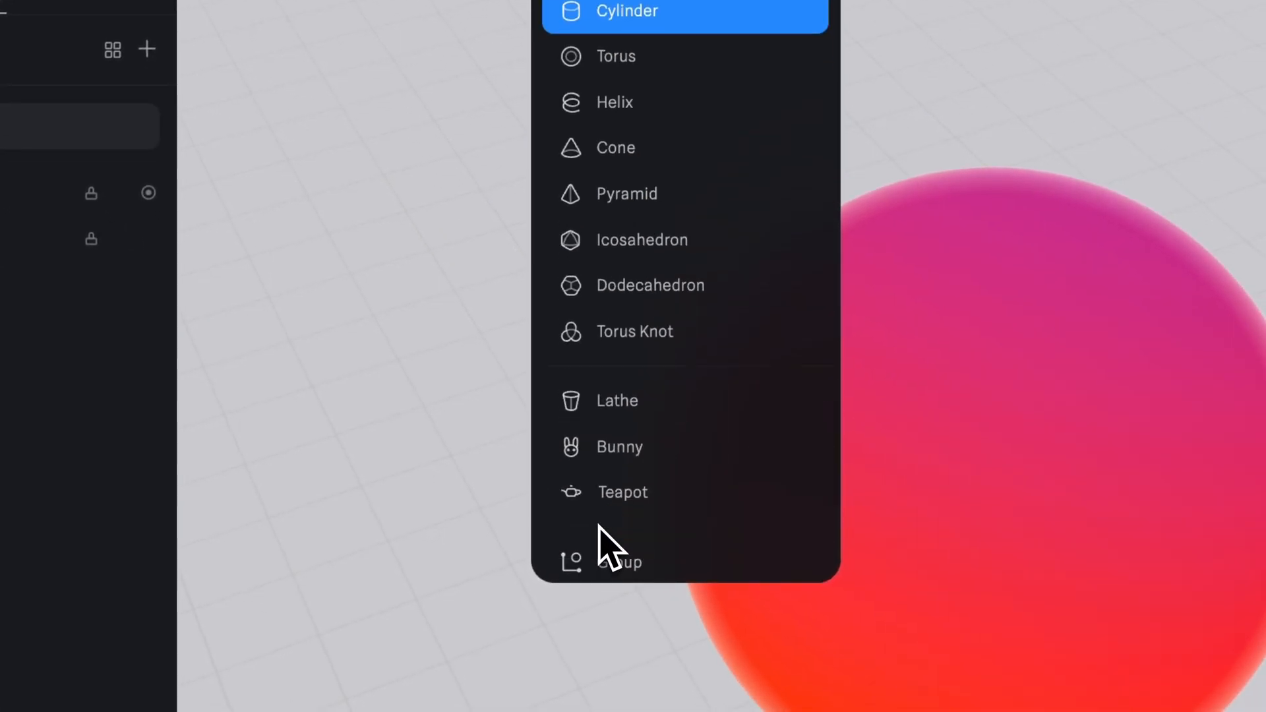
{"action": "scroll", "scroll_direction": "down", "scroll_amount": 3}
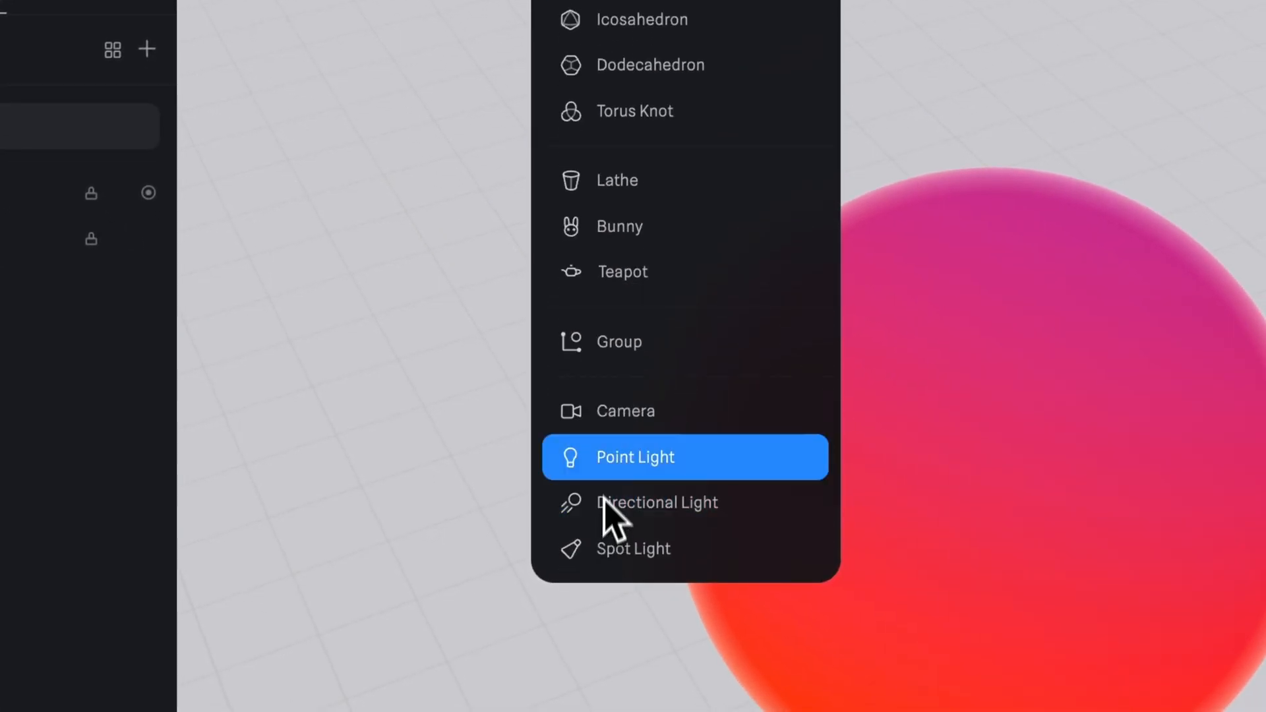
{"action": "mouse_move", "coordinate": [684, 484]}
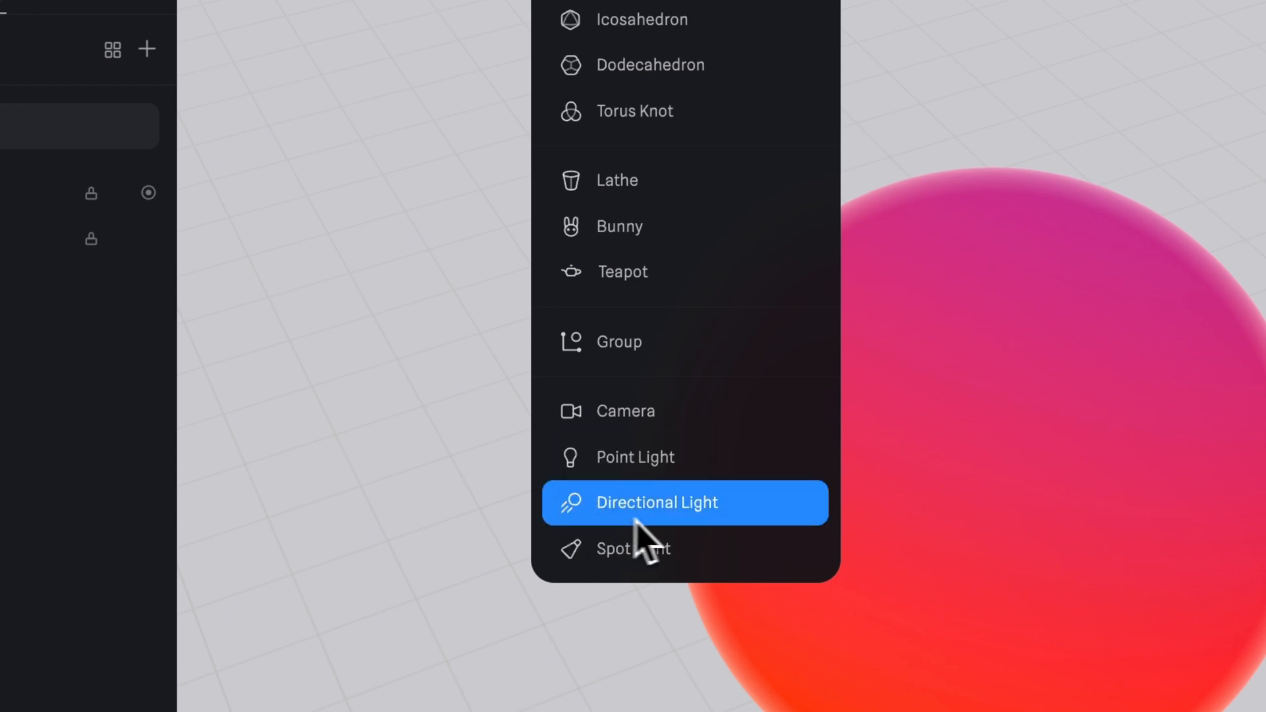
{"action": "mouse_move", "coordinate": [654, 557]}
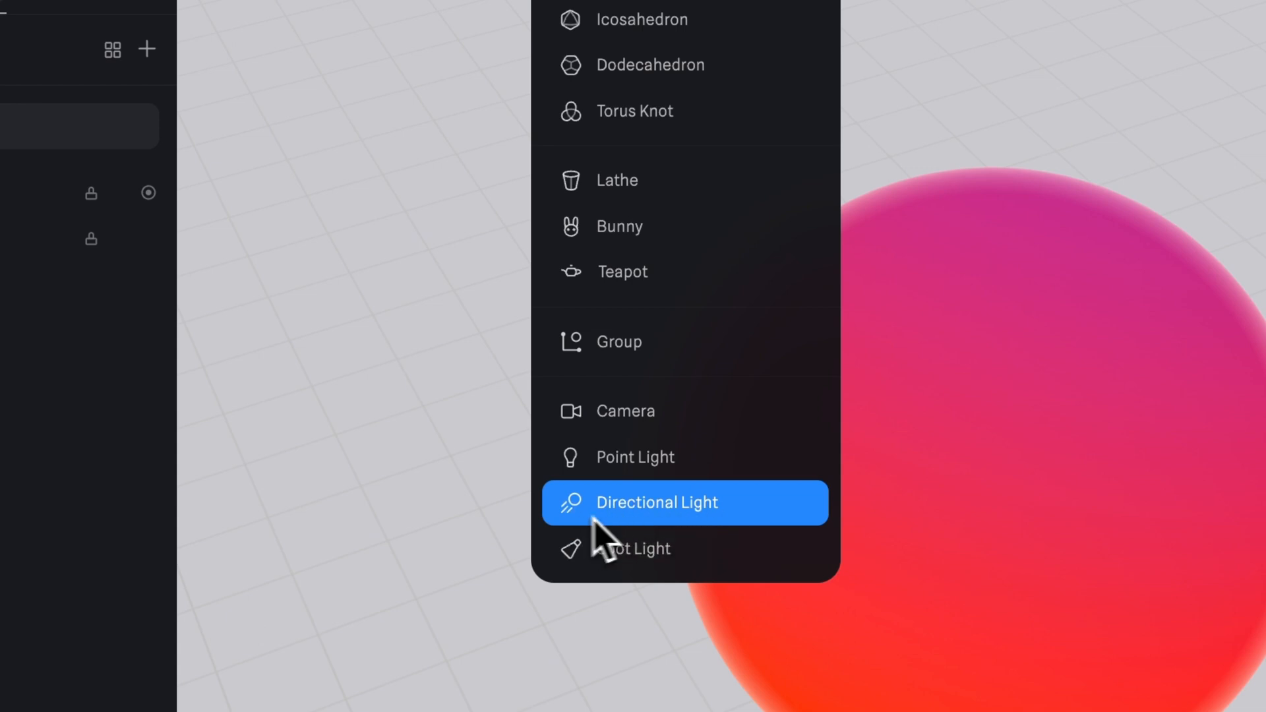
{"action": "left_click", "coordinate": [655, 502]}
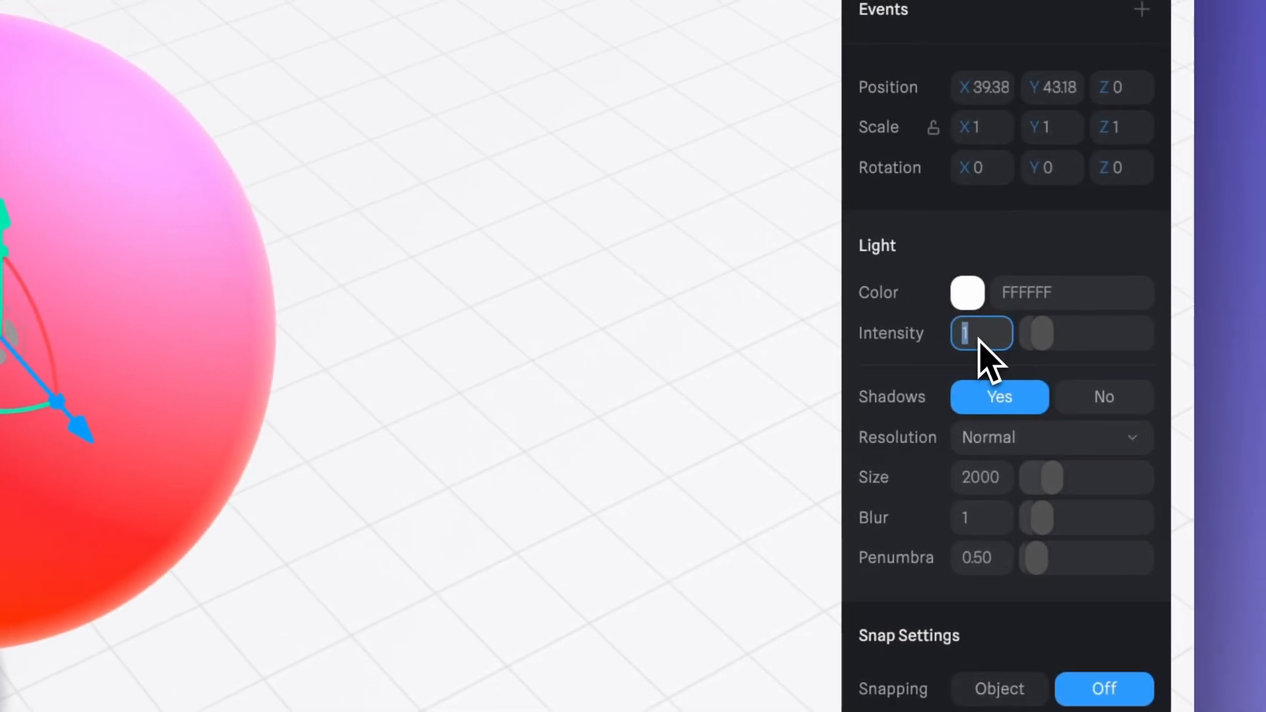
{"action": "type", "text": "0.70"}
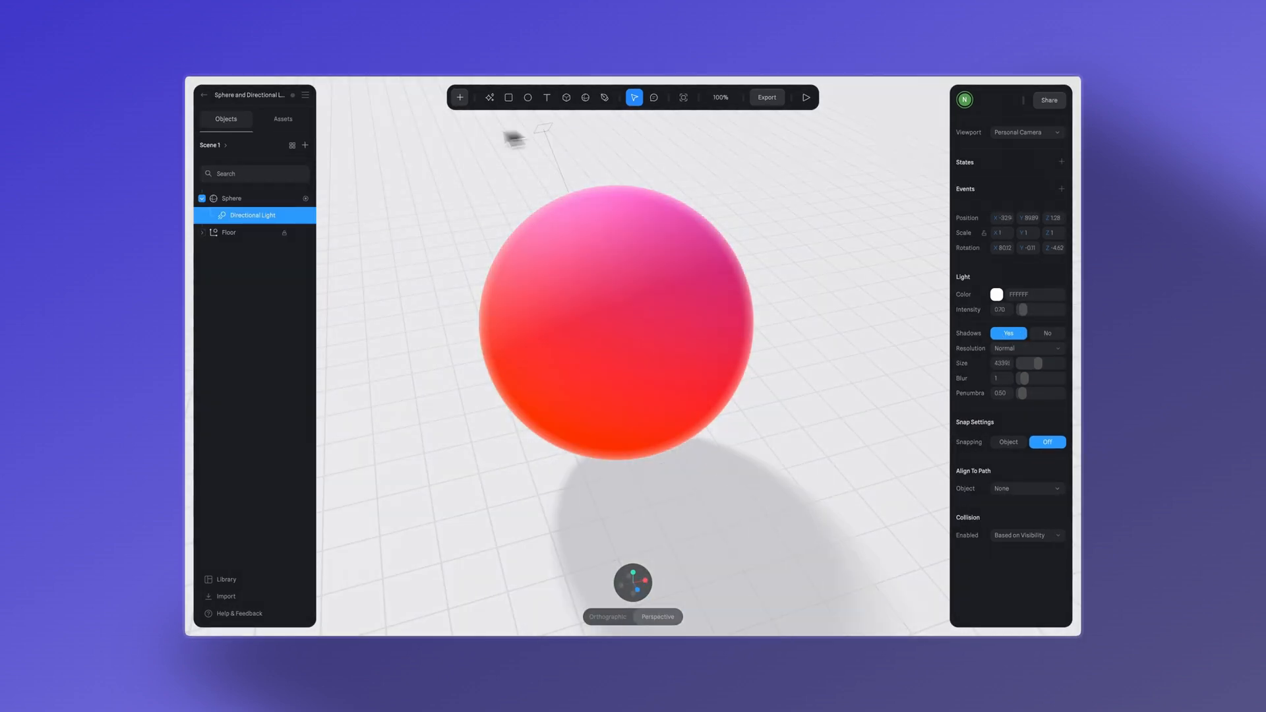
Load the 'Earth - day and night' scene, select its Directional Light and the Earth sphere, and preview it
{"action": "left_click", "coordinate": [804, 96]}
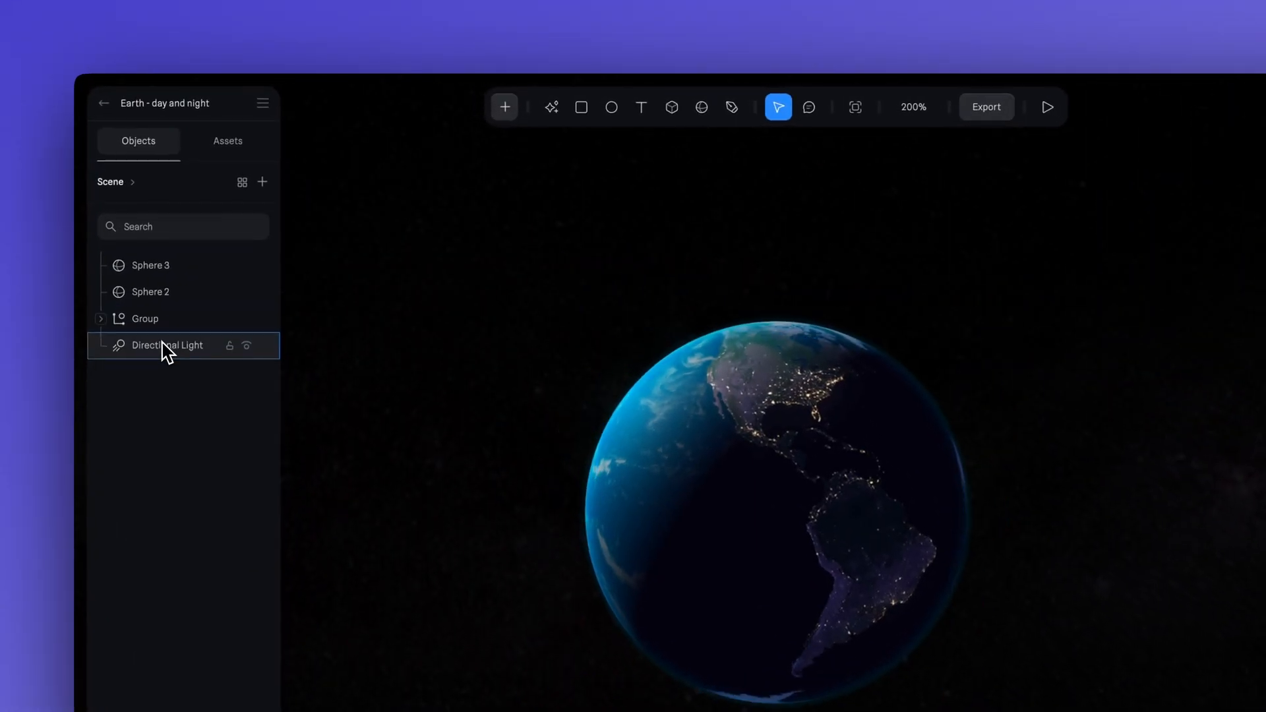
{"action": "left_click", "coordinate": [167, 346]}
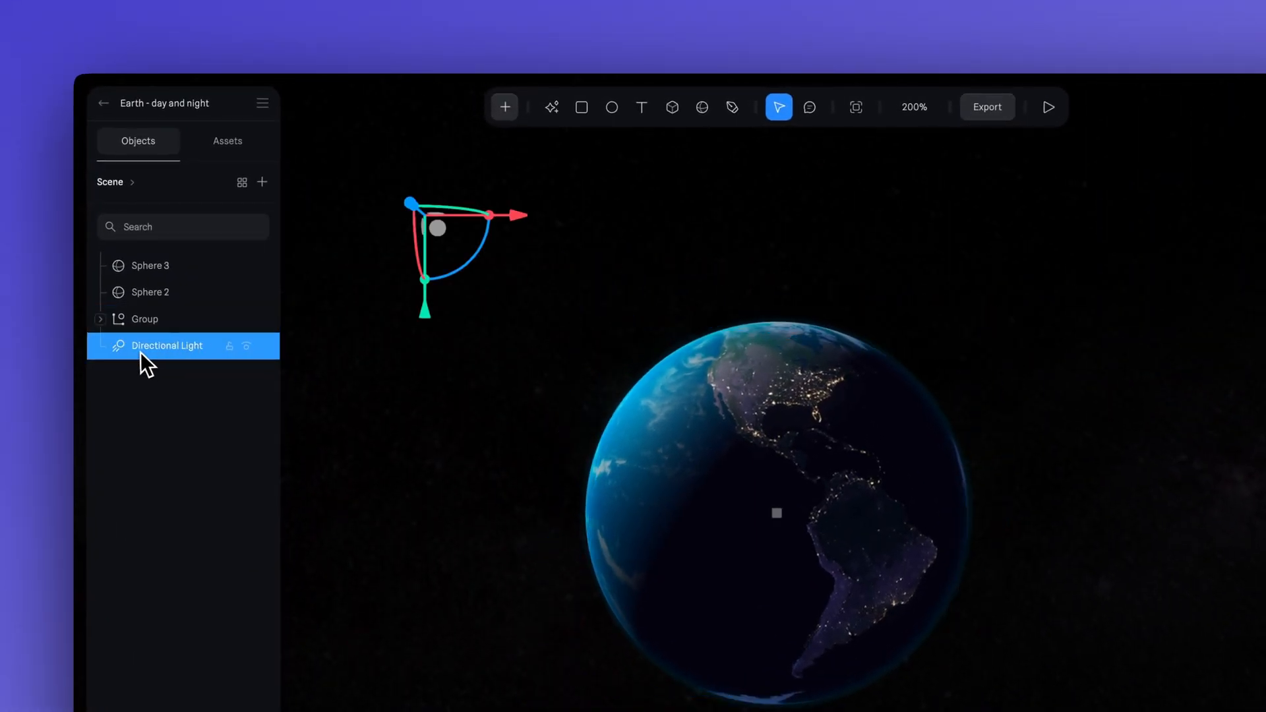
{"action": "left_click", "coordinate": [168, 345]}
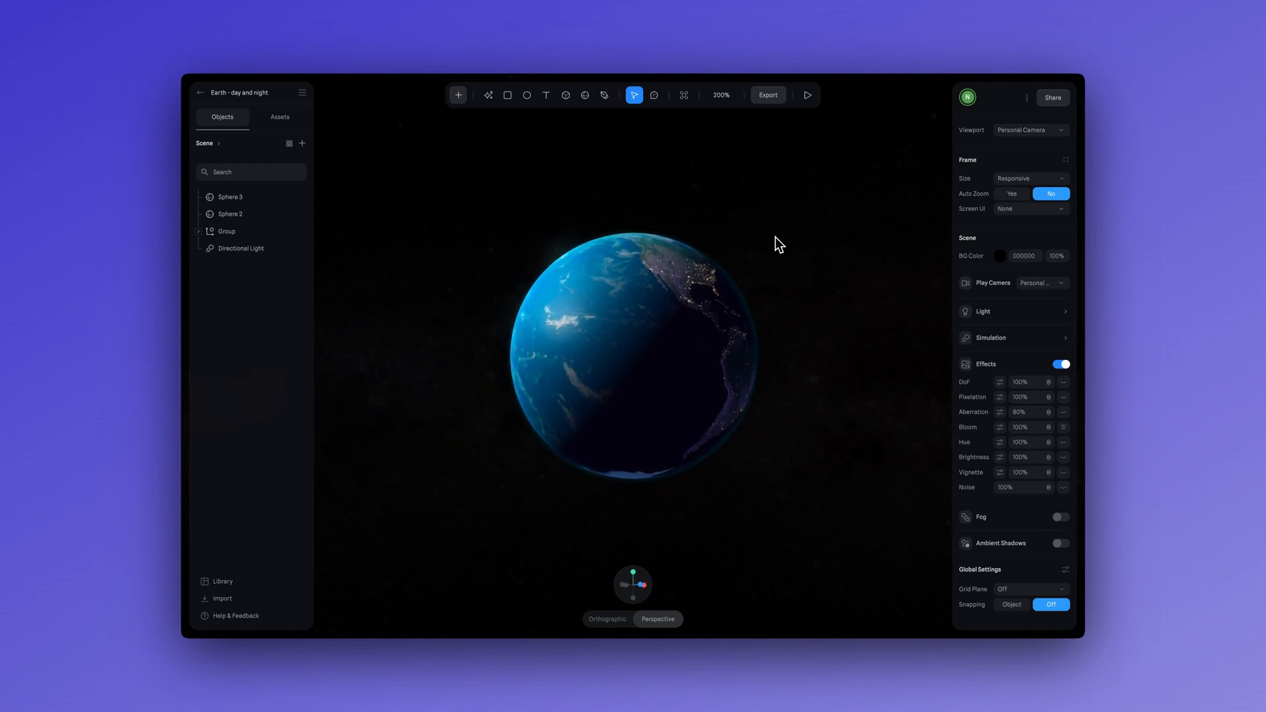
{"action": "left_click", "coordinate": [224, 231]}
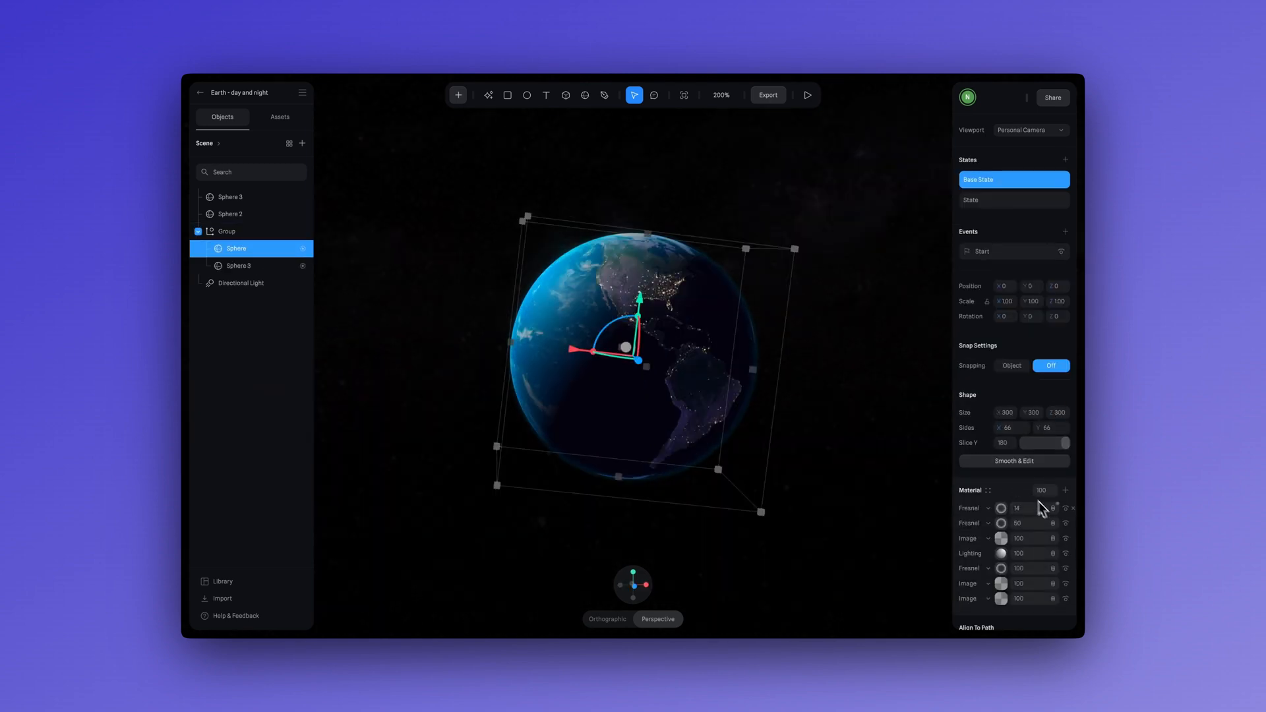
{"action": "scroll", "scroll_direction": "down", "scroll_amount": 3}
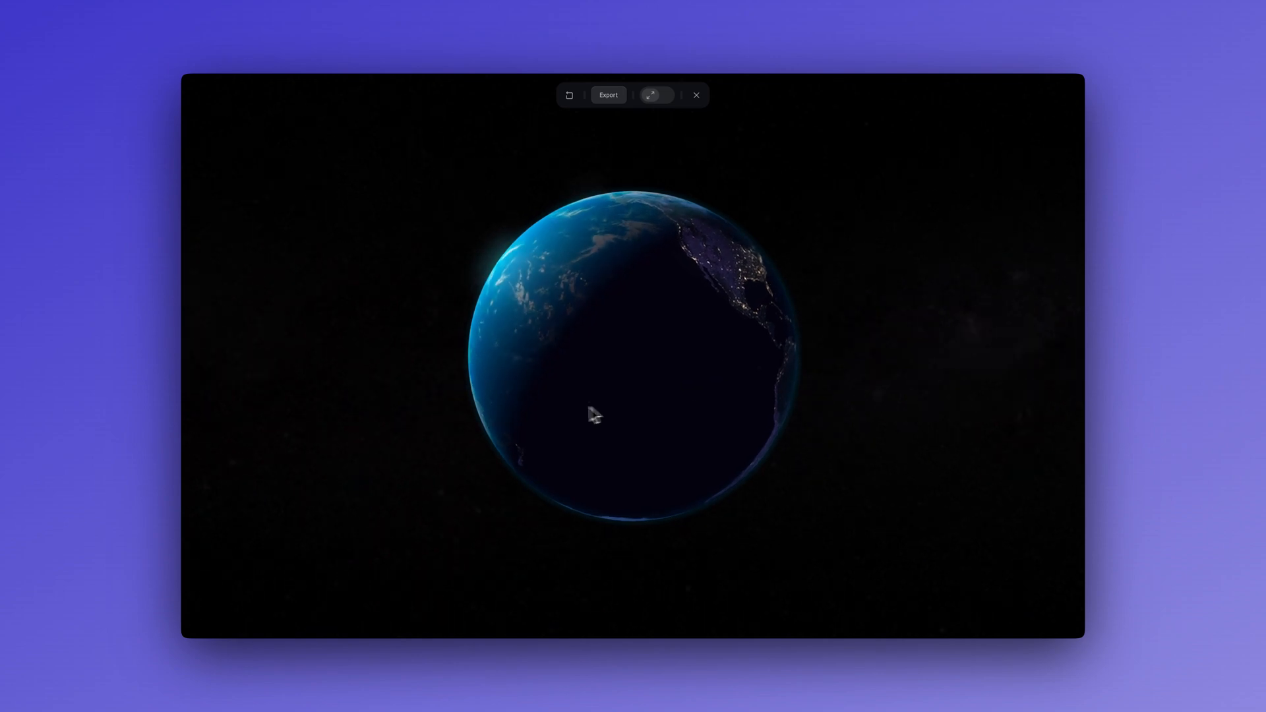
{"action": "mouse_move", "coordinate": [540, 331]}
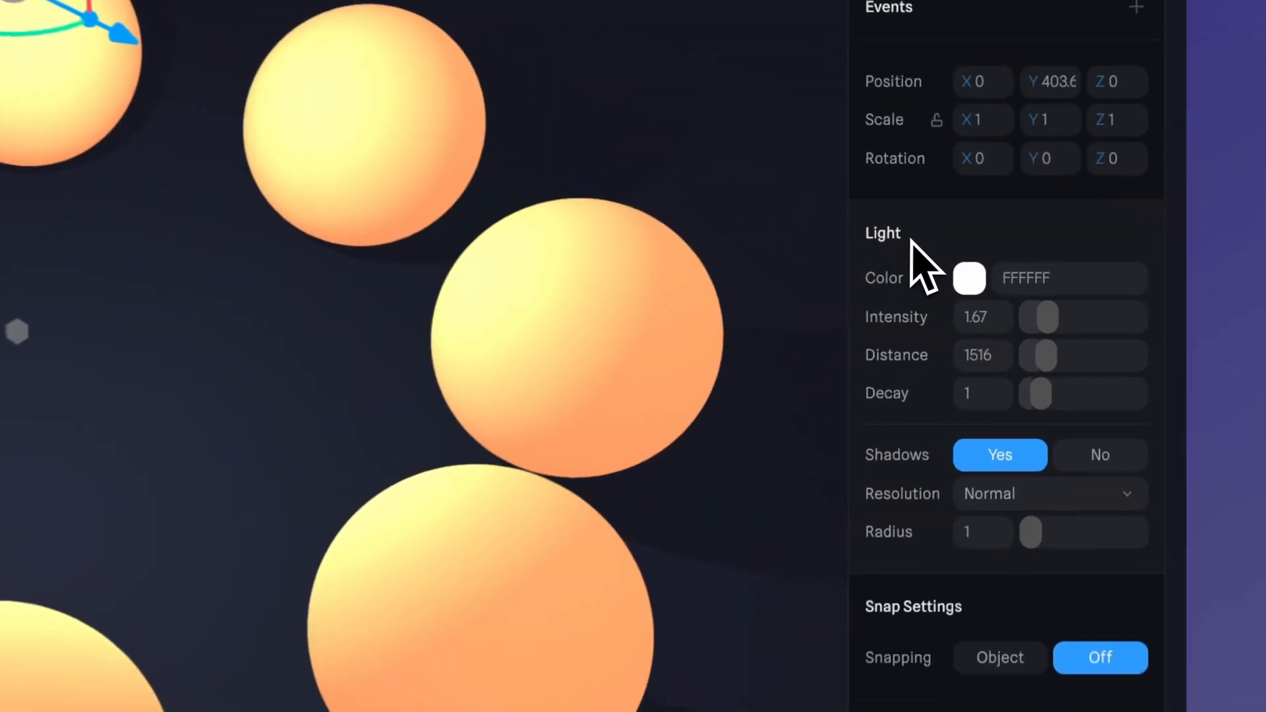
Raise the point light's Distance from 1516 to 4164 so it reaches more orange spheres
{"action": "scroll", "scroll_direction": "down", "scroll_amount": 3}
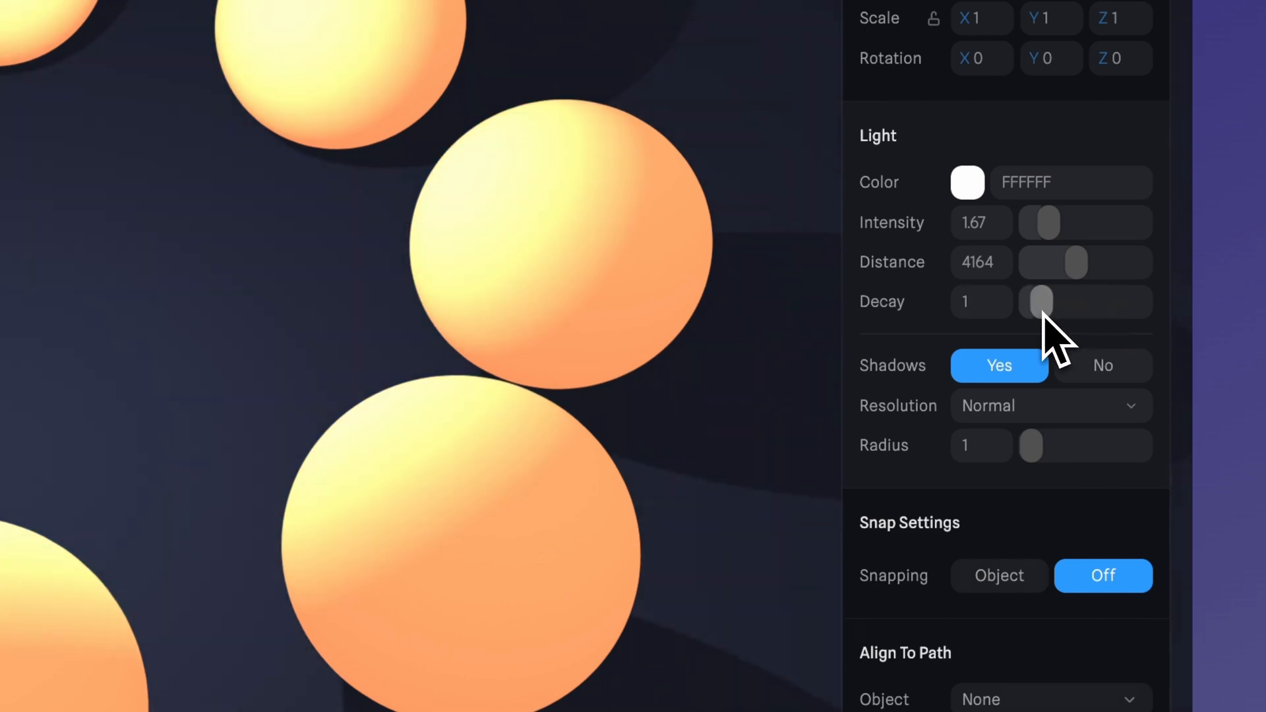
{"action": "mouse_move", "coordinate": [912, 452]}
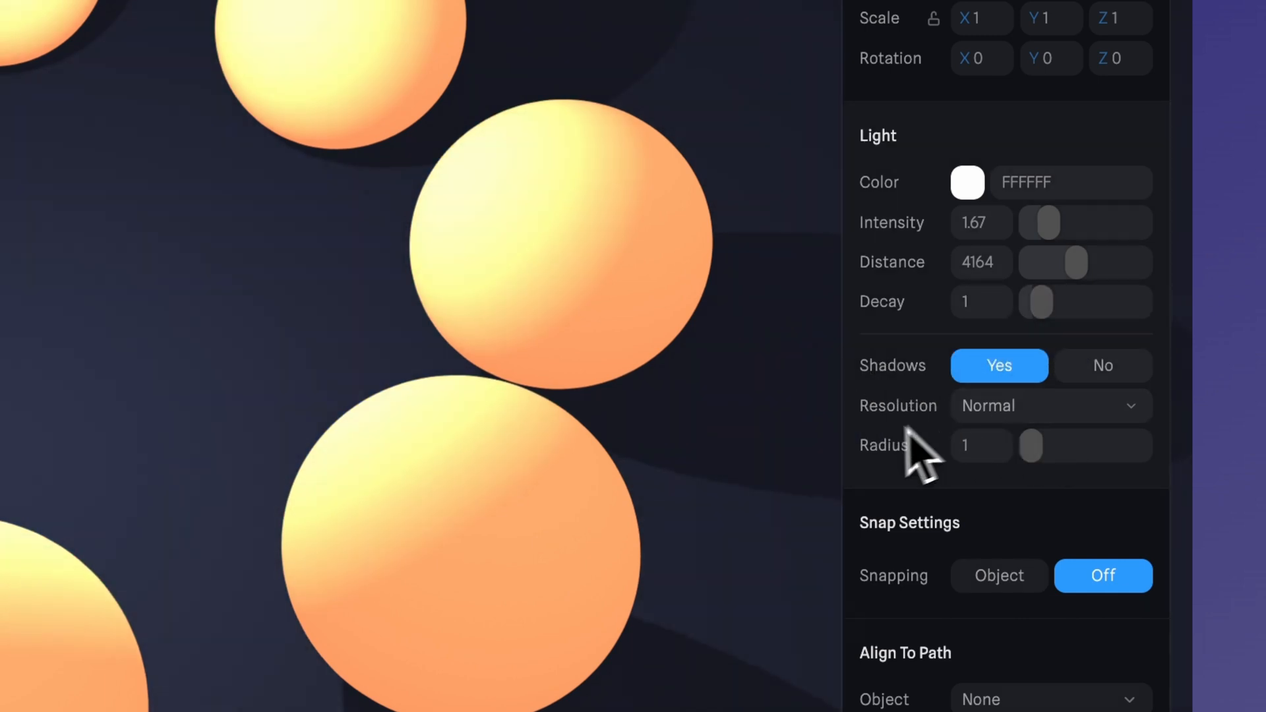
{"action": "mouse_move", "coordinate": [1045, 480]}
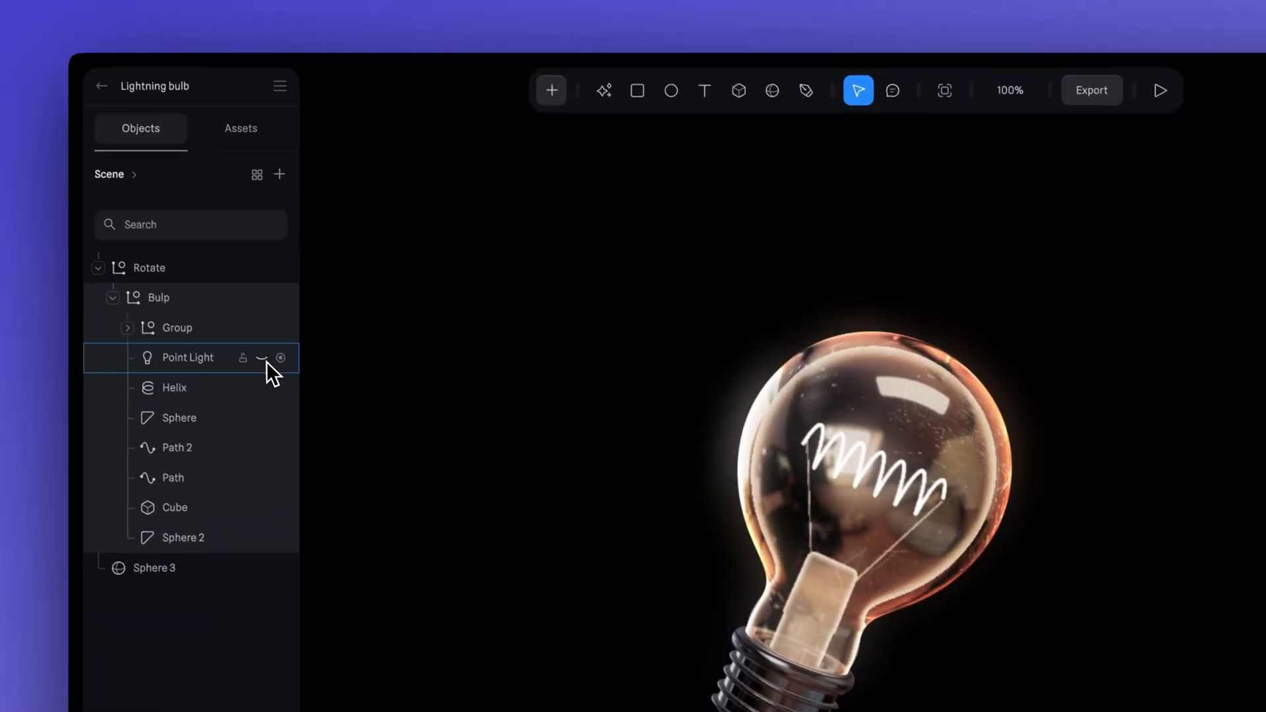
Select the Point Light under Bulp and set its intensity to 0.23
{"action": "left_click", "coordinate": [186, 358]}
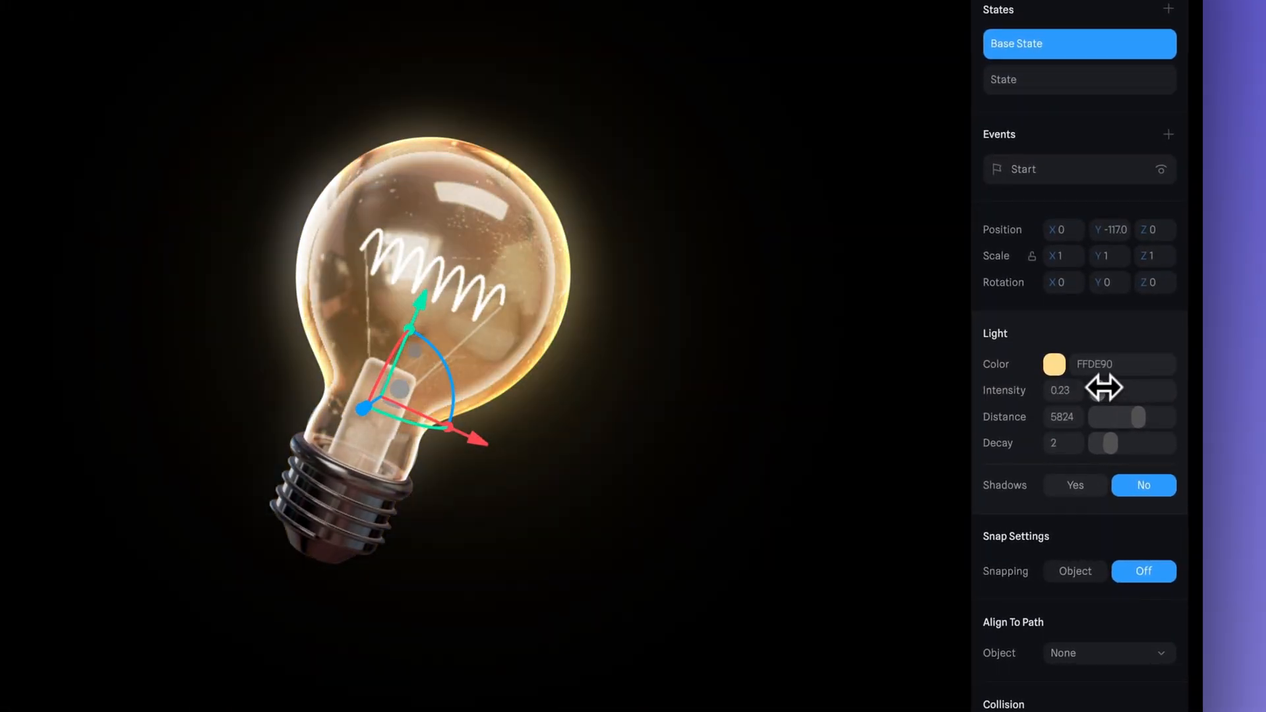
{"action": "left_click", "coordinate": [1052, 364]}
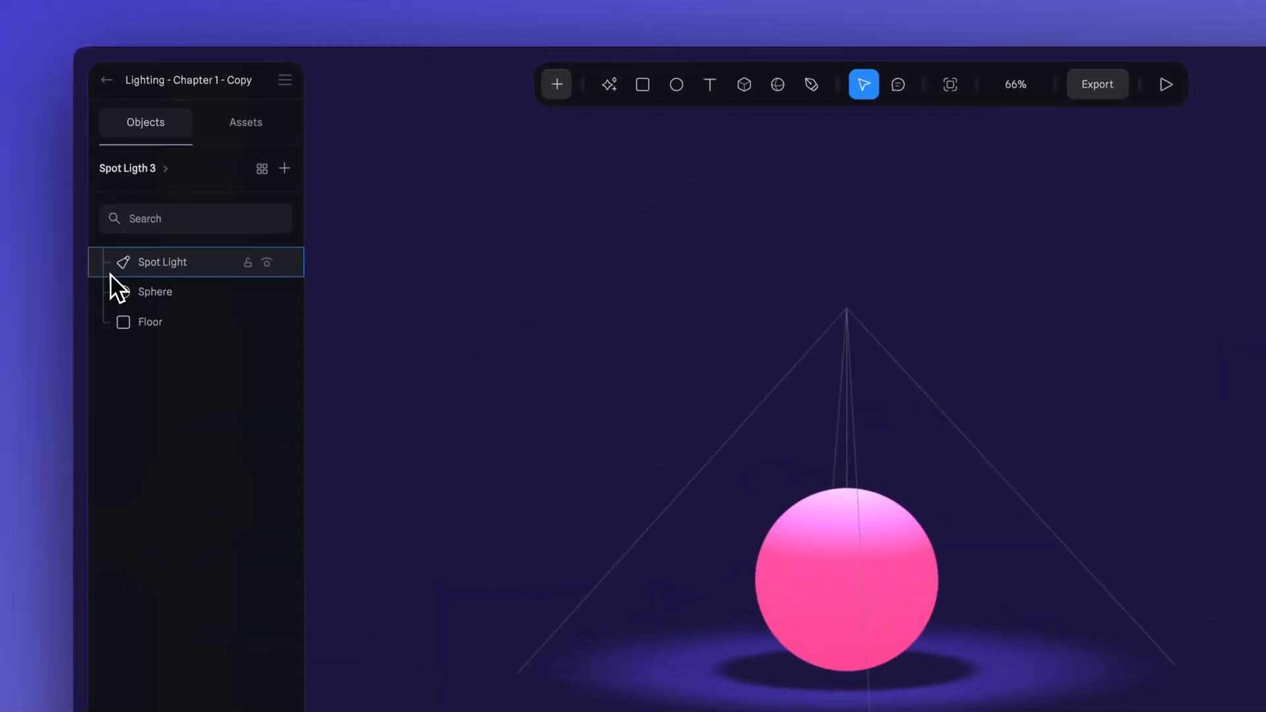
Select the Spot Light and drag its gizmo to sit above the bunny
{"action": "left_click", "coordinate": [161, 261]}
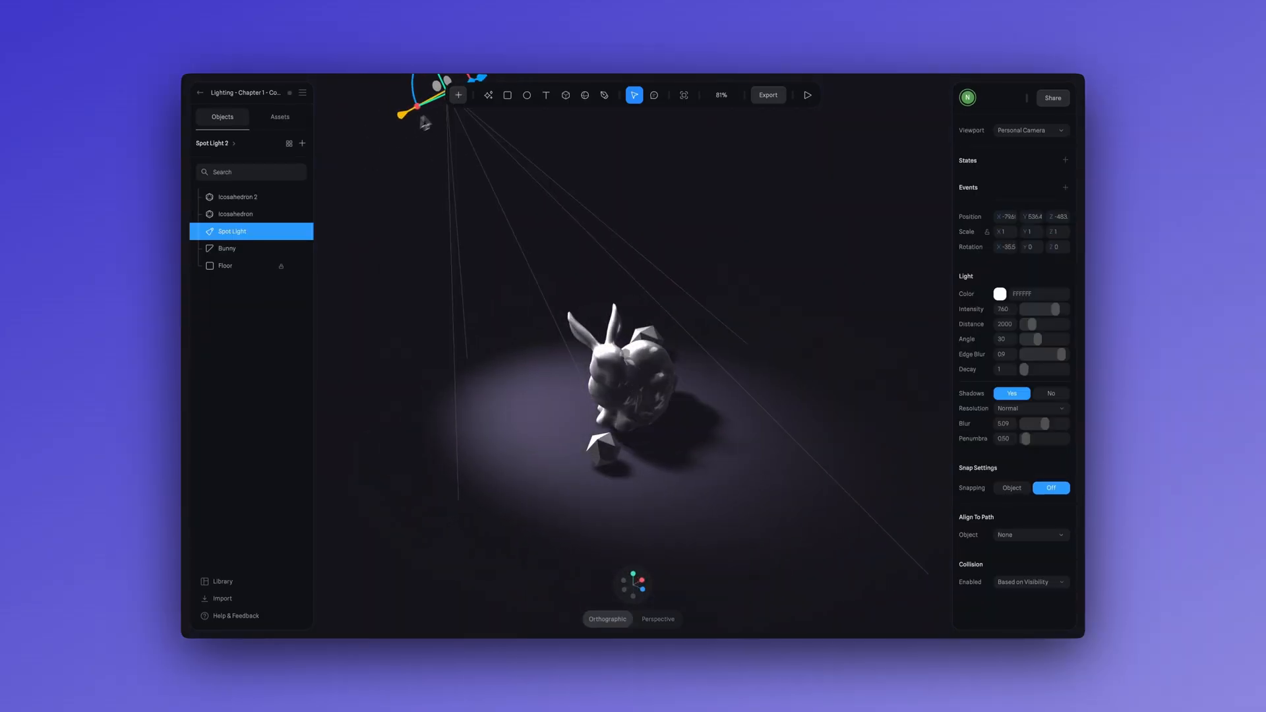
{"action": "left_click_drag", "start_coordinate": [423, 106], "coordinate": [460, 125]}
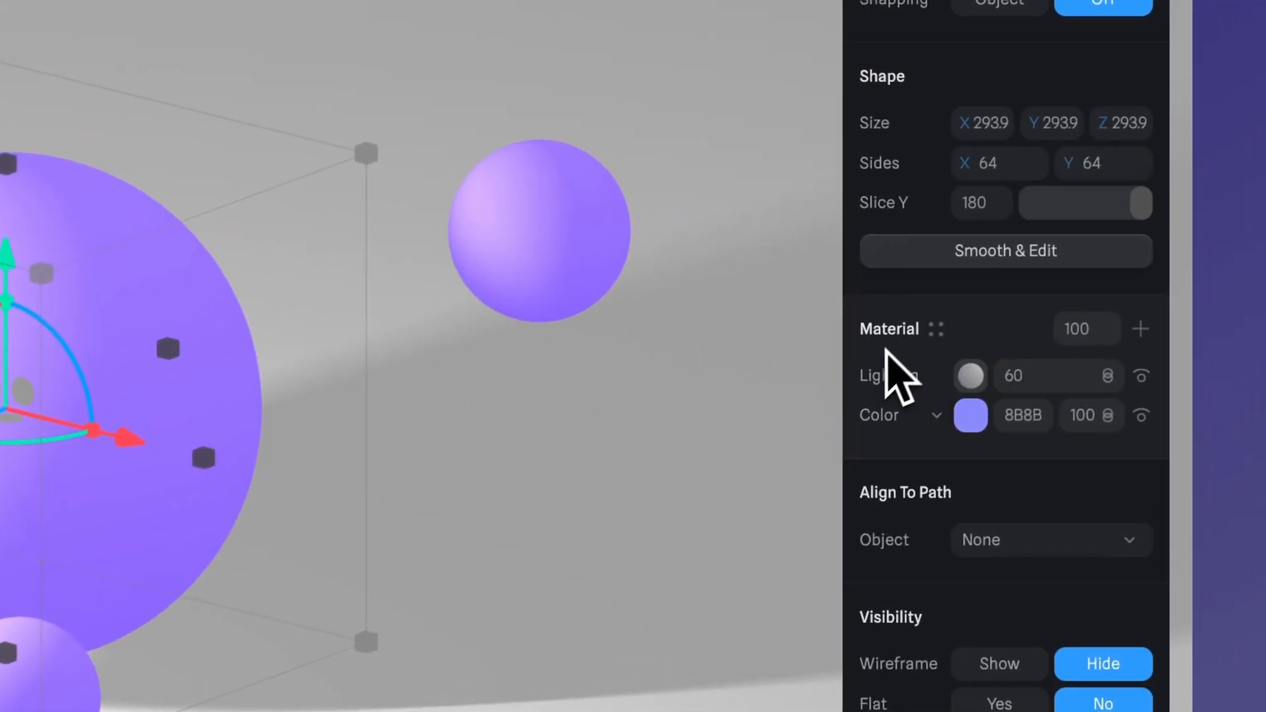
{"action": "mouse_move", "coordinate": [918, 464]}
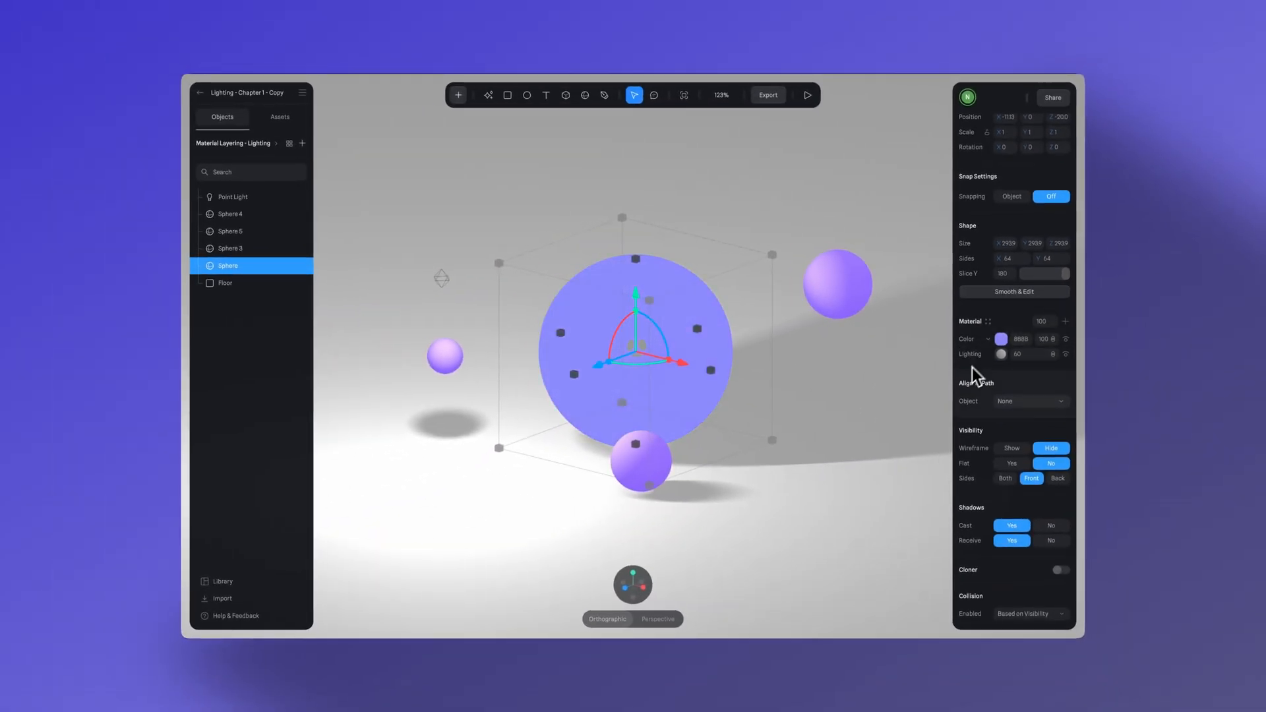
Switch the sphere's material Type from Lambert to Phong, then Physical, then Toon
{"action": "left_click", "coordinate": [225, 283]}
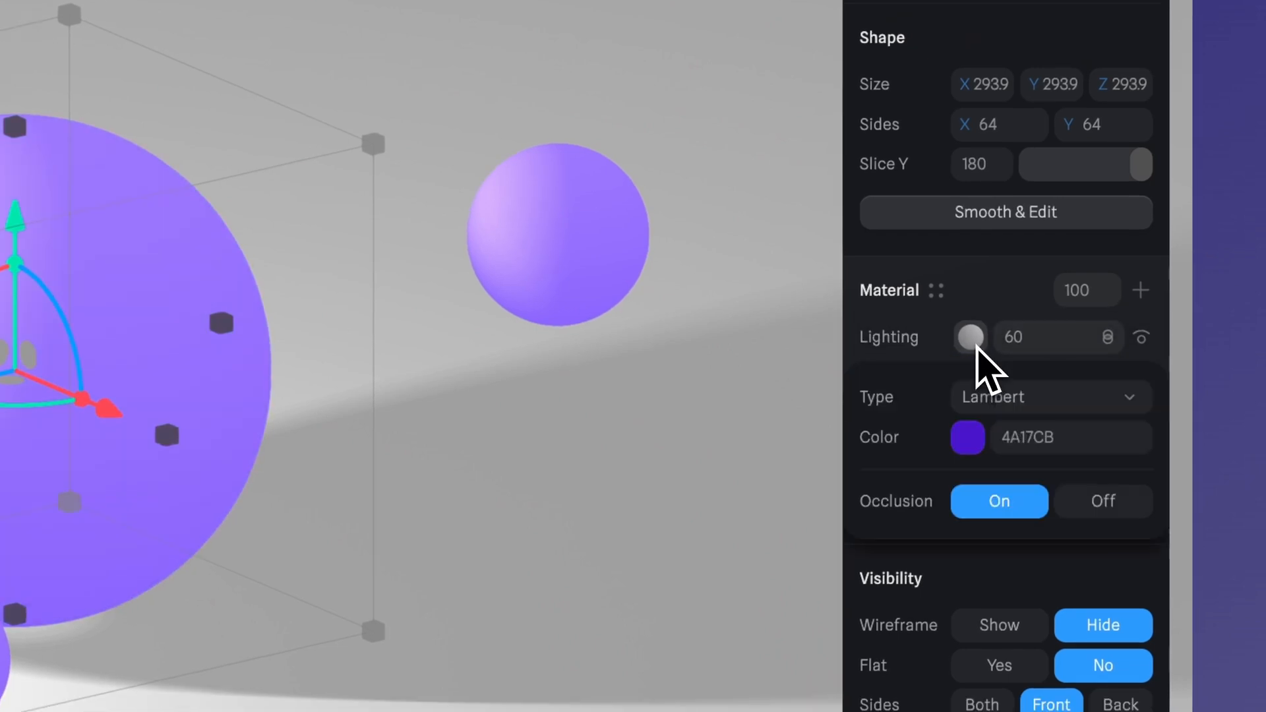
{"action": "mouse_move", "coordinate": [904, 452]}
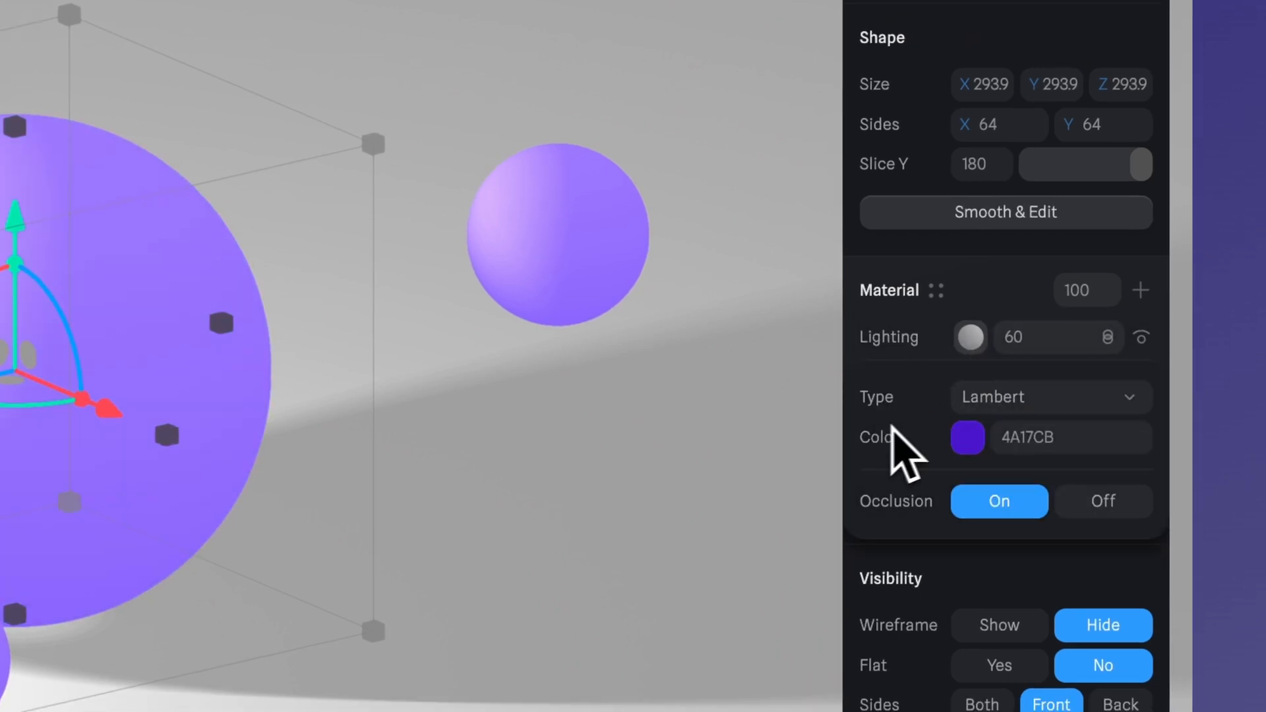
{"action": "left_click", "coordinate": [1048, 396]}
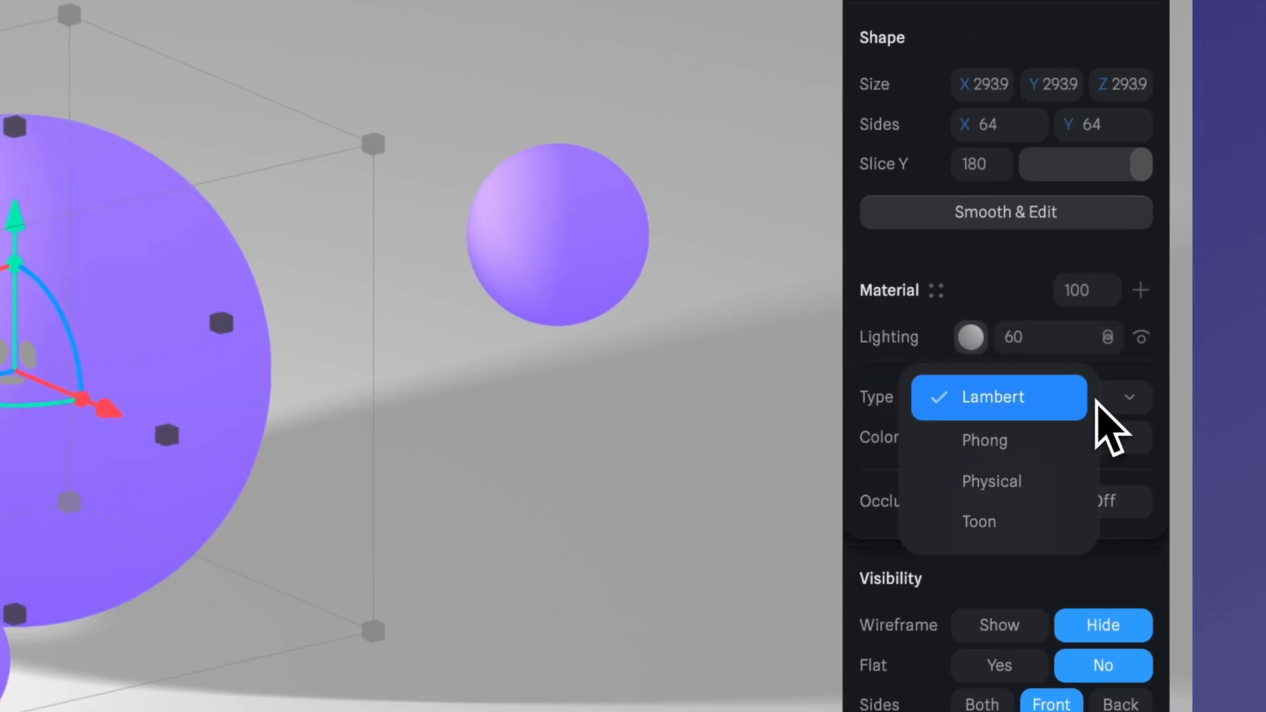
{"action": "mouse_move", "coordinate": [936, 448]}
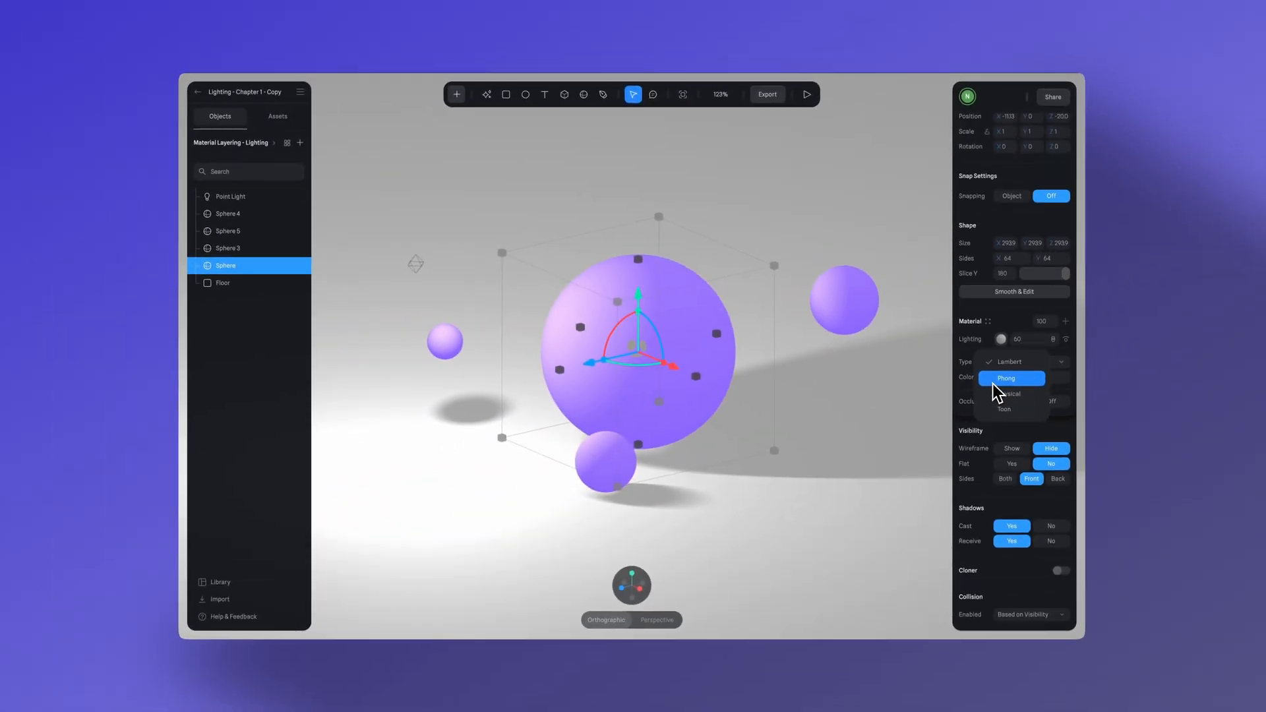
{"action": "left_click", "coordinate": [1011, 378]}
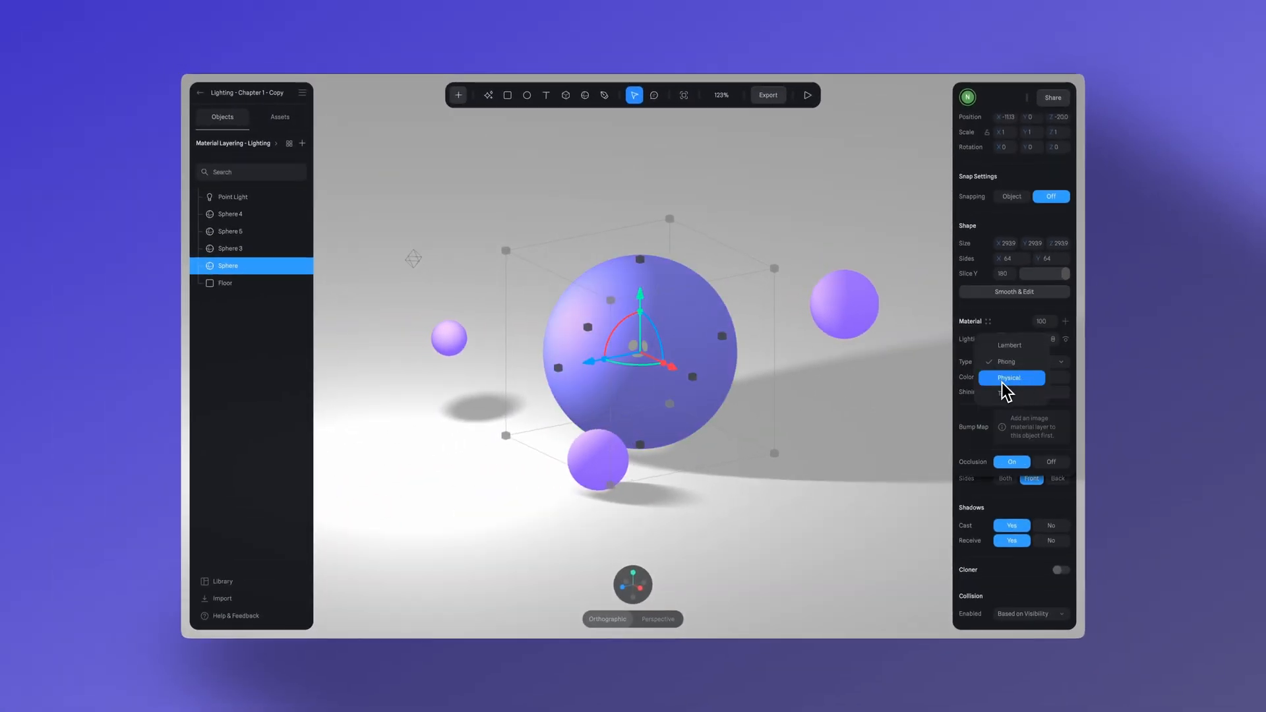
{"action": "left_click", "coordinate": [1010, 378]}
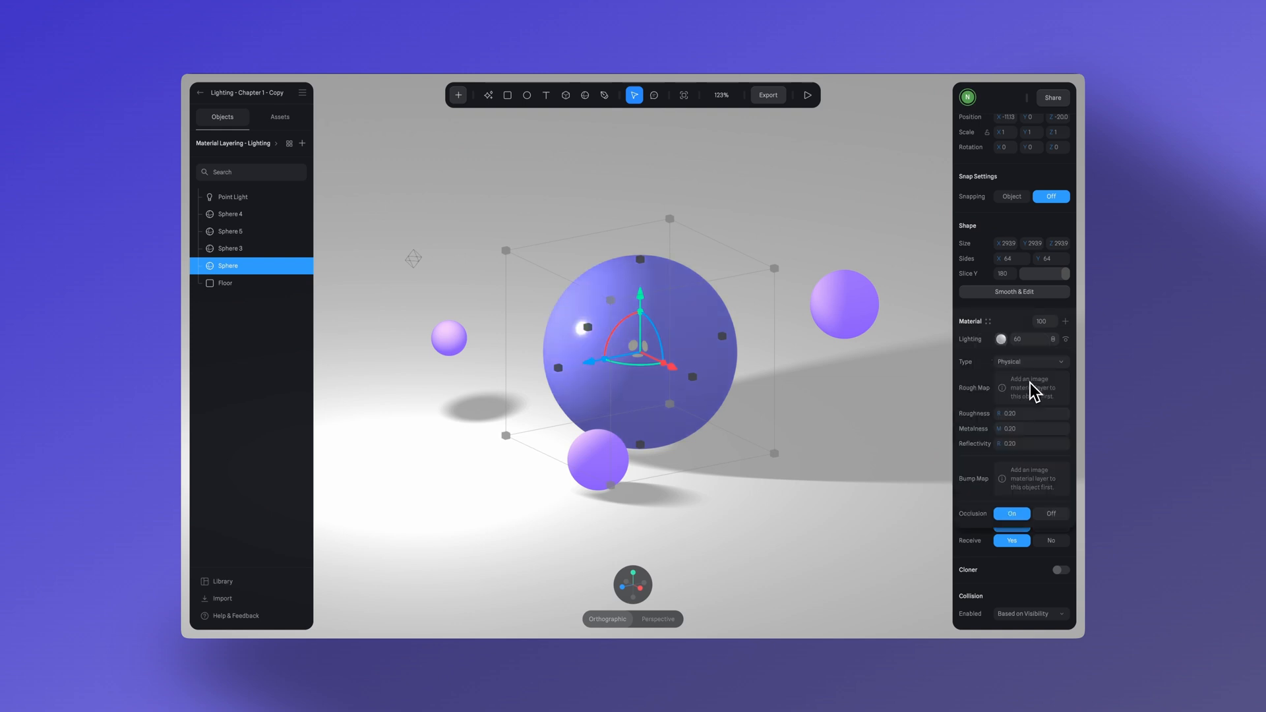
{"action": "left_click", "coordinate": [1029, 361]}
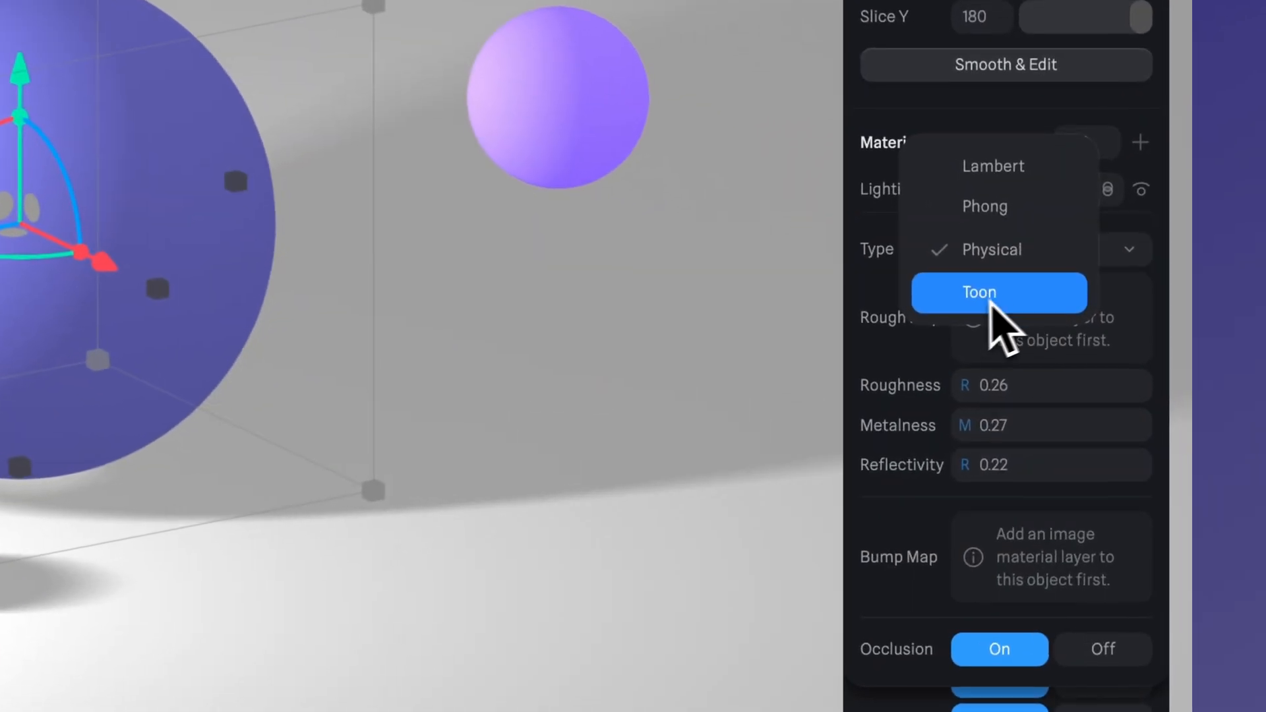
{"action": "left_click", "coordinate": [998, 293]}
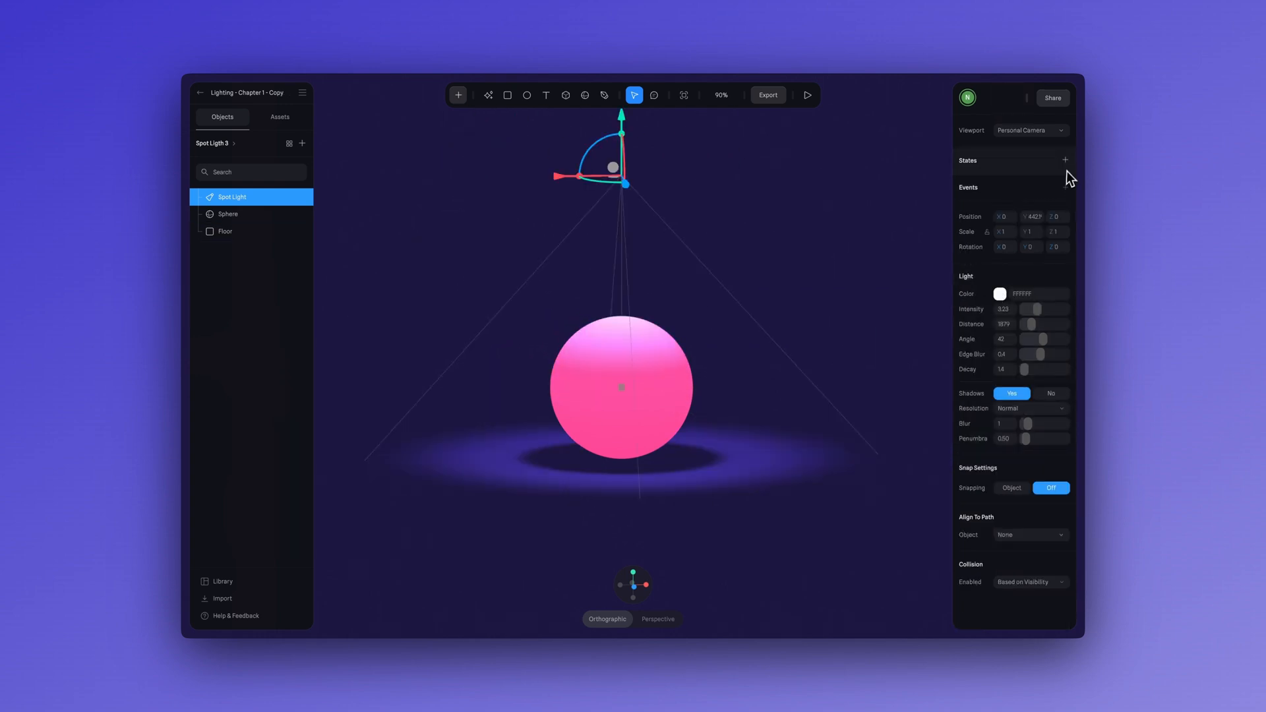
Add a second state to the spotlight, dimming the Base State intensity and brightening the new State
{"action": "left_click", "coordinate": [1064, 159]}
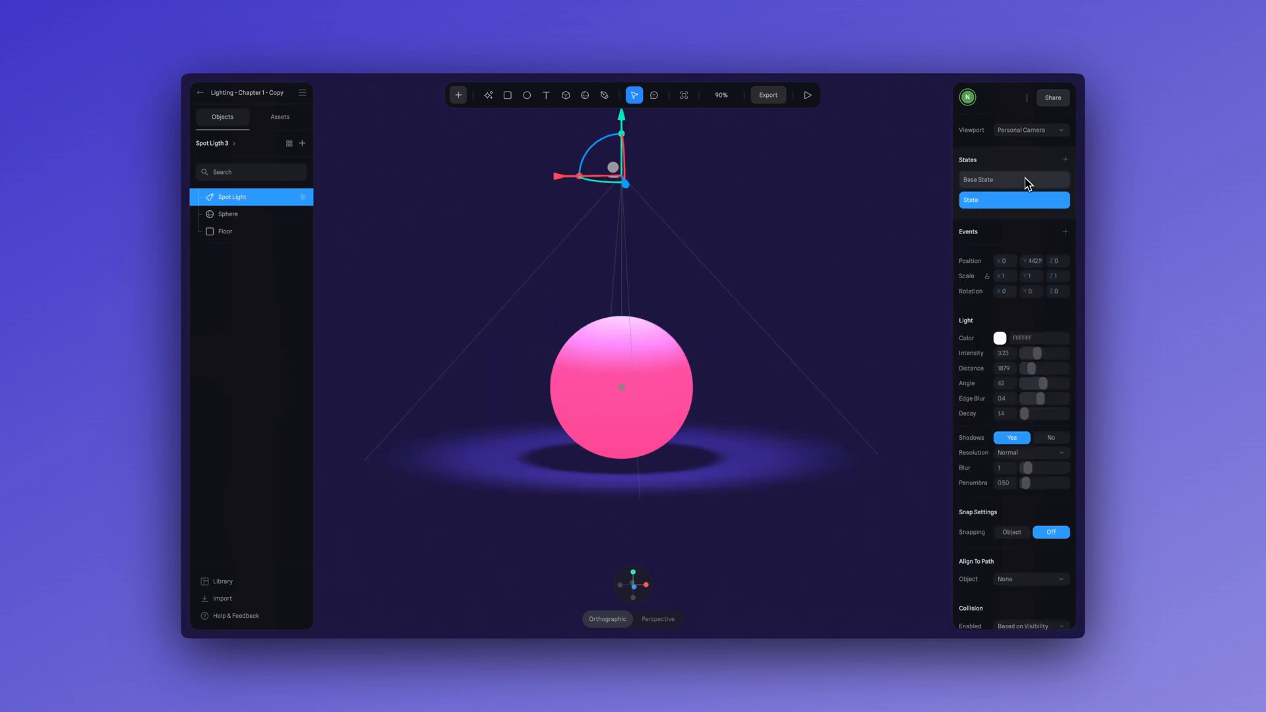
{"action": "left_click", "coordinate": [1012, 180]}
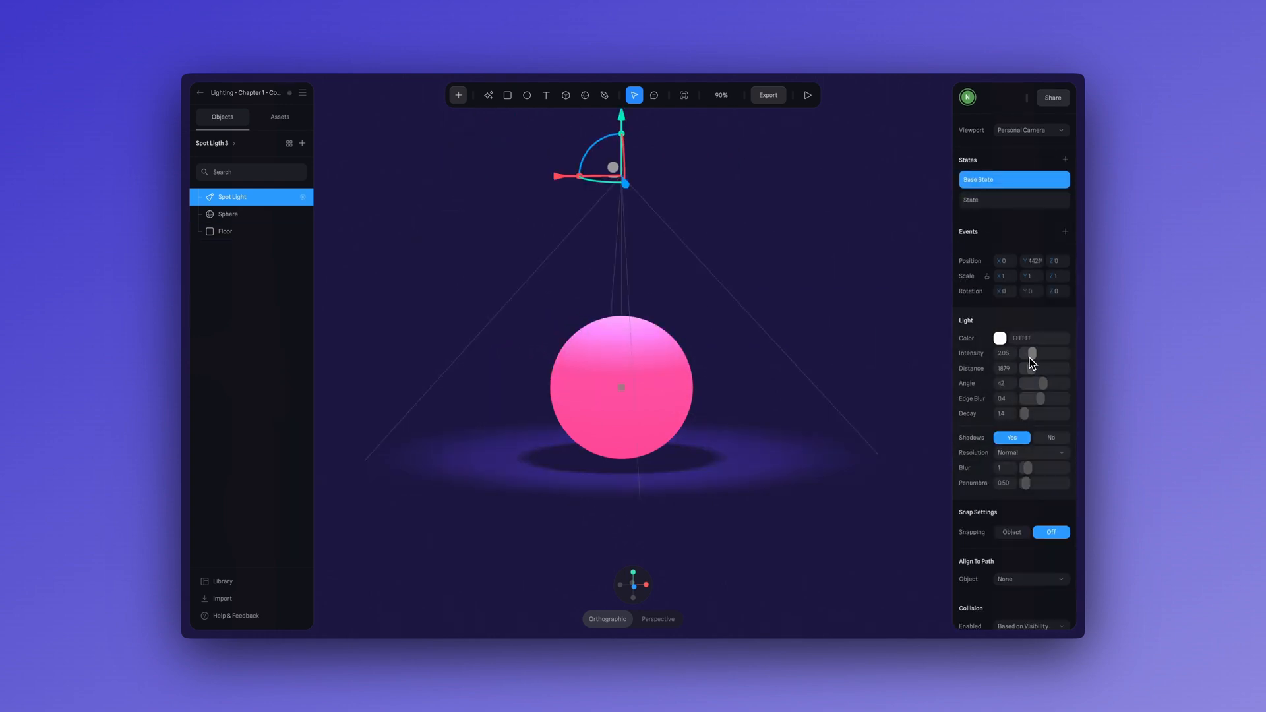
{"action": "left_click", "coordinate": [1013, 199]}
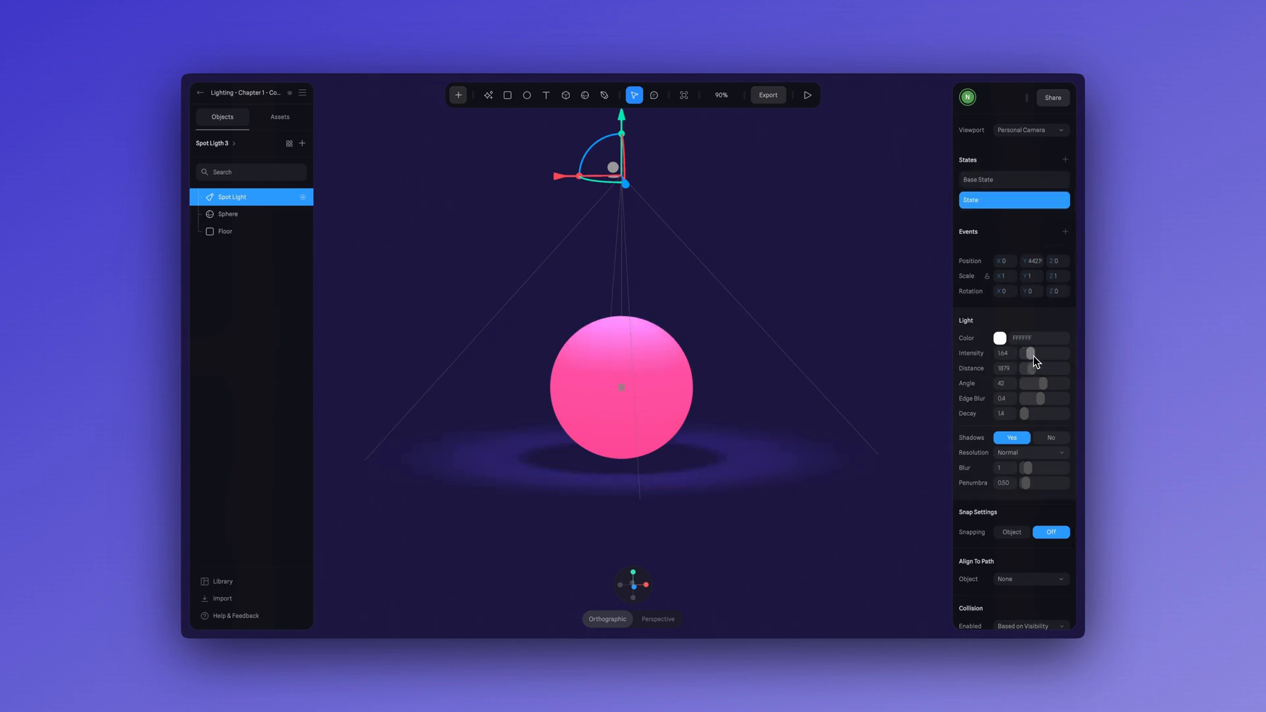
{"action": "left_click", "coordinate": [1012, 179]}
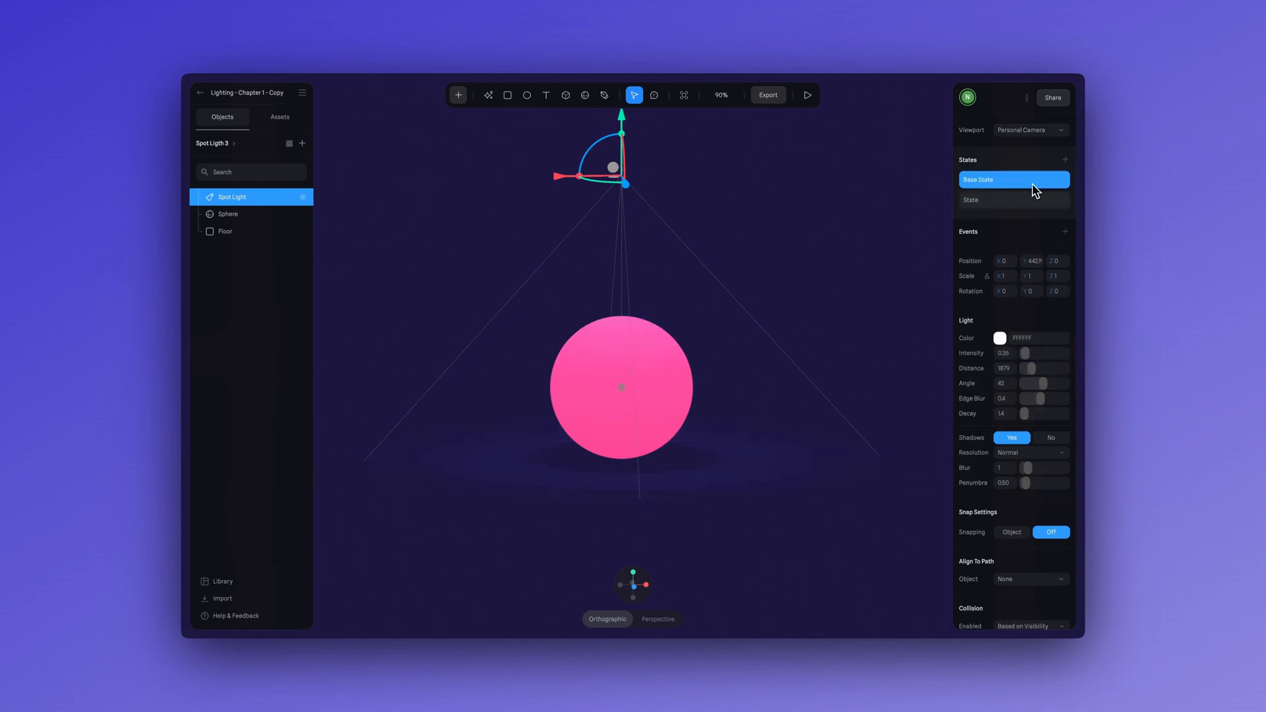
{"action": "left_click", "coordinate": [1013, 199]}
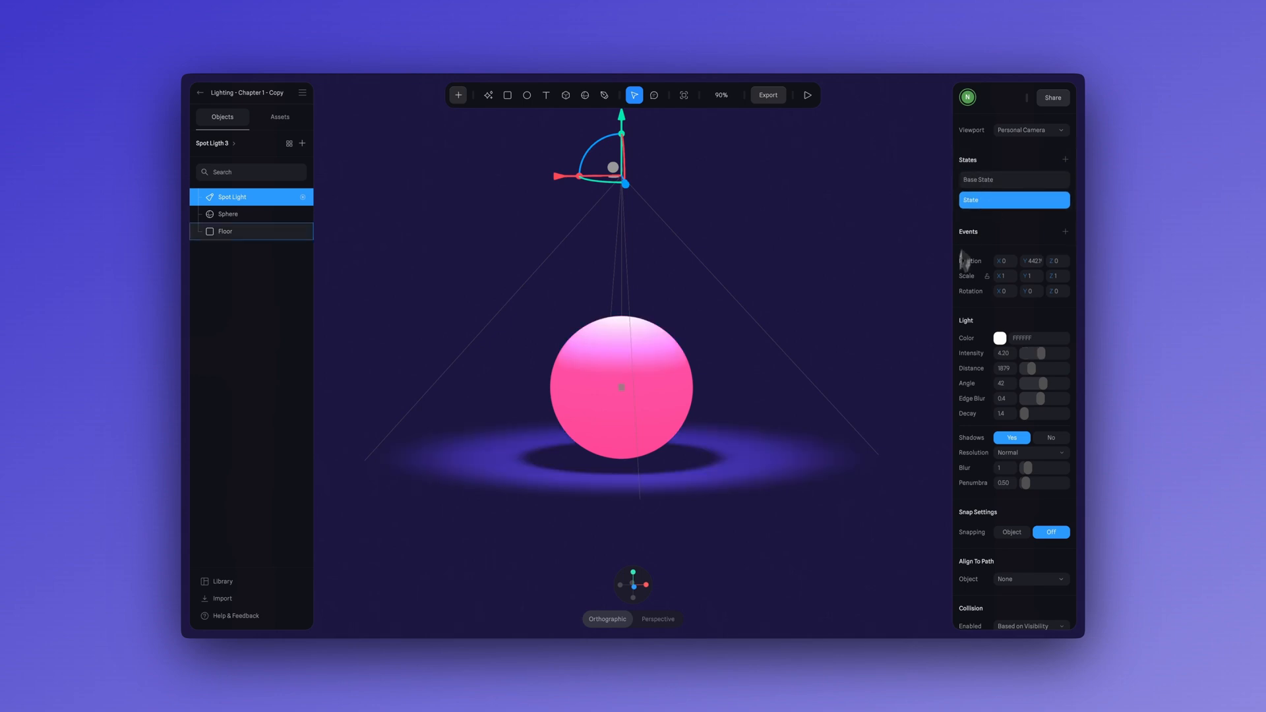
Add a Start event with a Transition action into the bright state and preview the animation
{"action": "left_click", "coordinate": [1064, 232]}
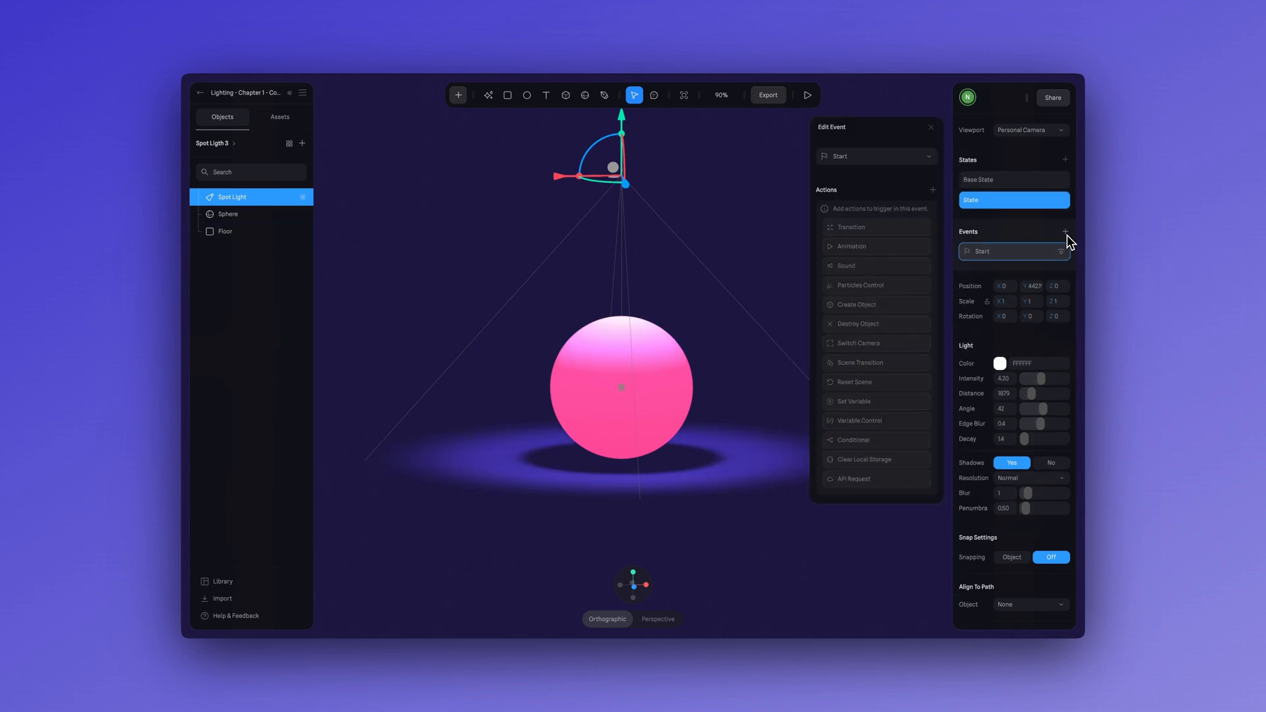
{"action": "left_click", "coordinate": [850, 227]}
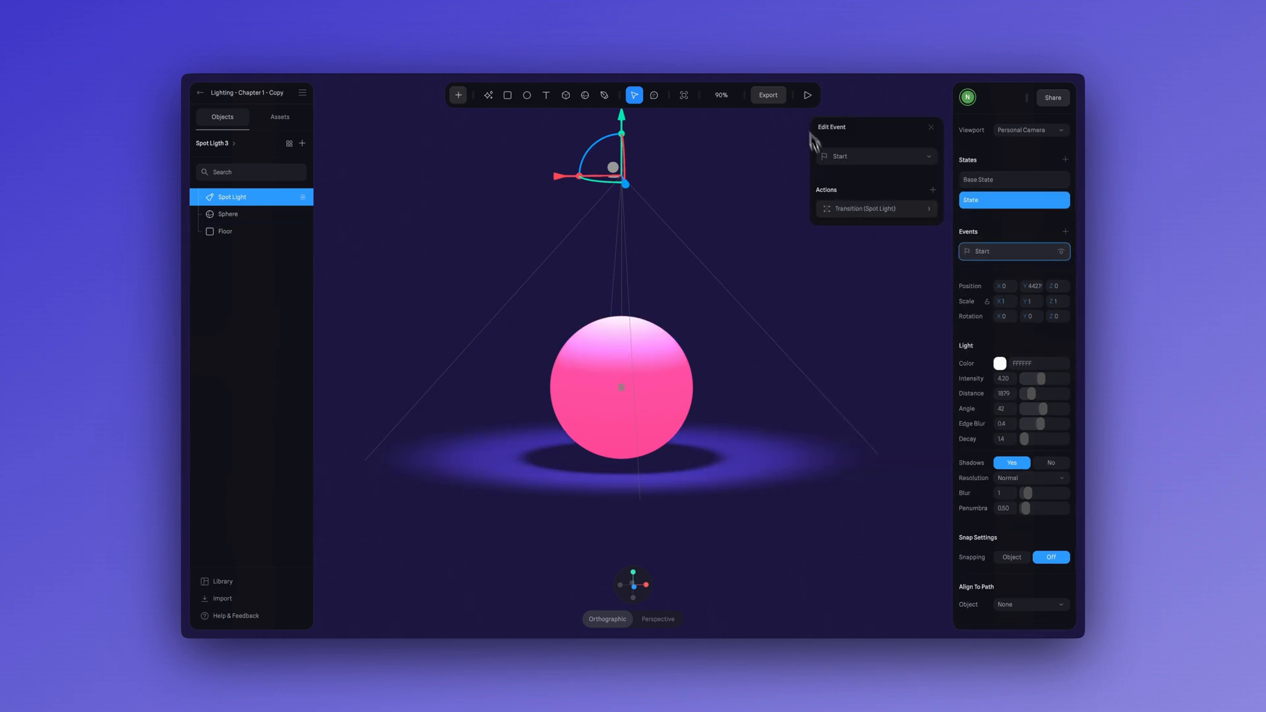
{"action": "left_click", "coordinate": [804, 95]}
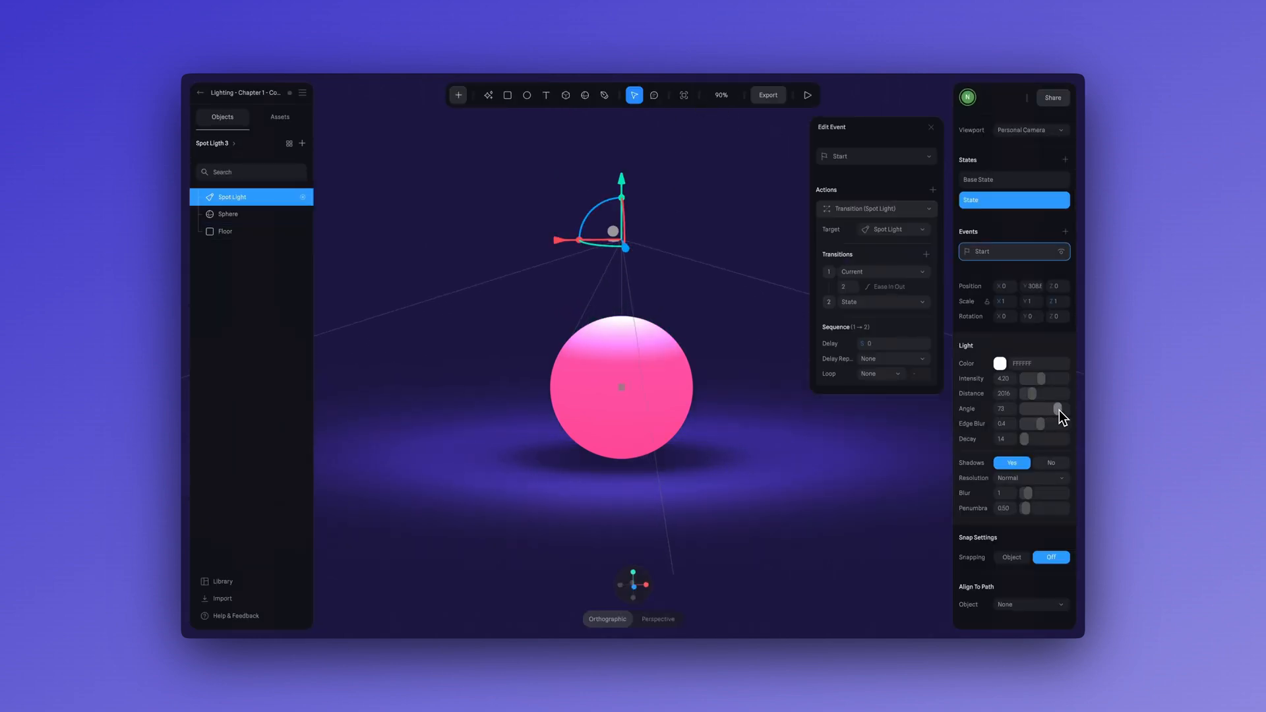
{"action": "left_click", "coordinate": [804, 95]}
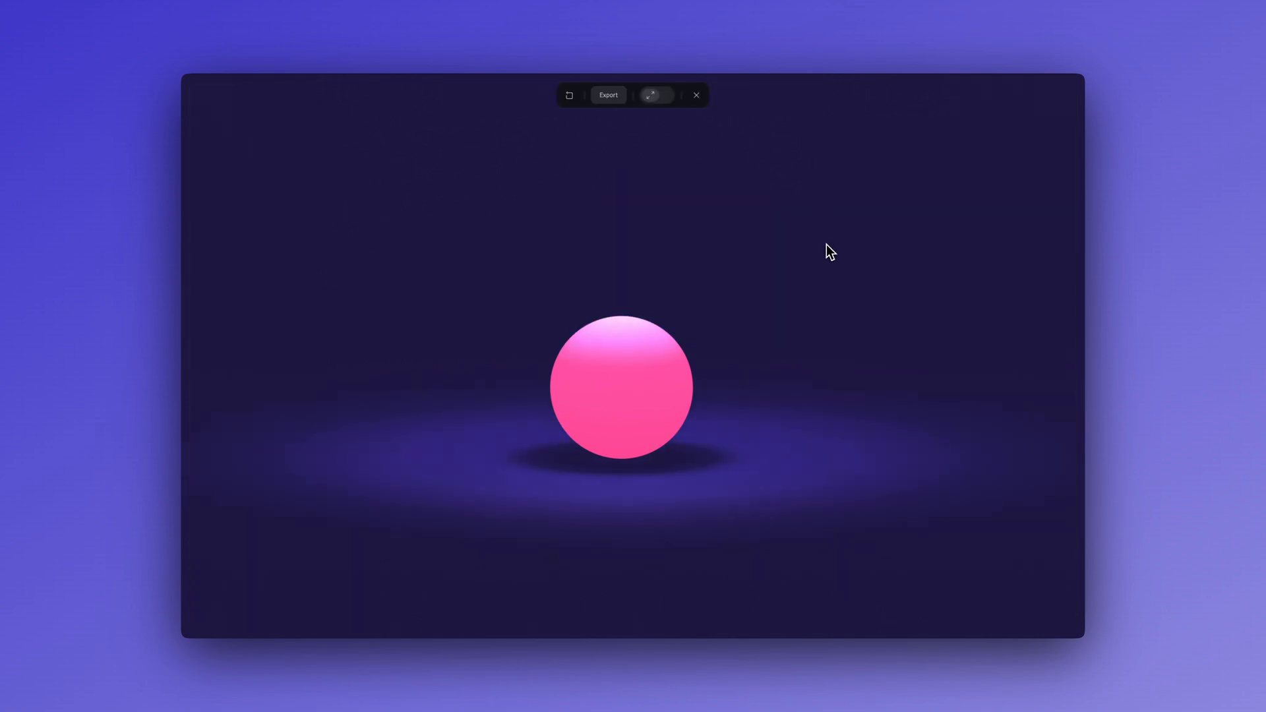
{"action": "left_click", "coordinate": [650, 95]}
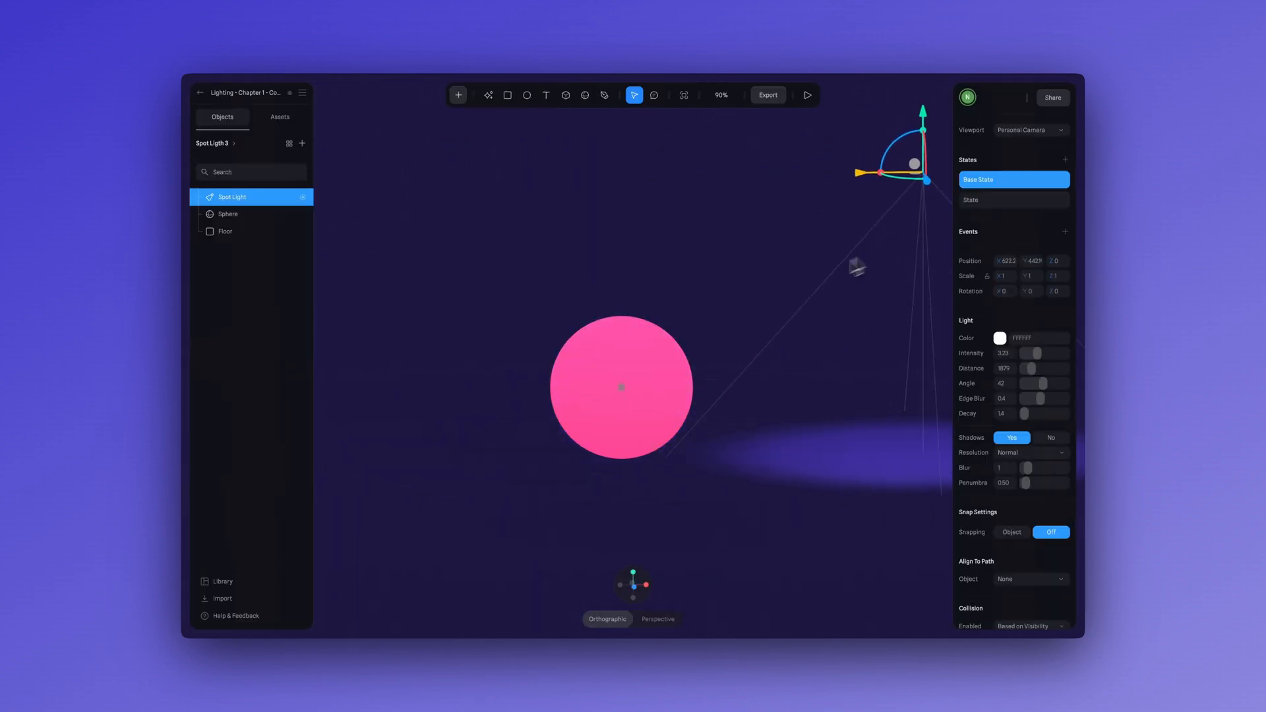
{"action": "left_click", "coordinate": [804, 95]}
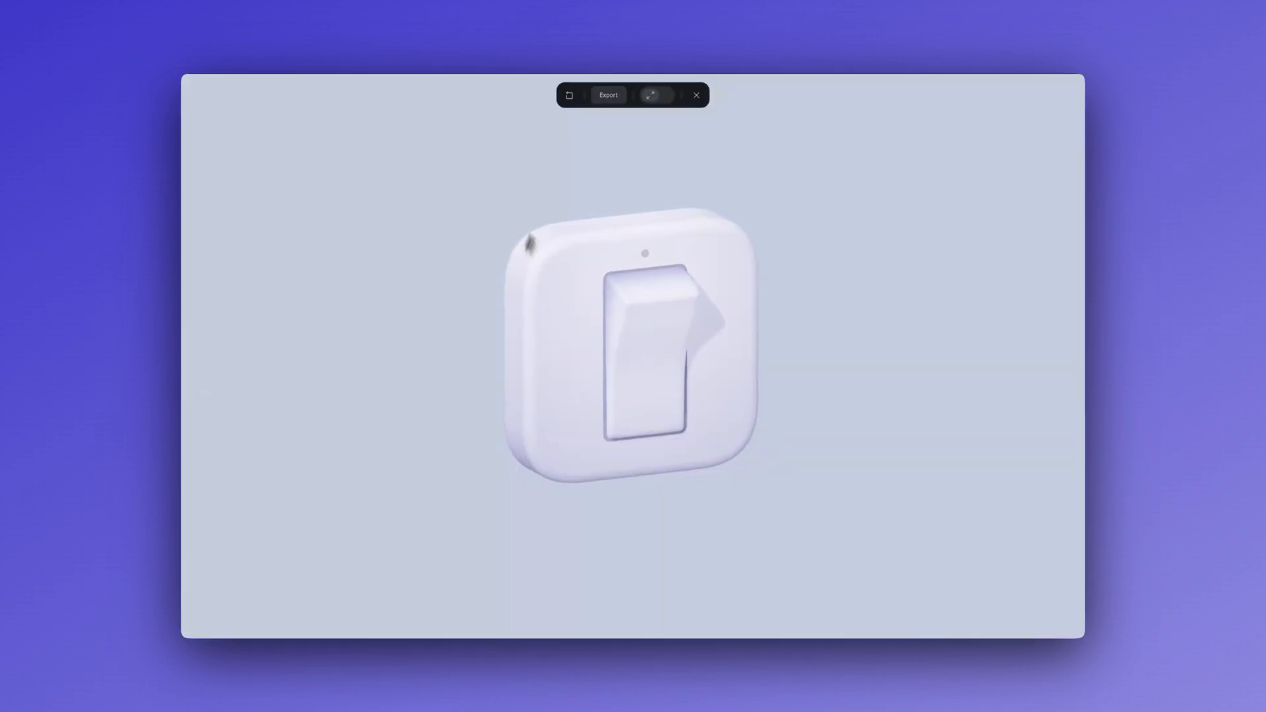
Set the Mouse Down Transition (Point Light) Mode to Toggle and adjust its duration
{"action": "left_click", "coordinate": [642, 354]}
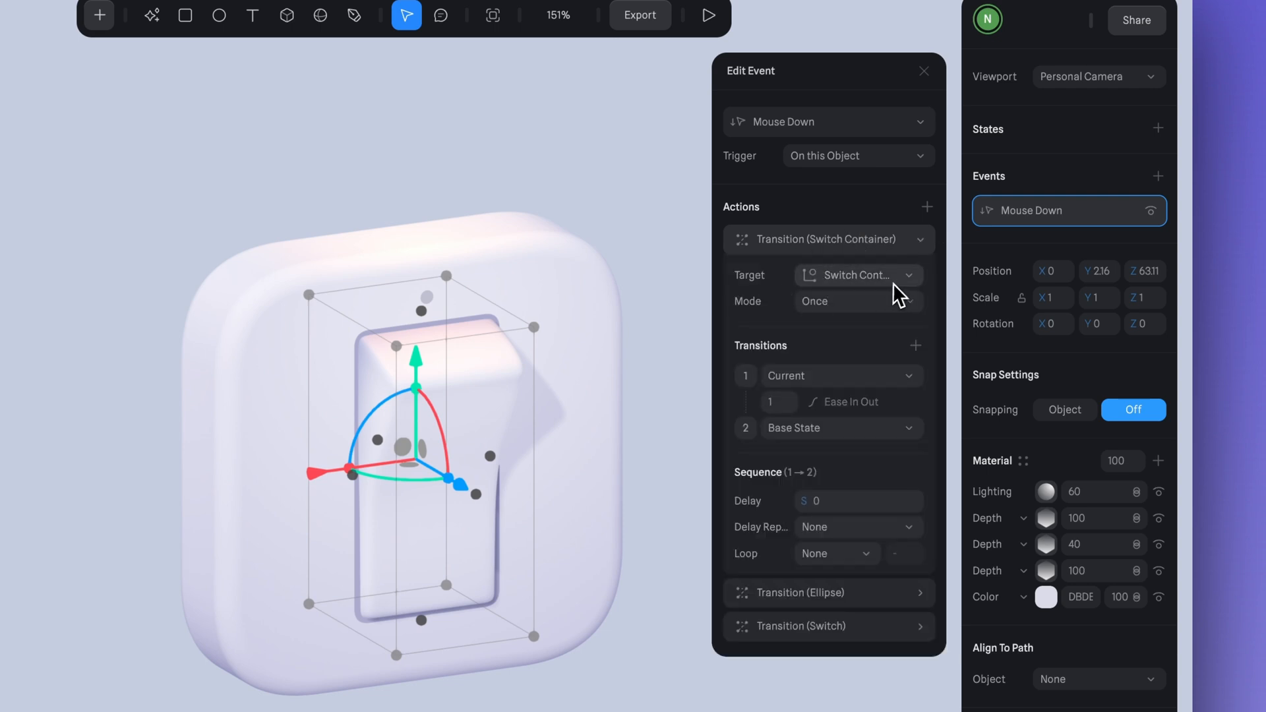
{"action": "left_click", "coordinate": [855, 275]}
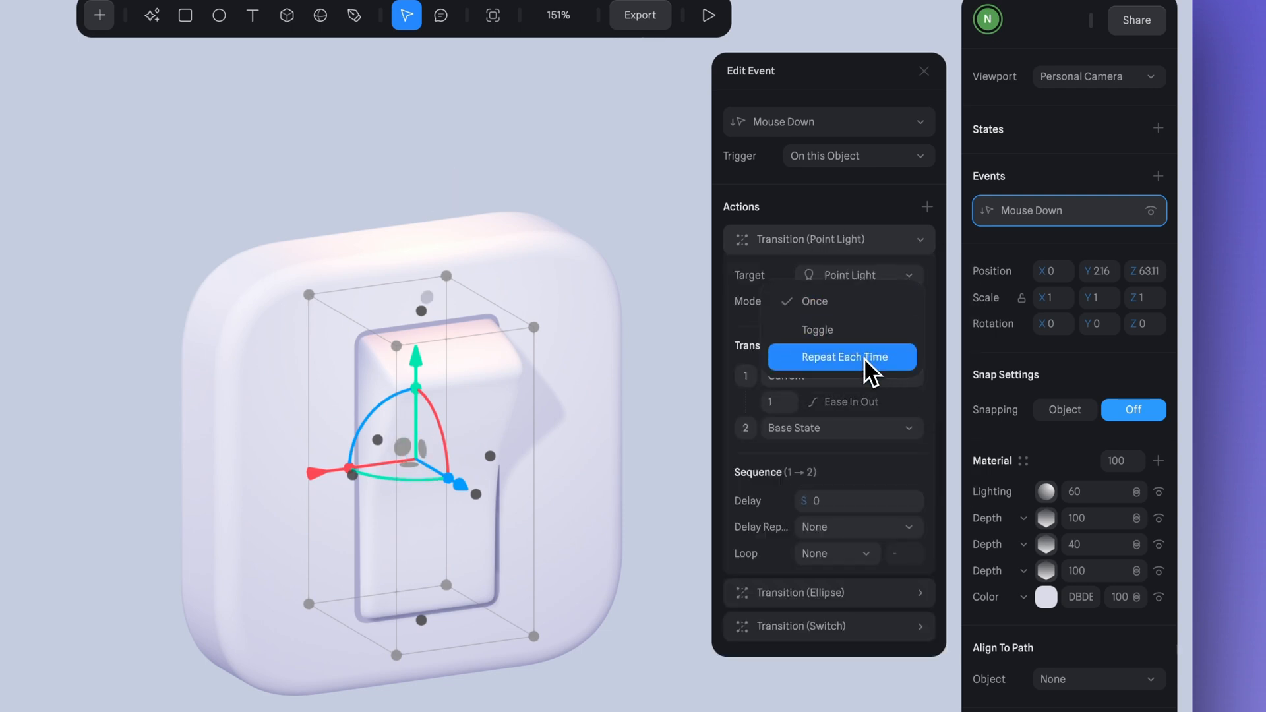
{"action": "left_click", "coordinate": [817, 329]}
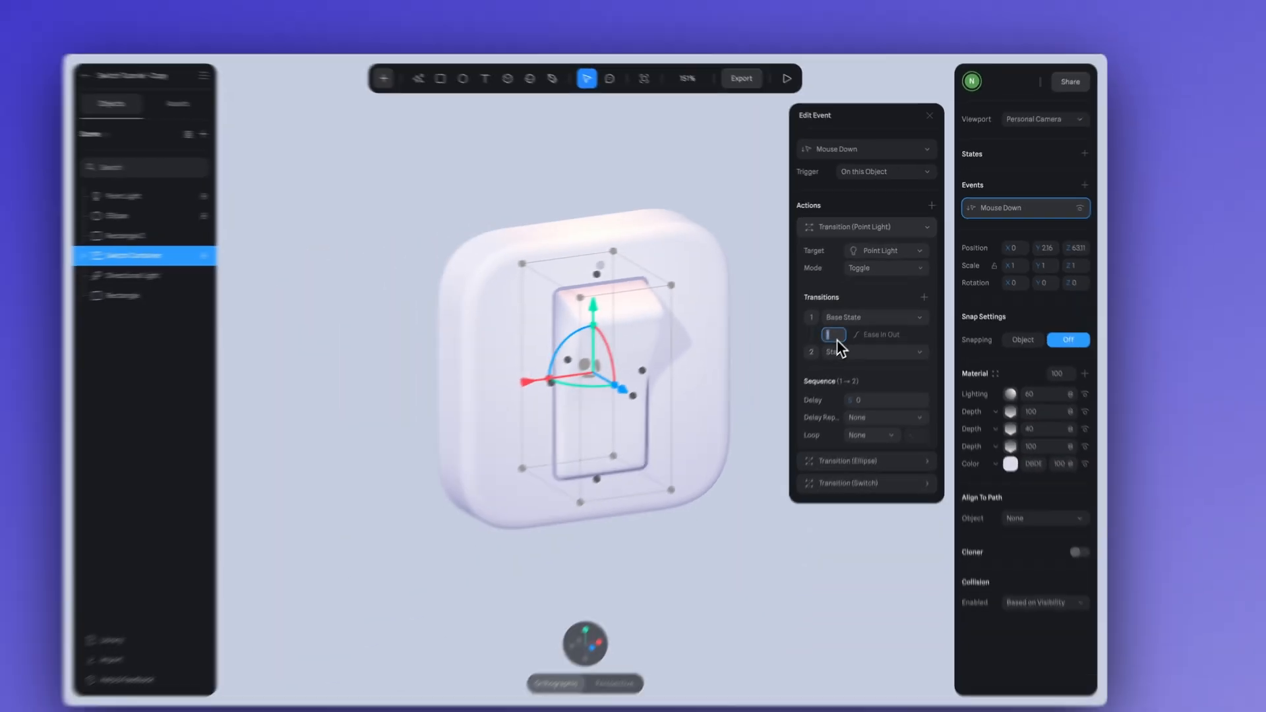
{"action": "left_click", "coordinate": [783, 78]}
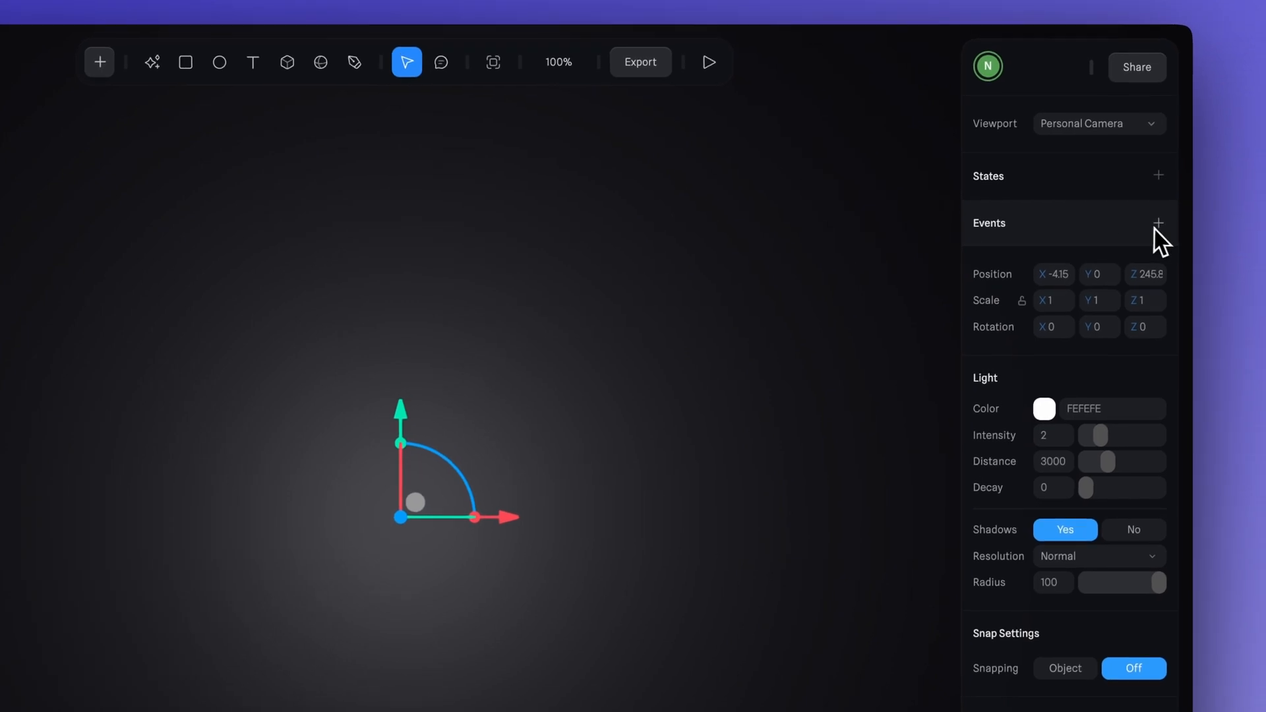
Add a Follow event targeting the Cursor to the point light and play the scene to test it
{"action": "left_click", "coordinate": [1157, 223]}
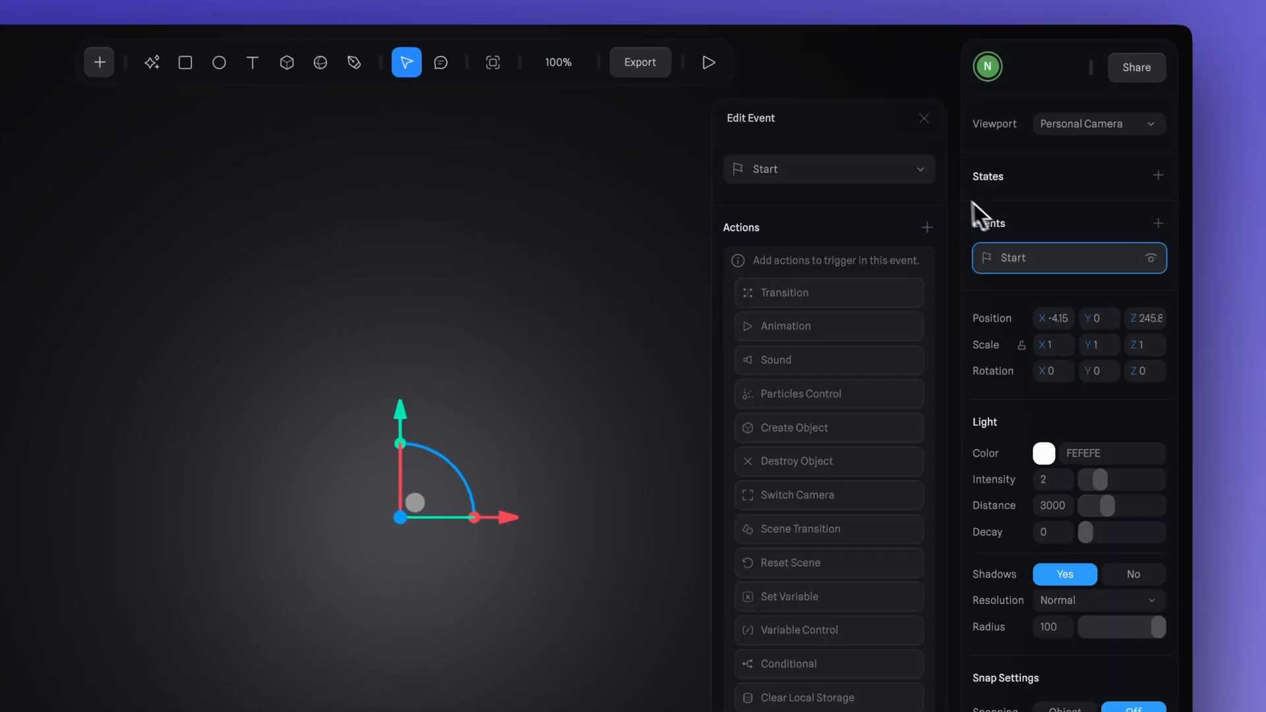
{"action": "left_click", "coordinate": [916, 168]}
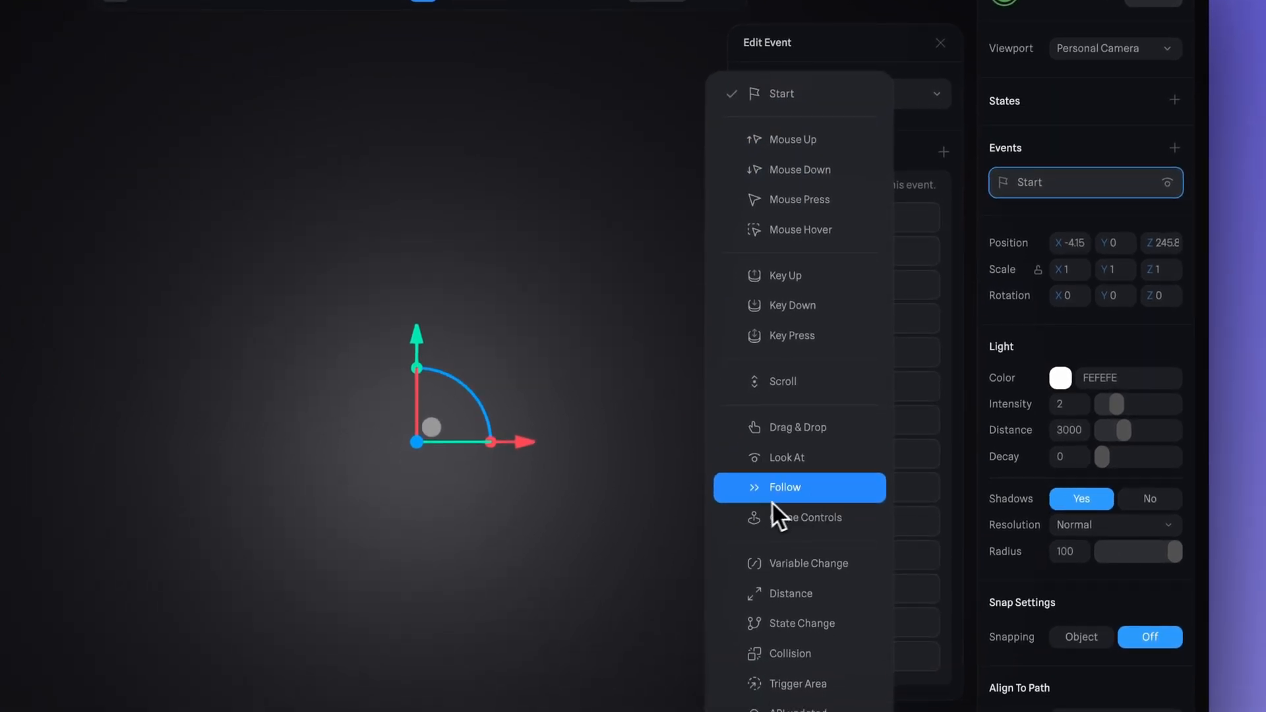
{"action": "left_click", "coordinate": [784, 486]}
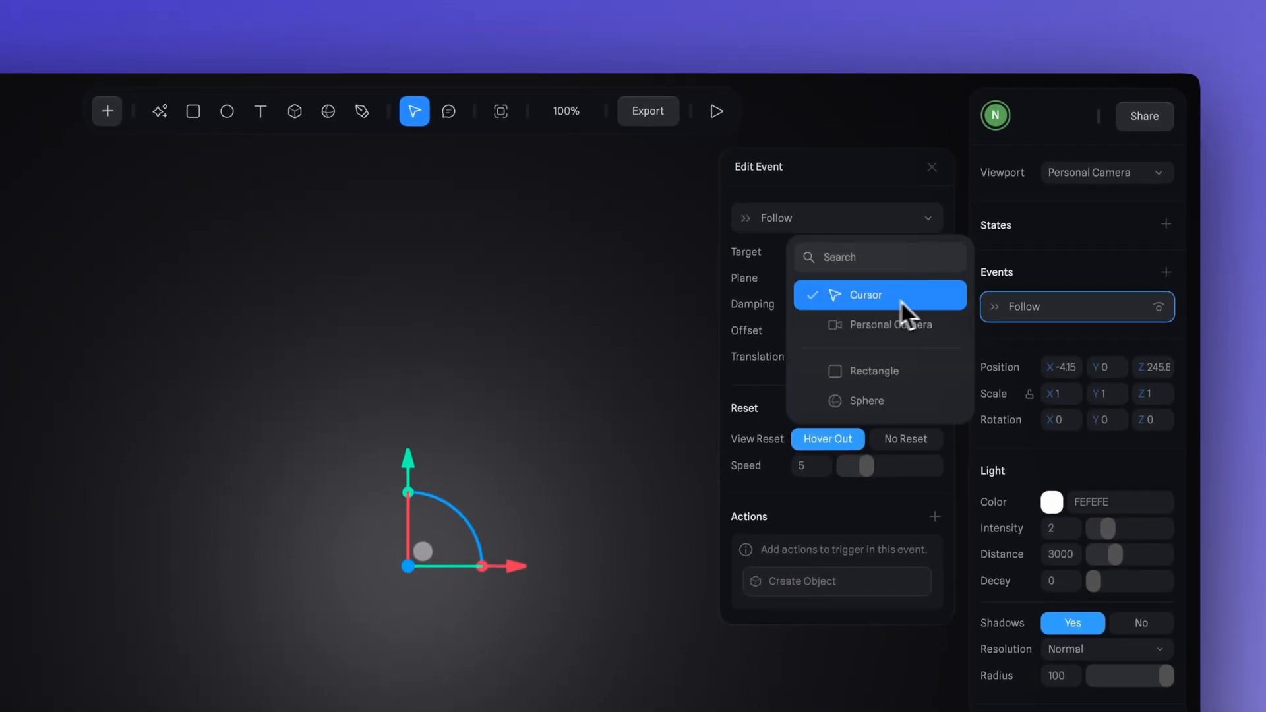
{"action": "left_click", "coordinate": [865, 294]}
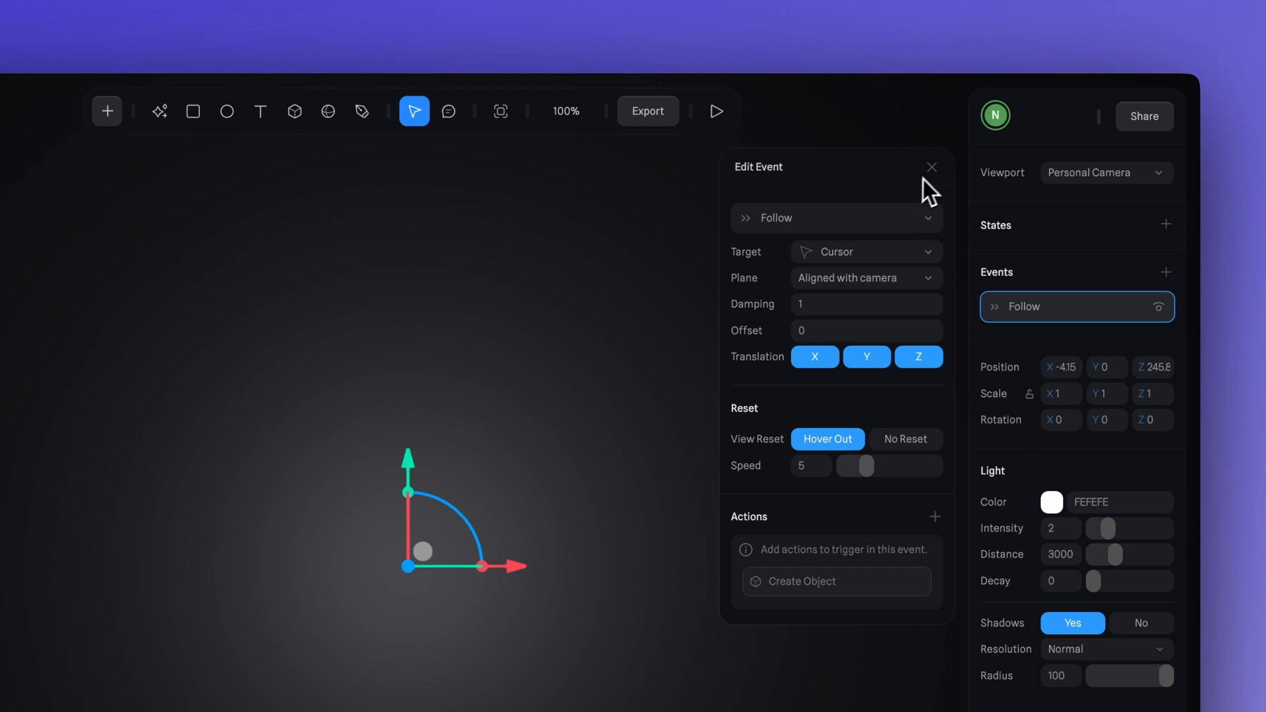
{"action": "left_click", "coordinate": [930, 167]}
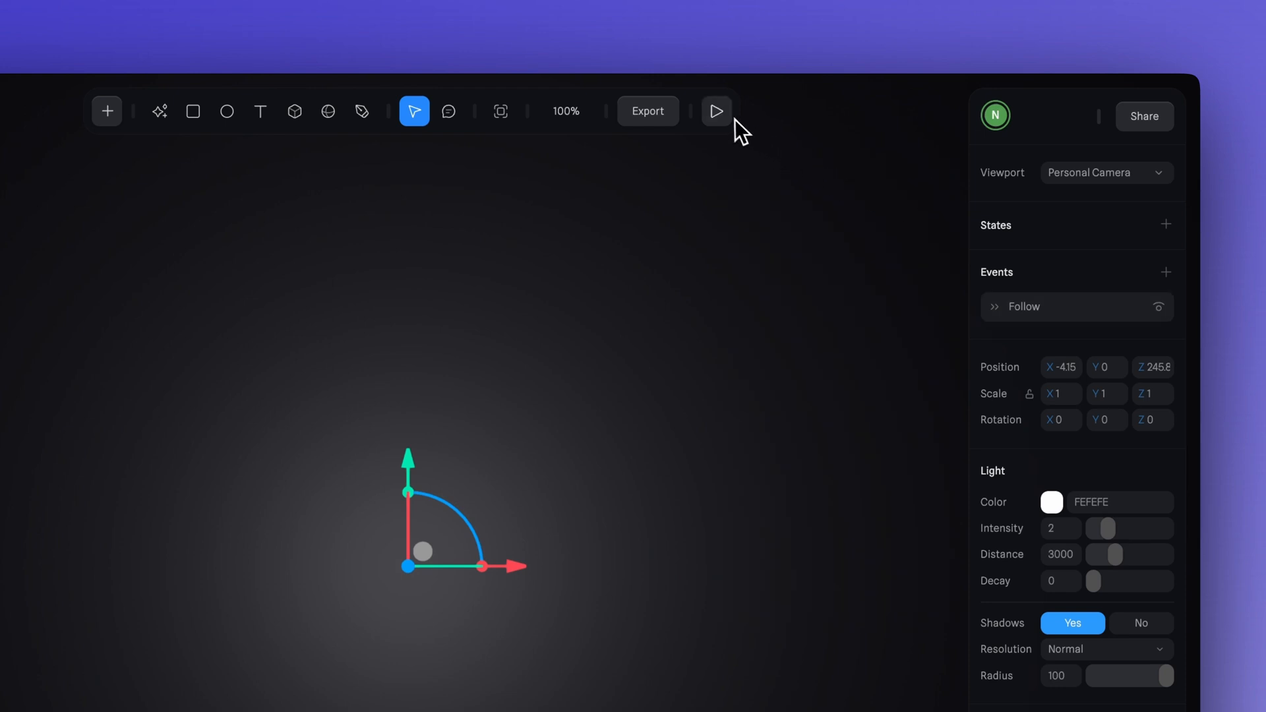
{"action": "left_click", "coordinate": [715, 111]}
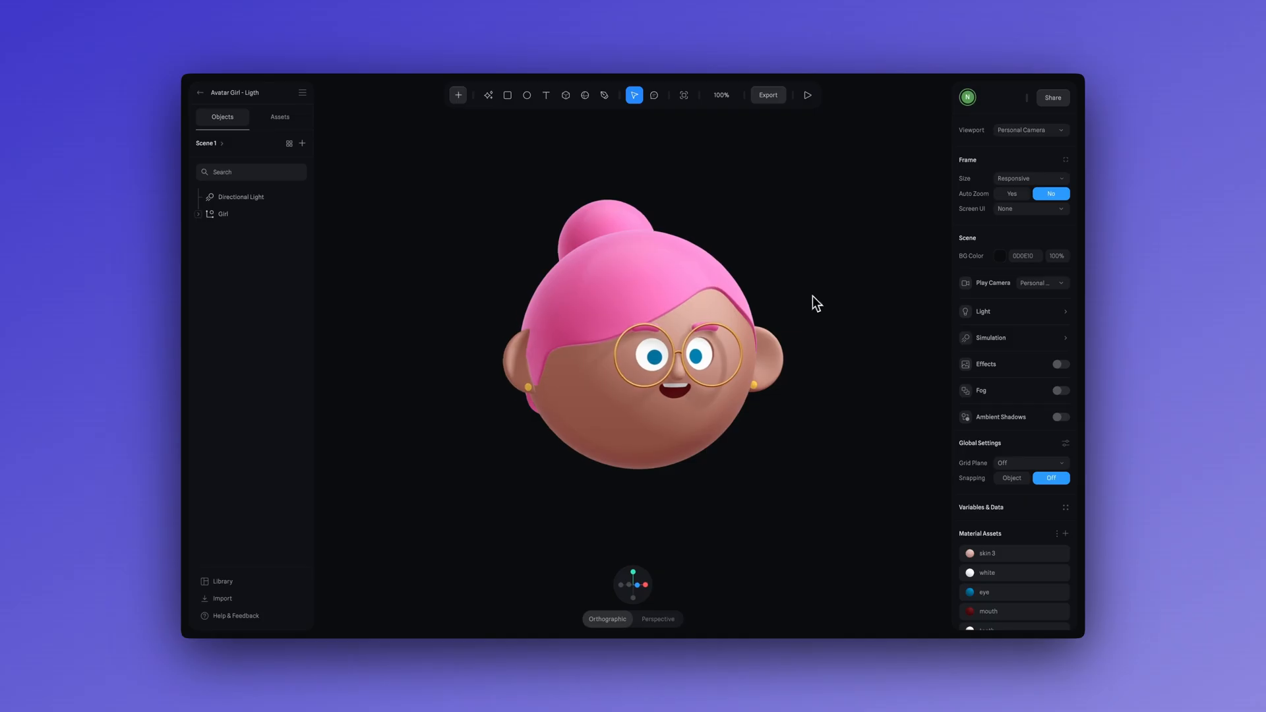
Add a second directional light tinted pink with raised intensity to glow on the avatar's head
{"action": "left_click", "coordinate": [240, 197]}
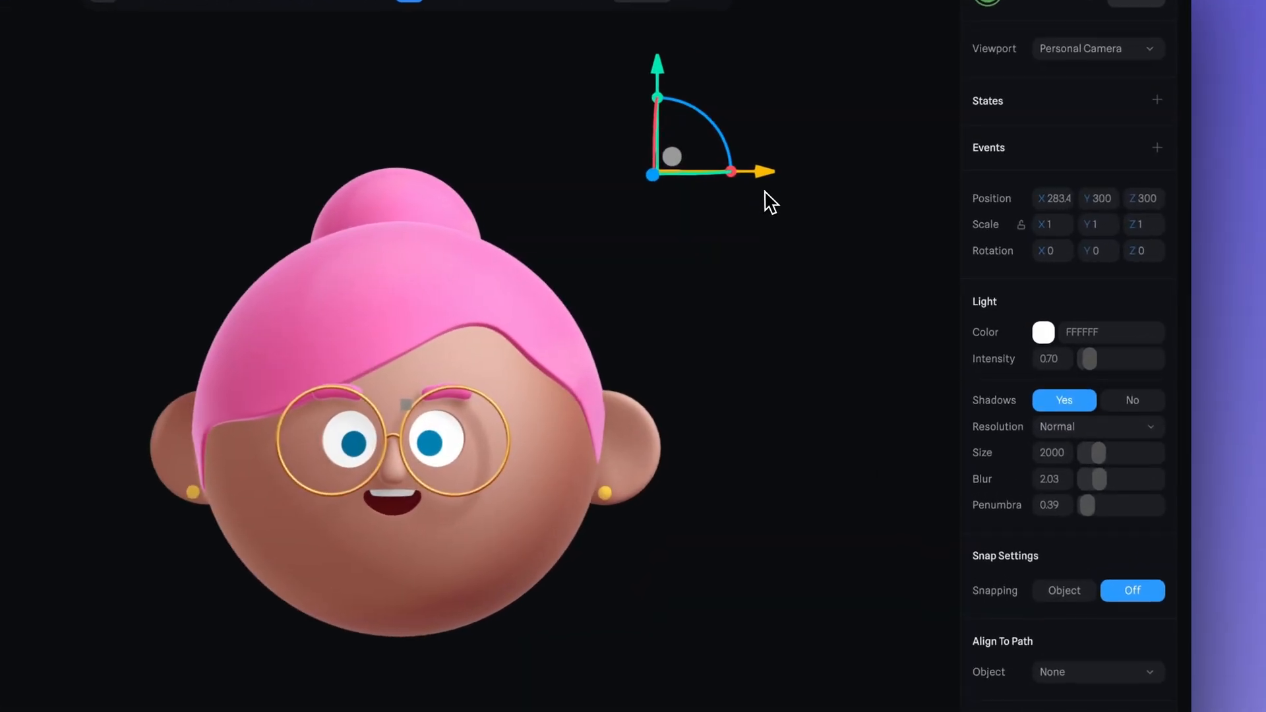
{"action": "left_click", "coordinate": [1044, 332]}
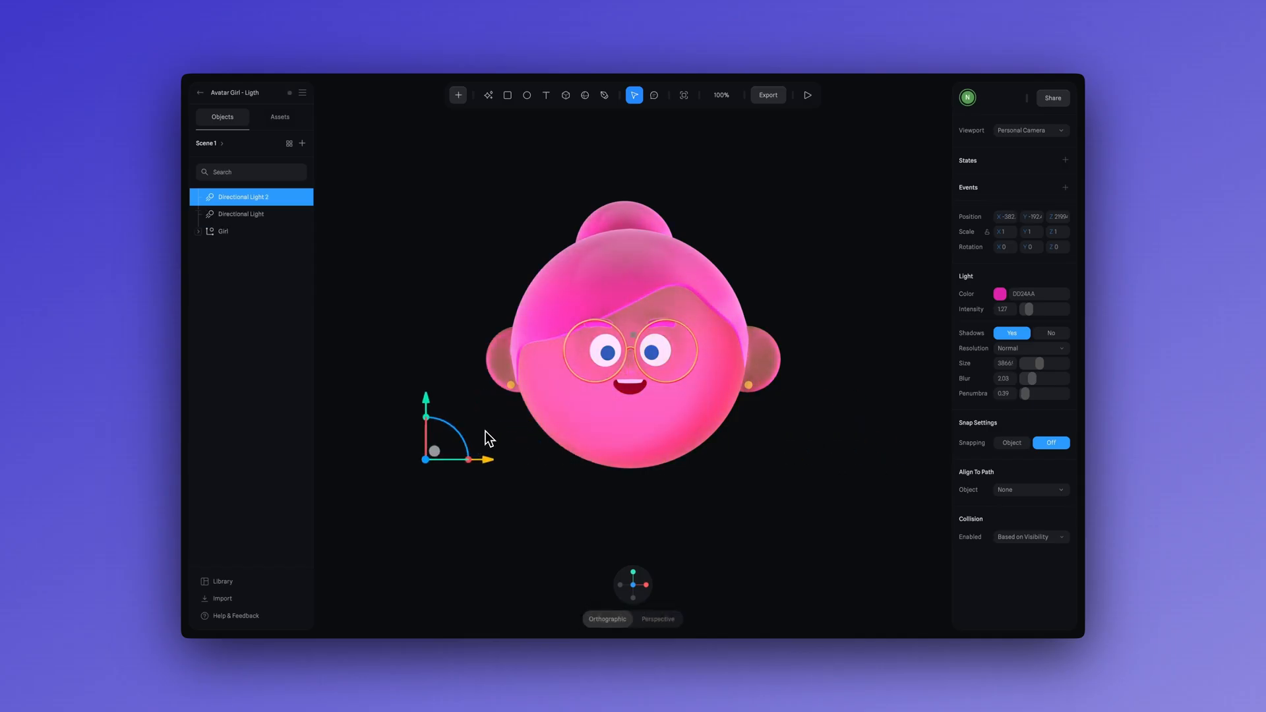
{"action": "left_click", "coordinate": [1000, 292]}
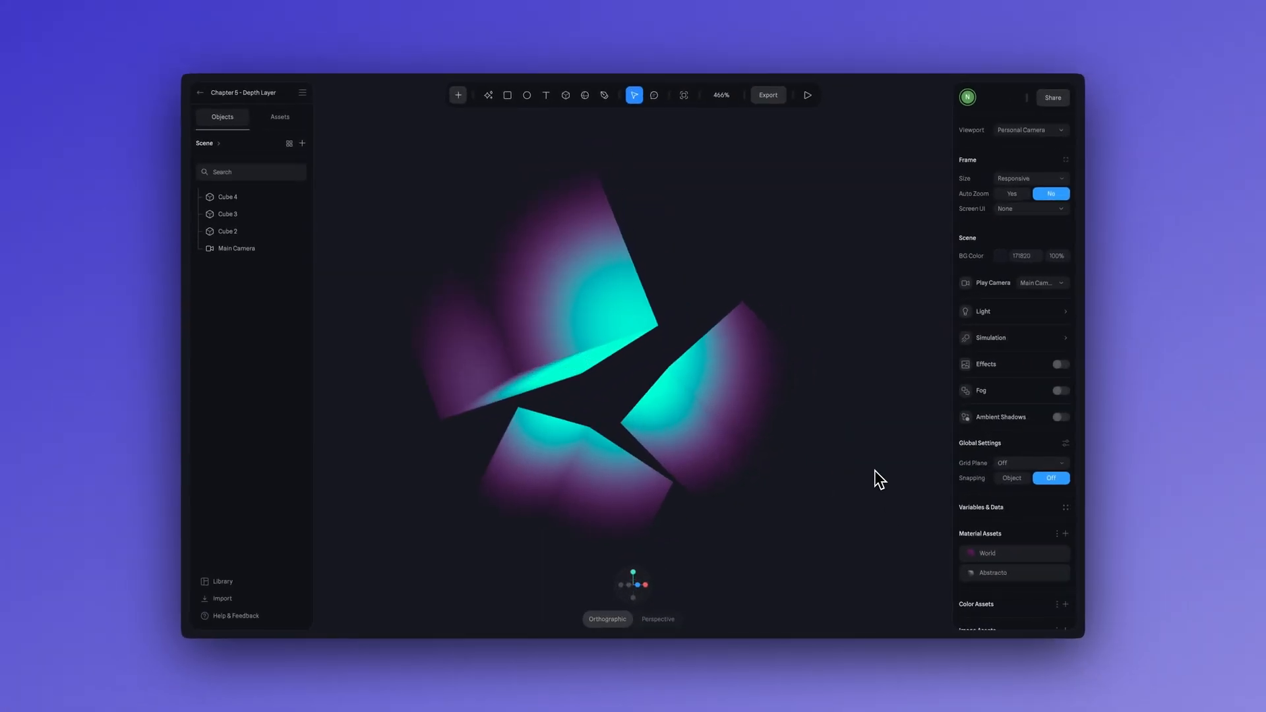
Switch Cube 3's World material depth layer position to Local and compare it with World
{"action": "left_click", "coordinate": [226, 214]}
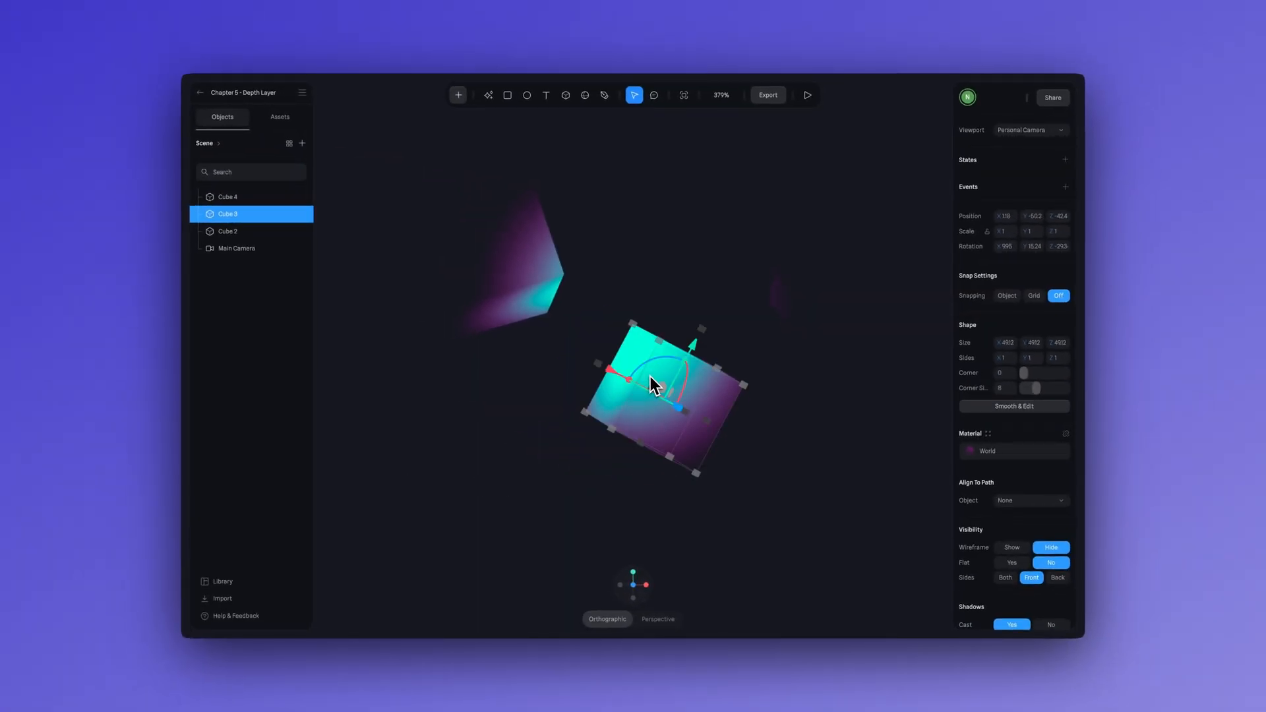
{"action": "left_click", "coordinate": [228, 197]}
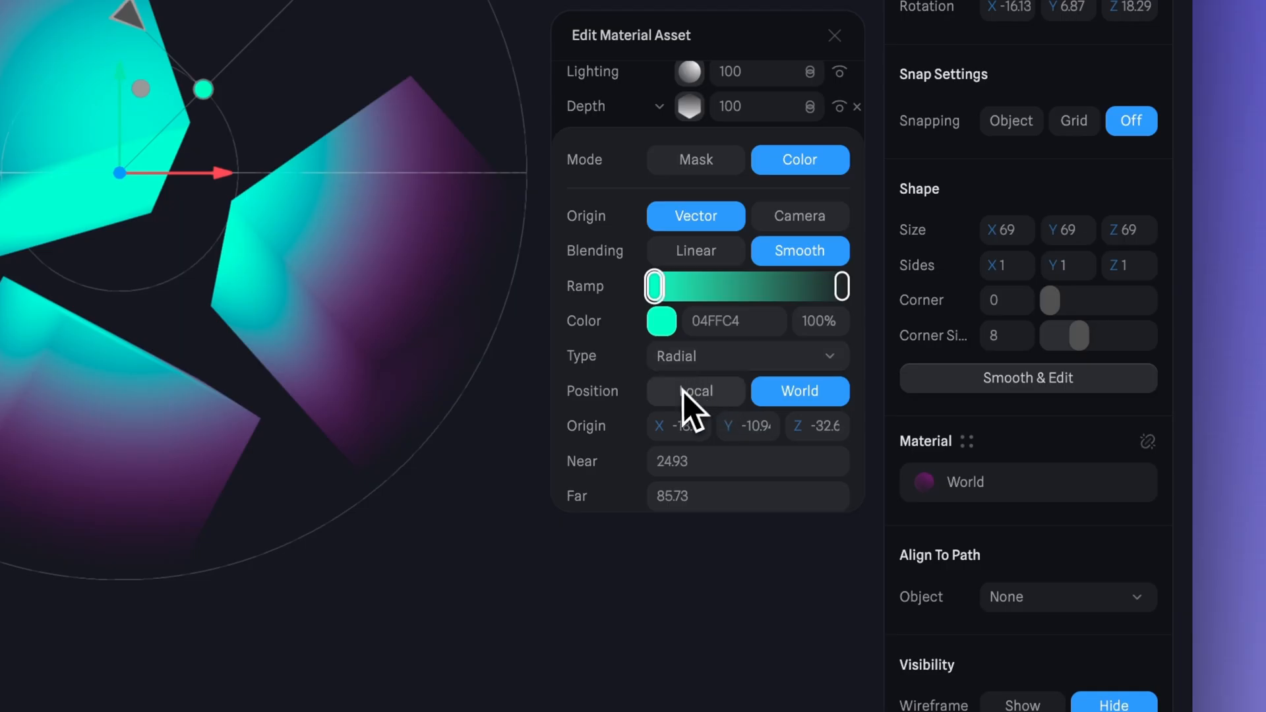
{"action": "left_click", "coordinate": [695, 392]}
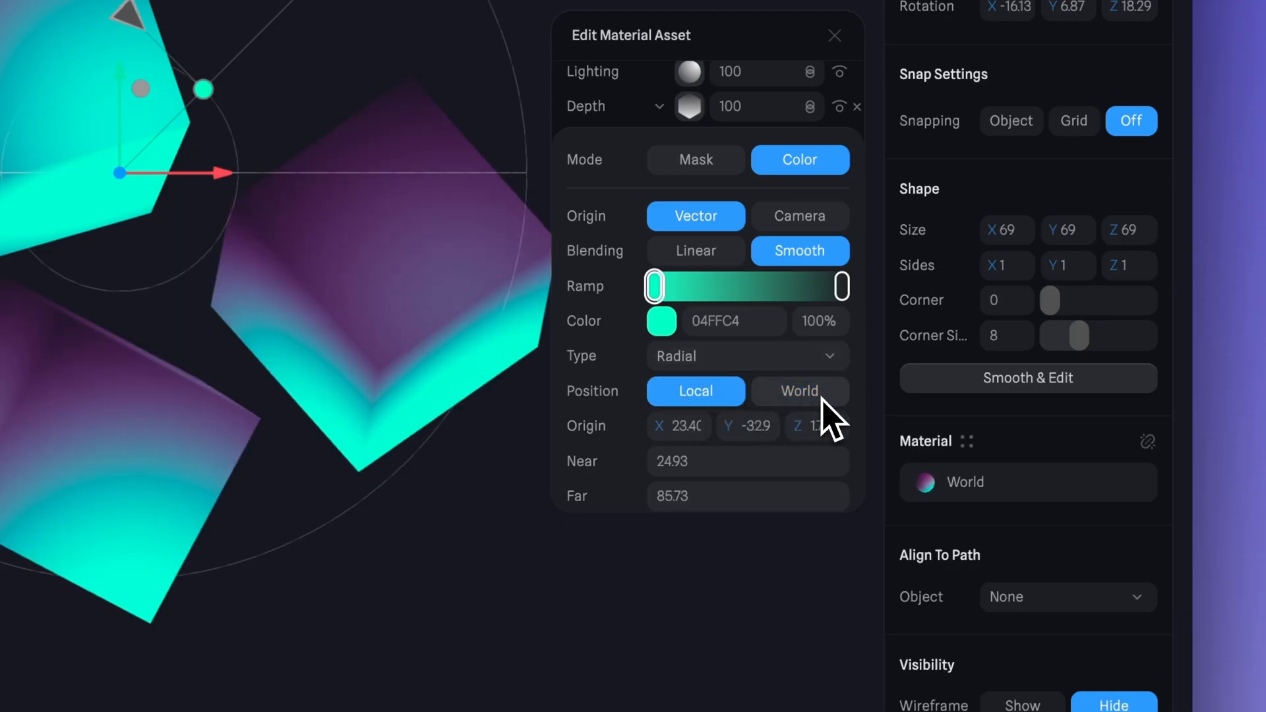
{"action": "left_click", "coordinate": [799, 390]}
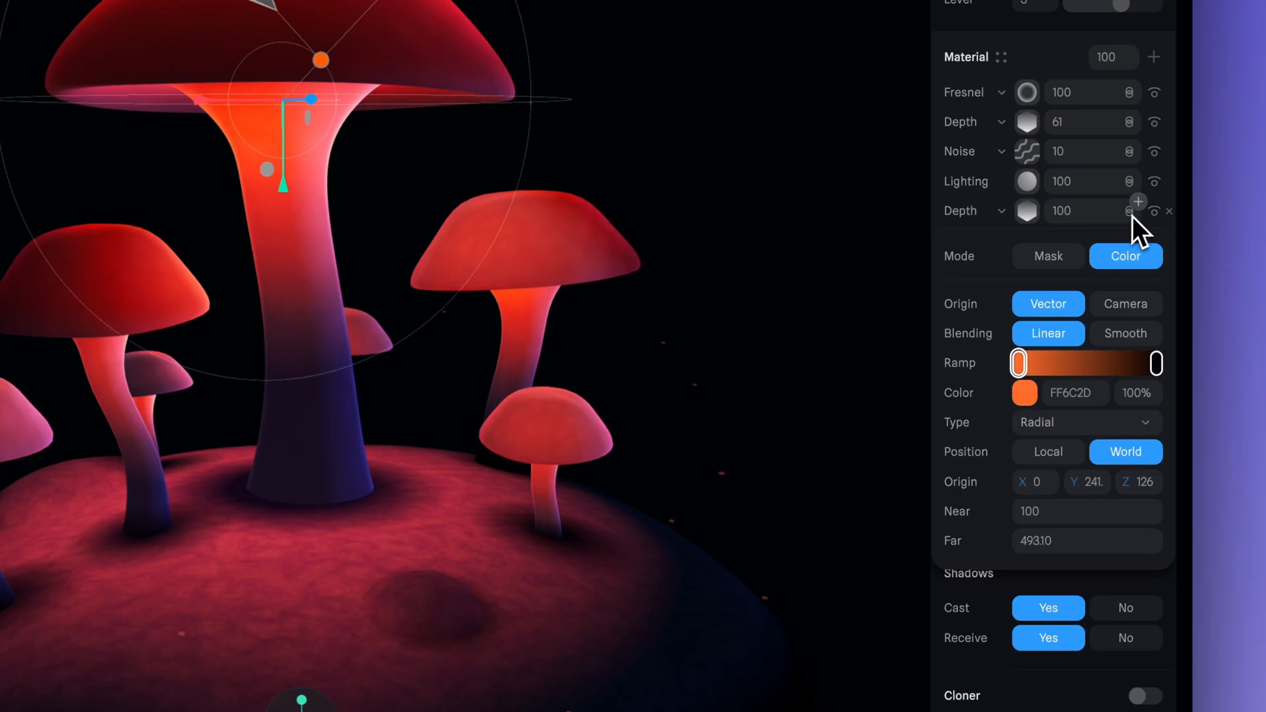
Set the mushroom's top Depth layer blend mode to Normal
{"action": "left_click", "coordinate": [1127, 211]}
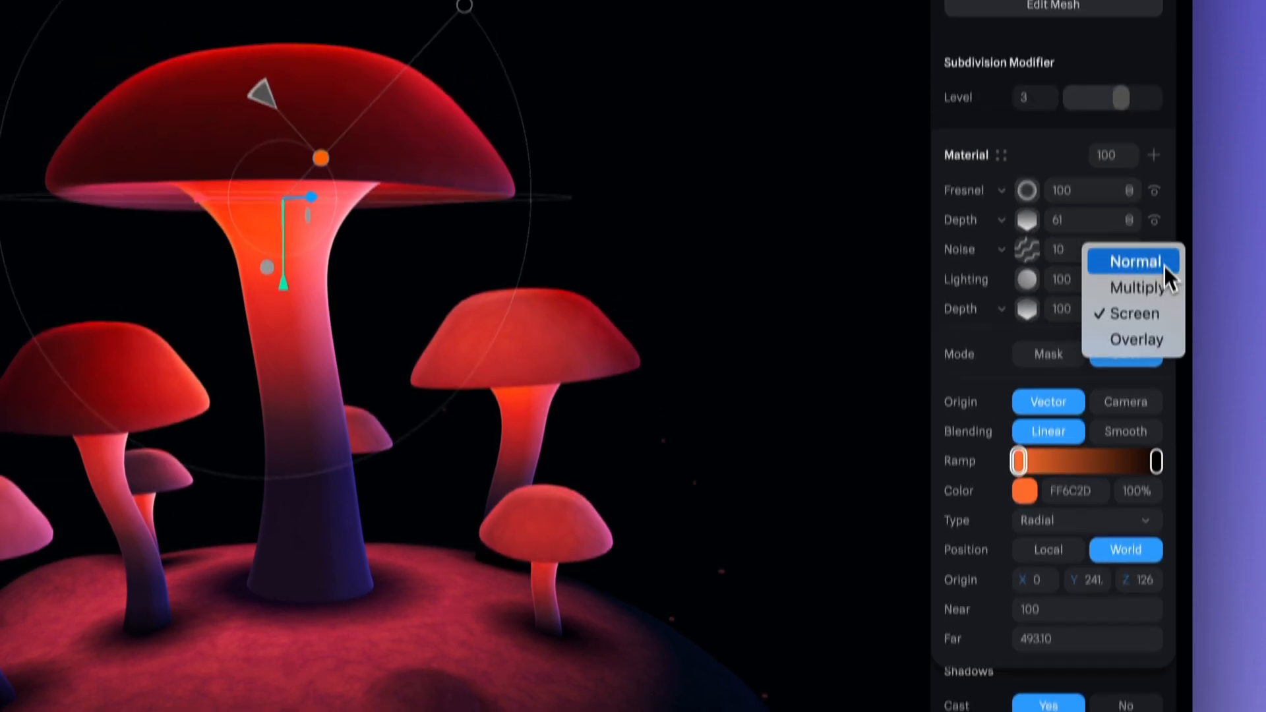
{"action": "left_click", "coordinate": [1134, 260]}
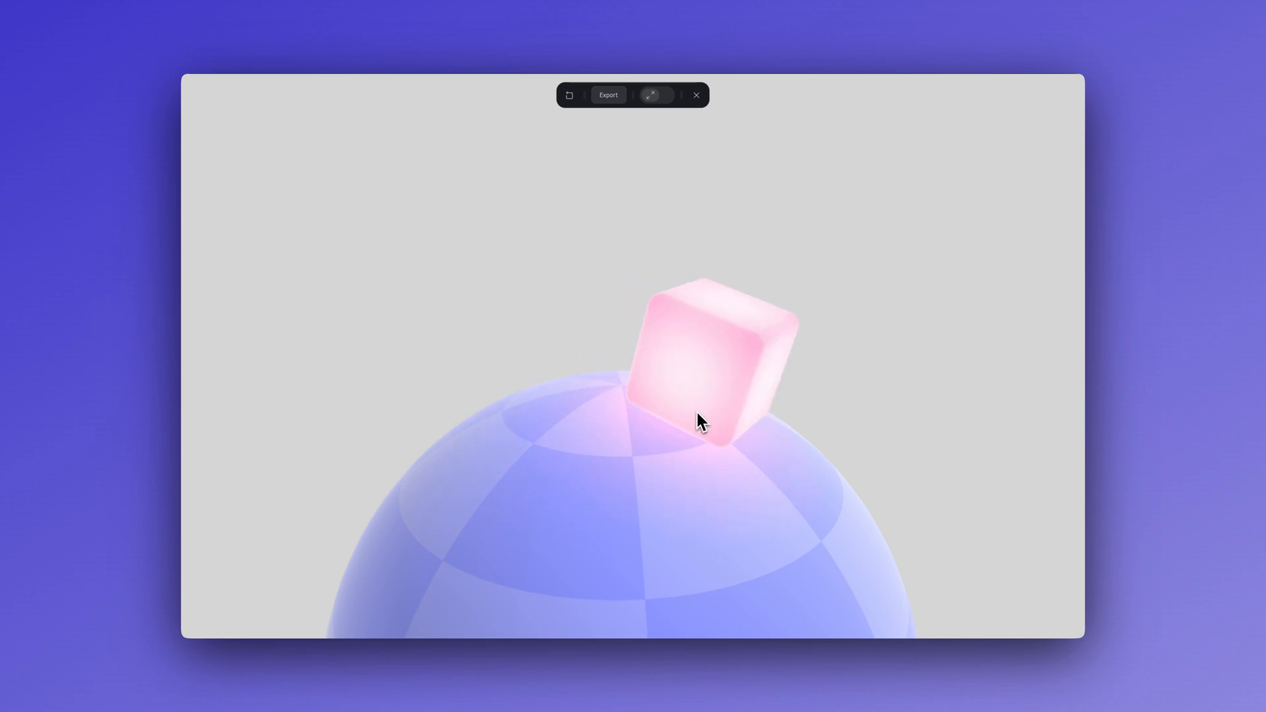
Interact with the glowing pink cube in preview, then deselect it back in the editor
{"action": "left_click", "coordinate": [650, 94]}
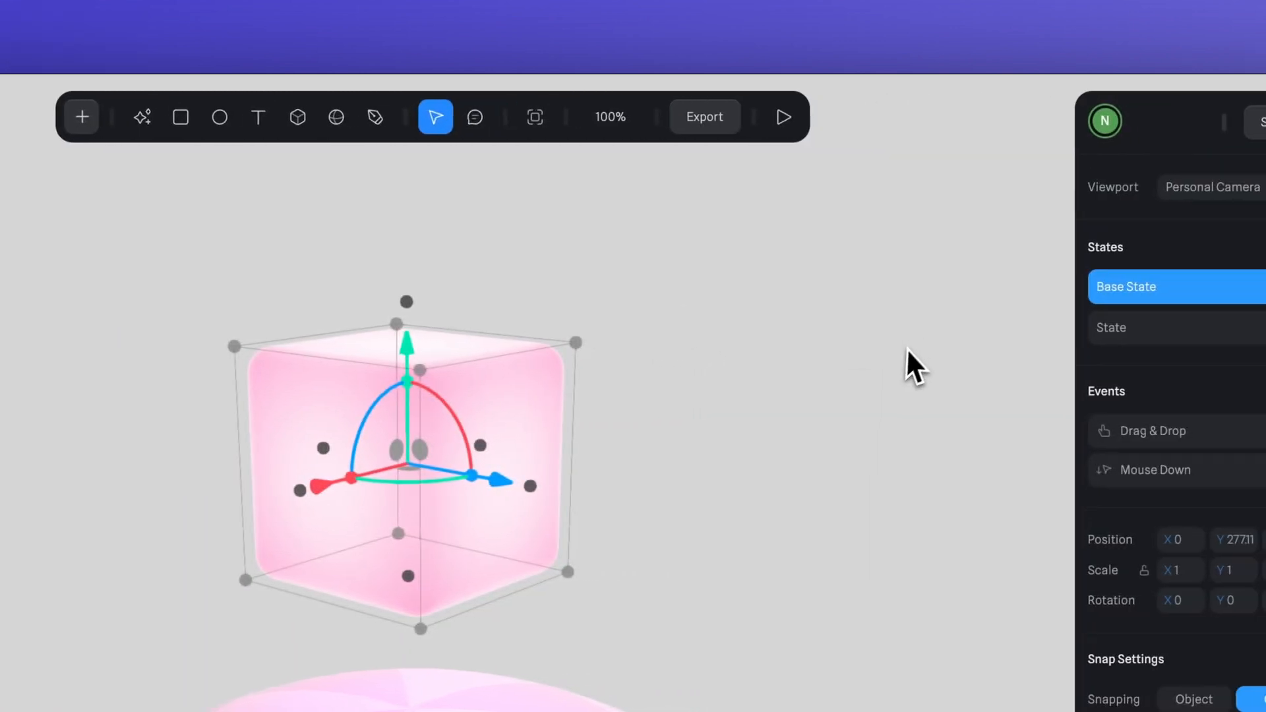
{"action": "left_click", "coordinate": [781, 116]}
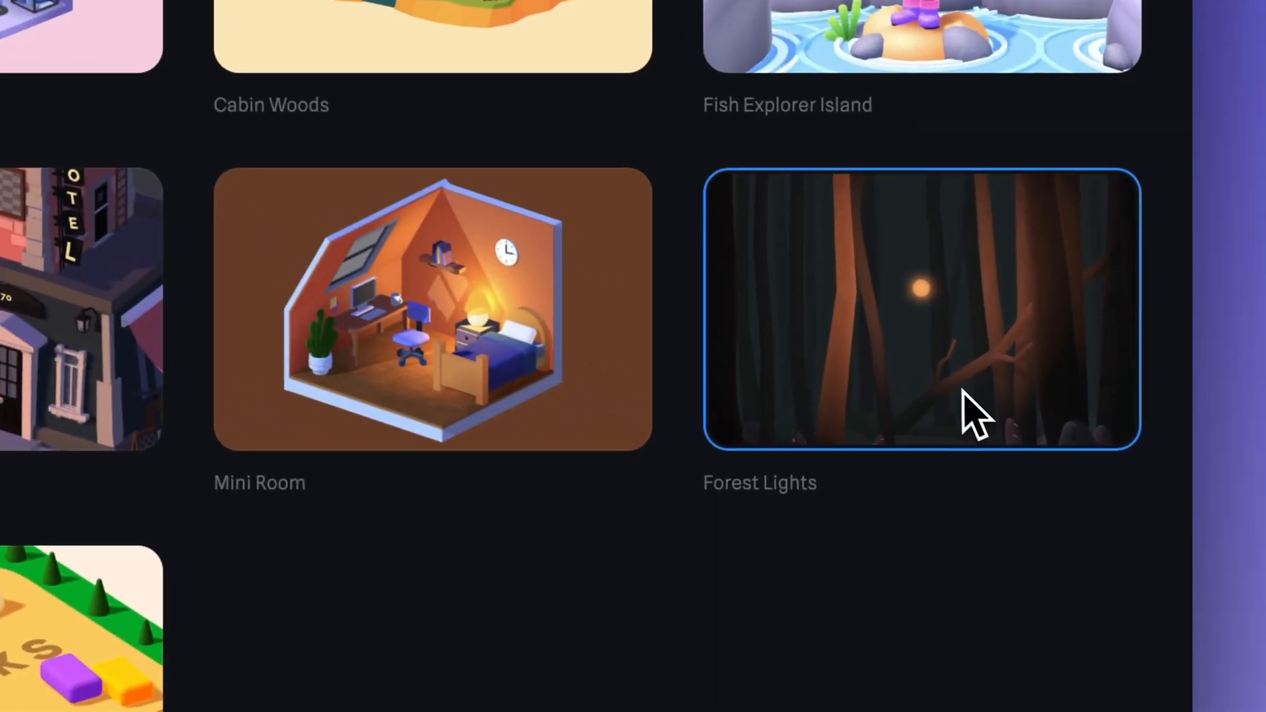
Load the Forest Lights template and enable Bloom so the orange light sphere glows softly
{"action": "left_click", "coordinate": [919, 308]}
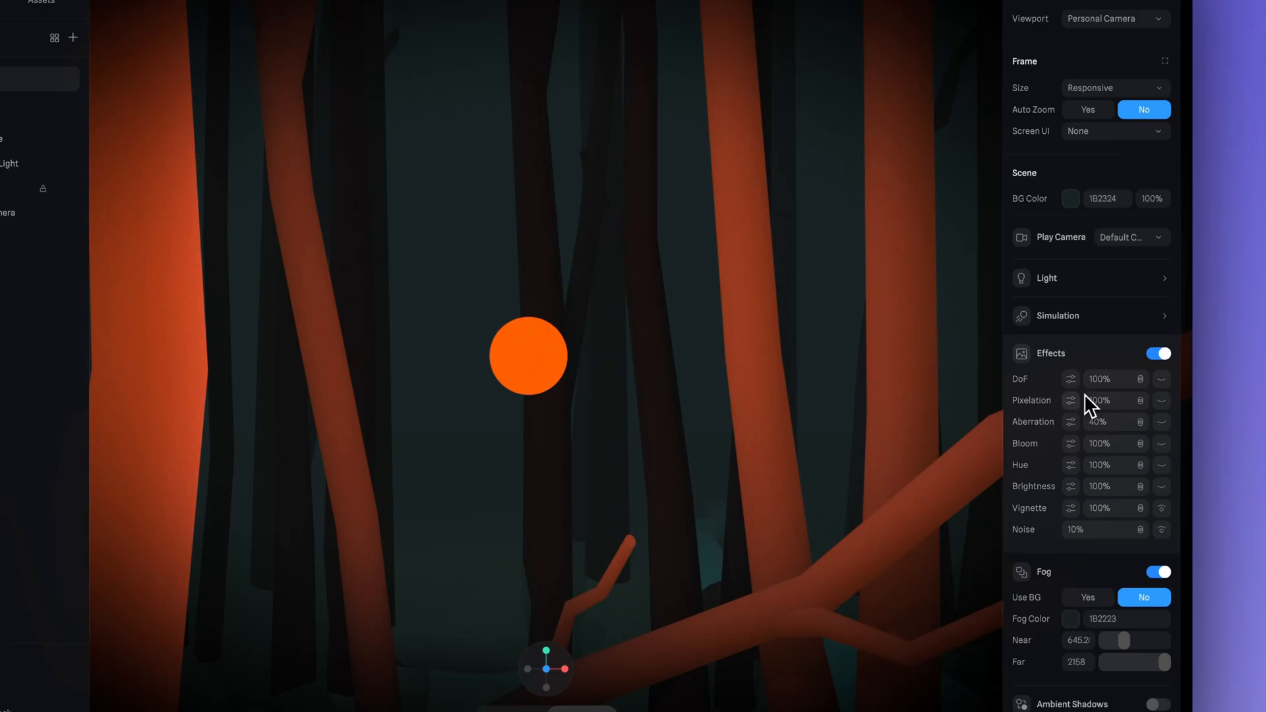
{"action": "left_click", "coordinate": [1162, 443]}
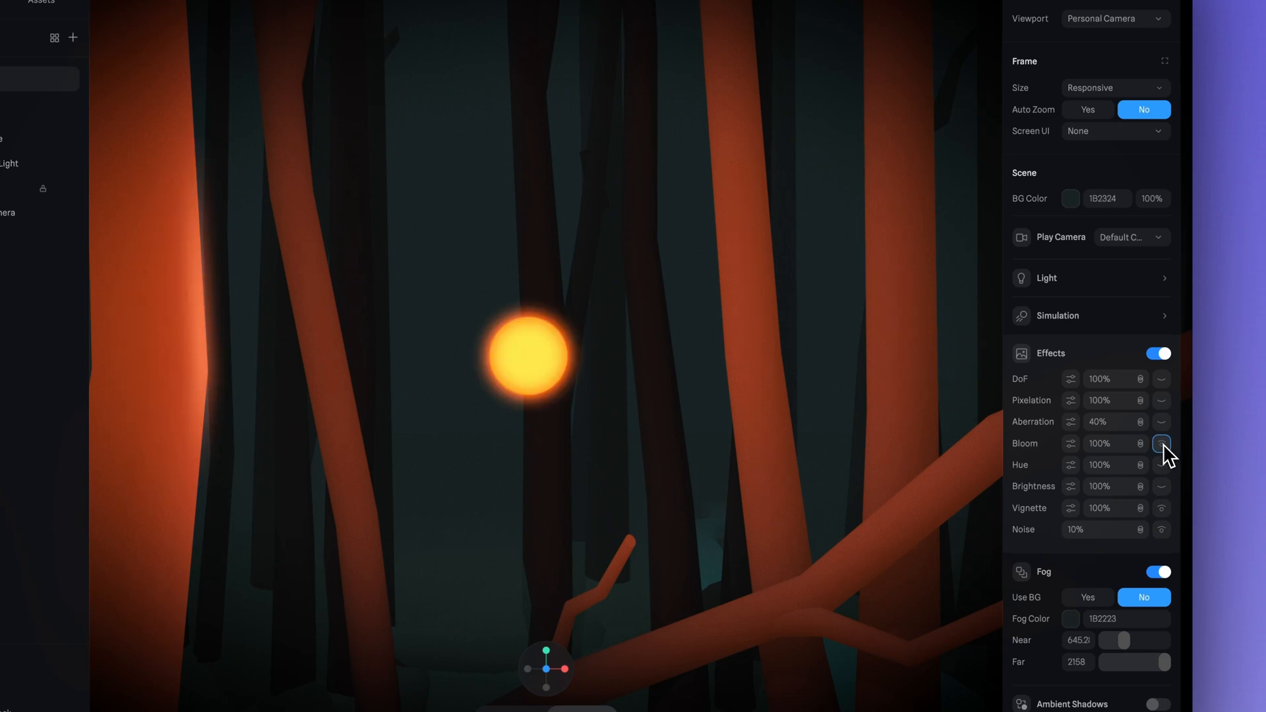
{"action": "left_click", "coordinate": [1160, 443]}
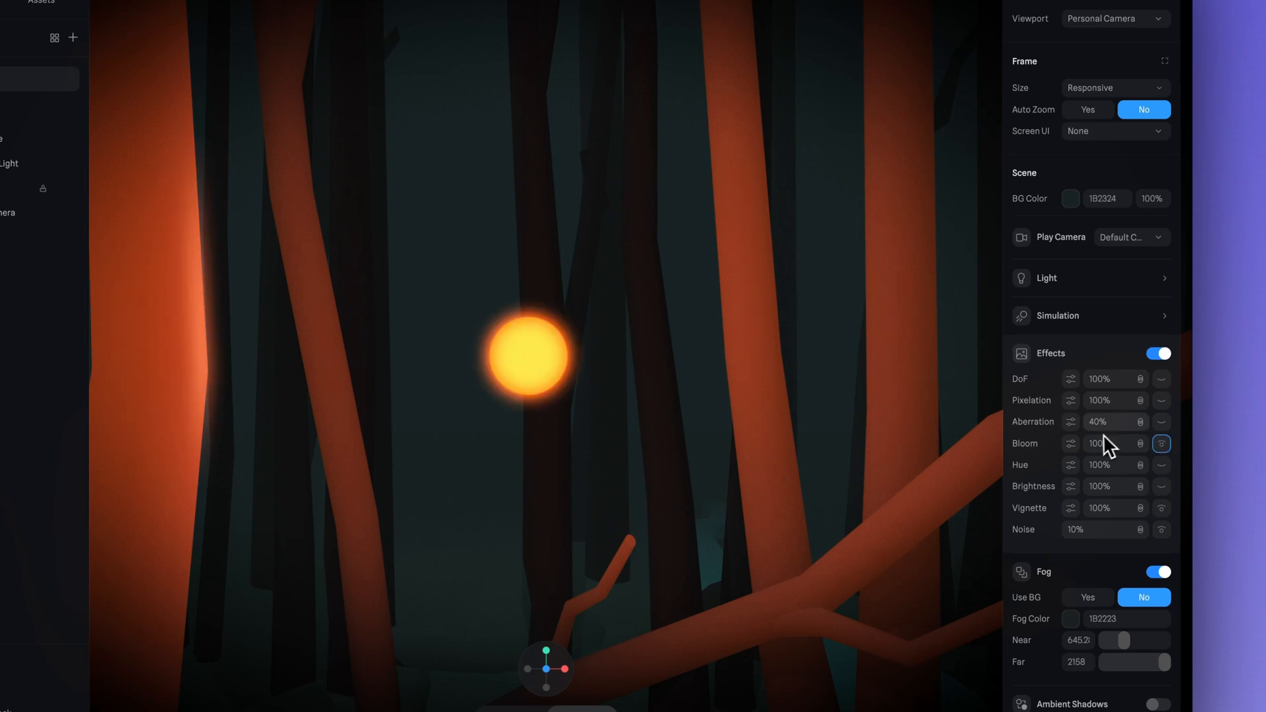
{"action": "mouse_move", "coordinate": [1166, 501]}
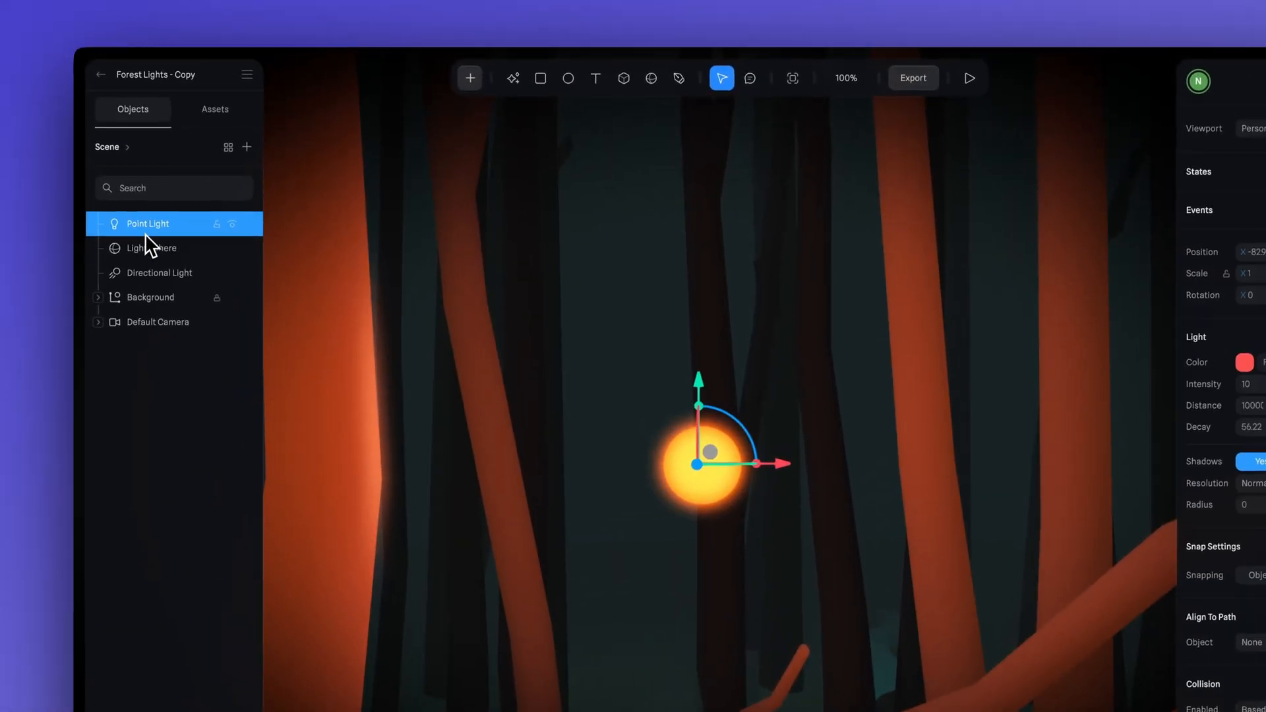
Nest the Point Light under the Light Sphere in the Objects panel and select it
{"action": "left_click_drag", "start_coordinate": [146, 224], "coordinate": [150, 248]}
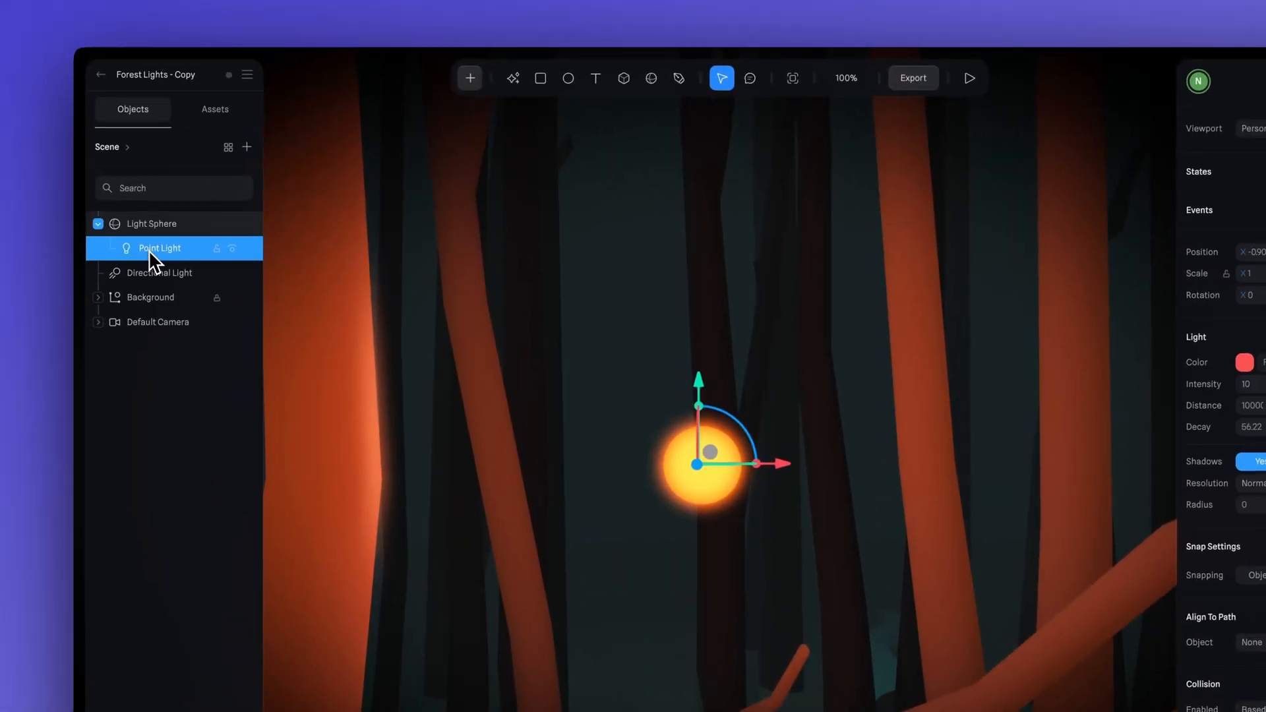
{"action": "left_click", "coordinate": [150, 224]}
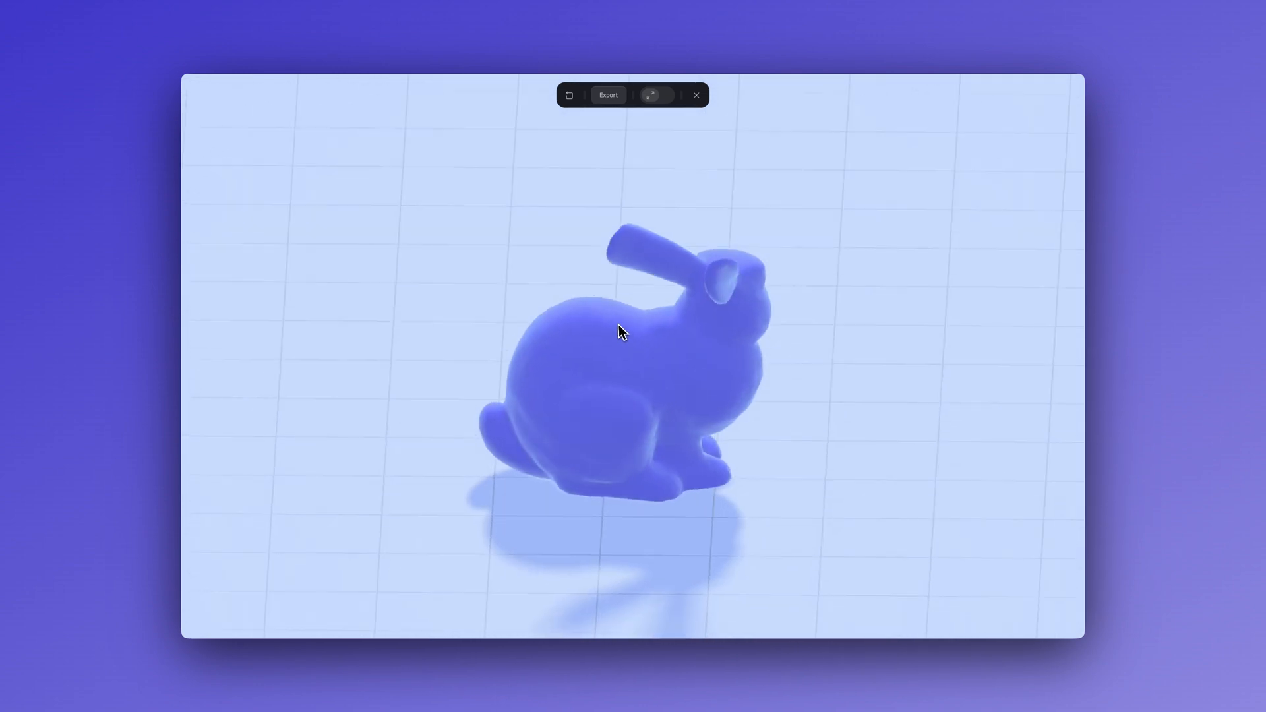
Play the bunny scene so the camera-nested directional light follows the view
{"action": "scroll", "scroll_direction": "up", "scroll_amount": 3}
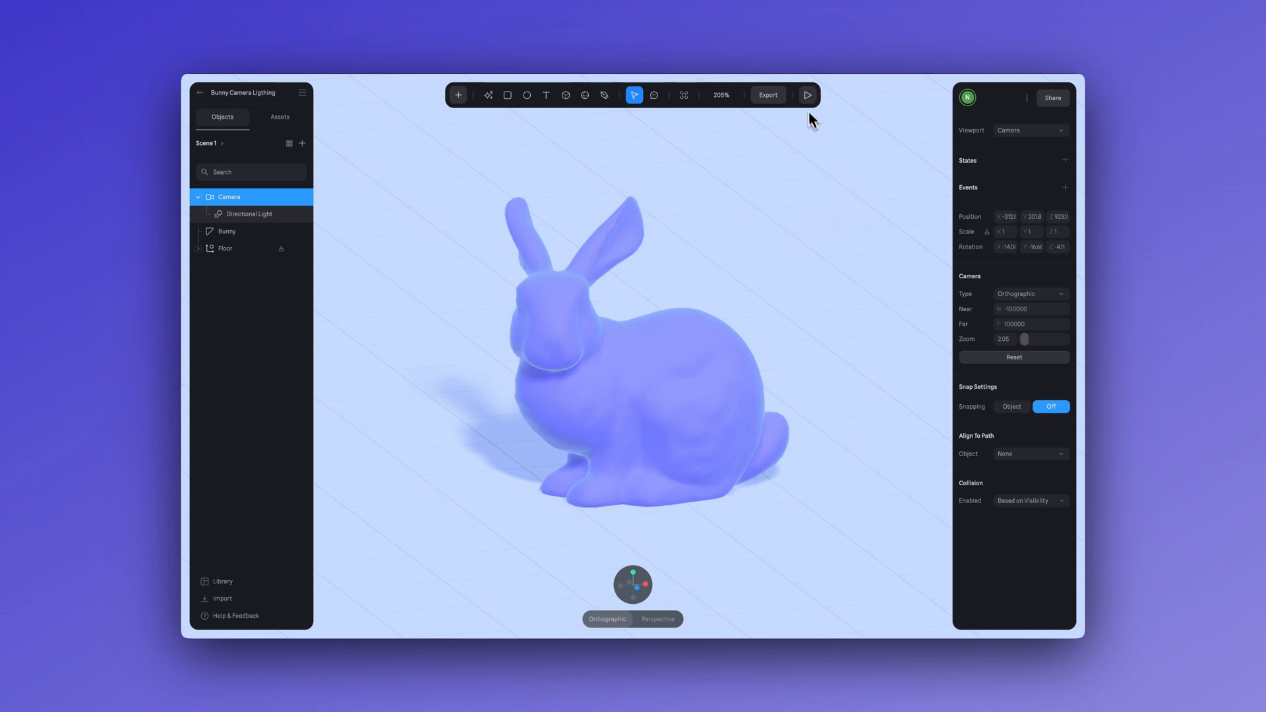
{"action": "left_click", "coordinate": [806, 95]}
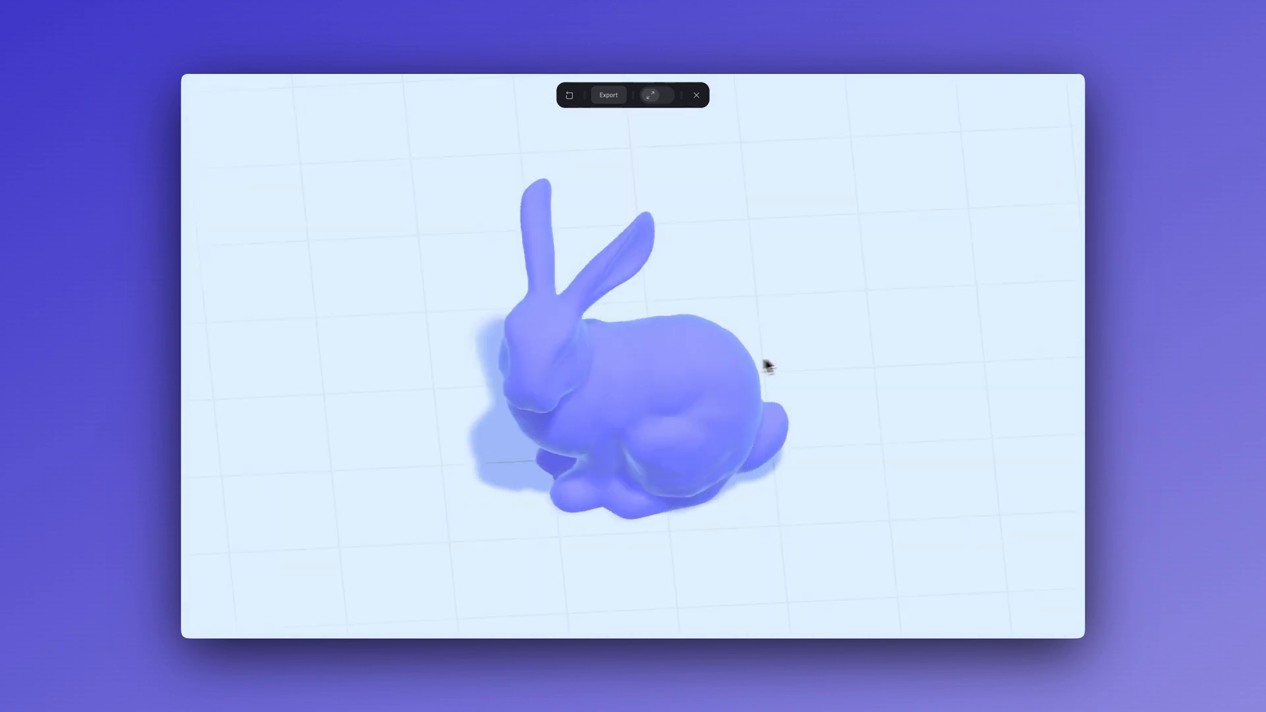
{"action": "left_click", "coordinate": [650, 95]}
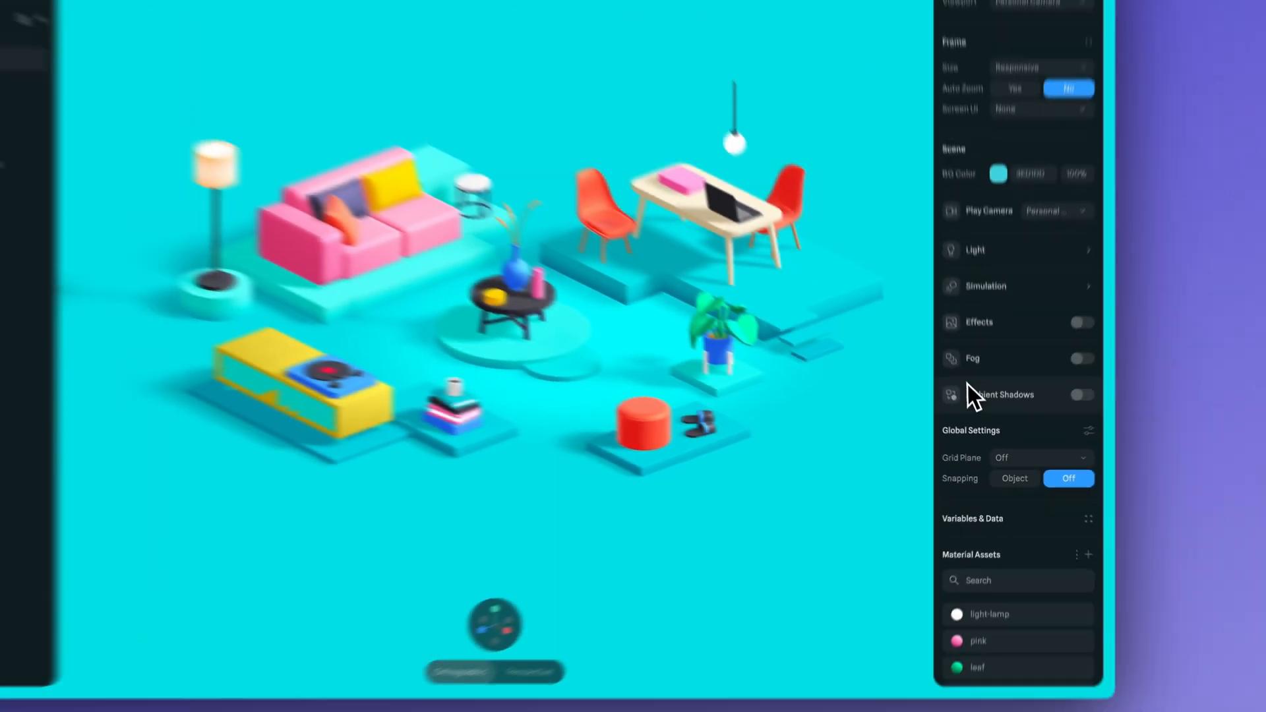
{"action": "left_click", "coordinate": [1081, 394]}
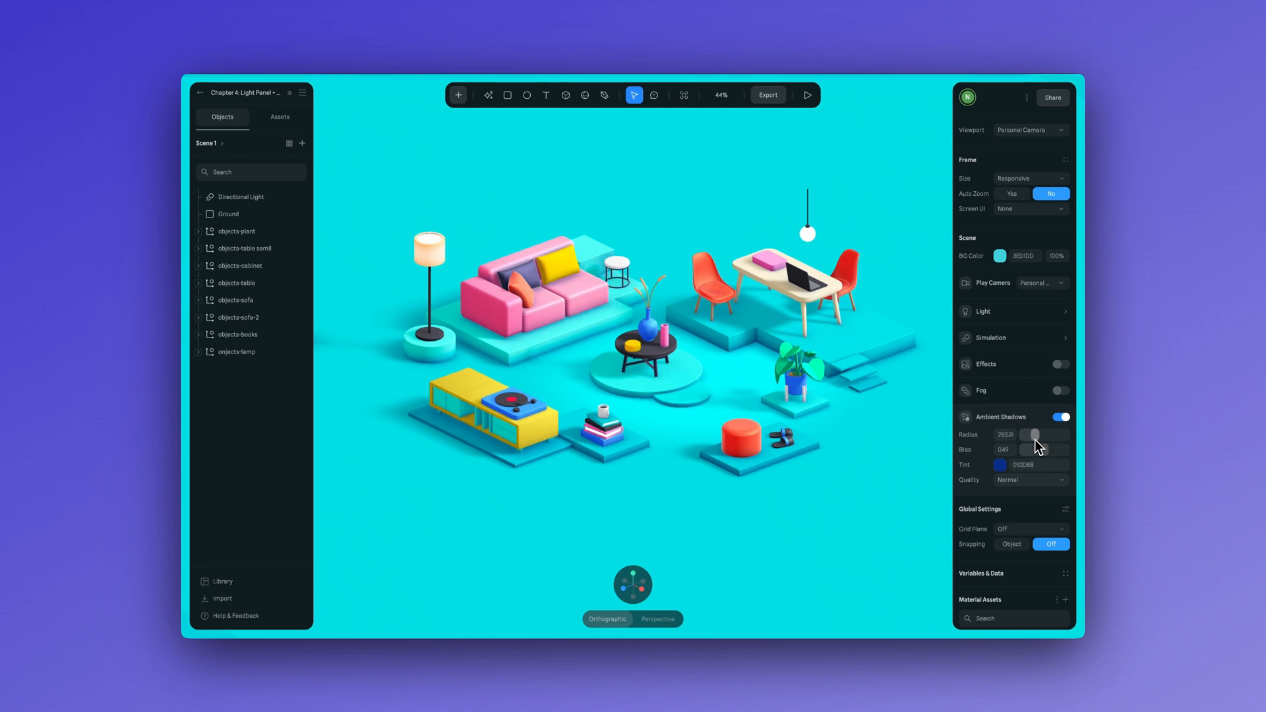
{"action": "left_click", "coordinate": [999, 465]}
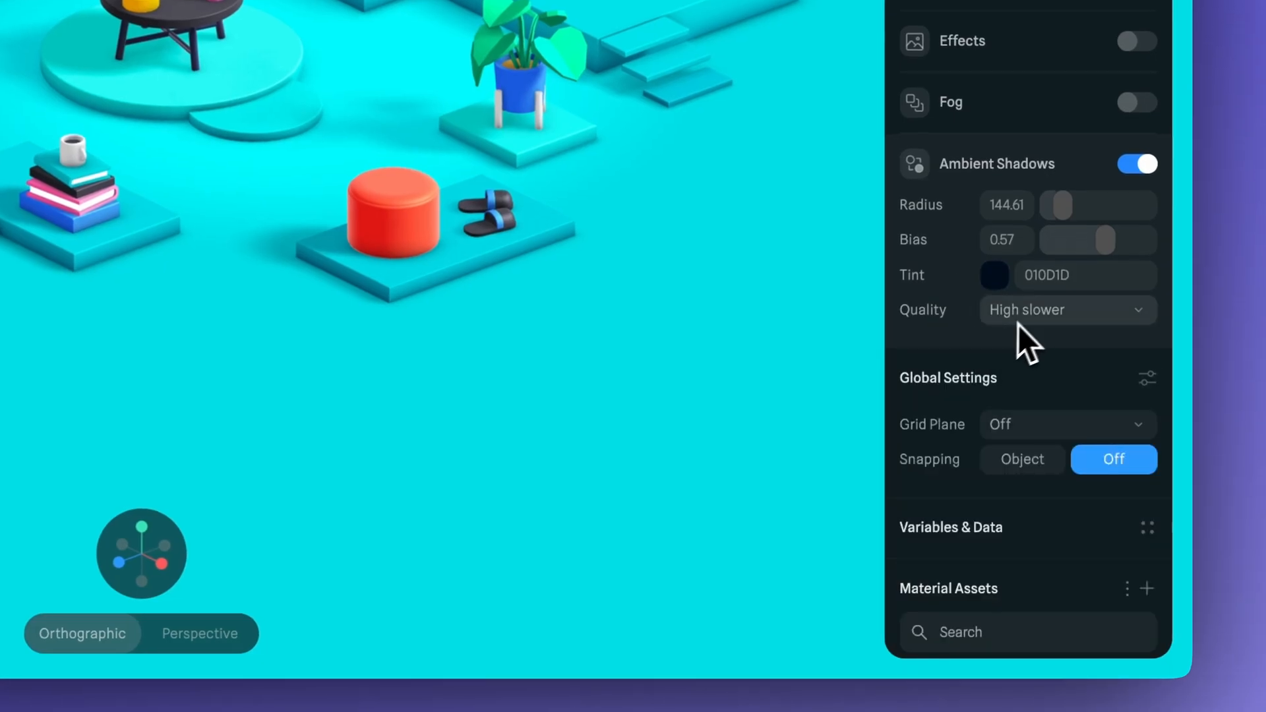
{"action": "left_click", "coordinate": [1065, 308]}
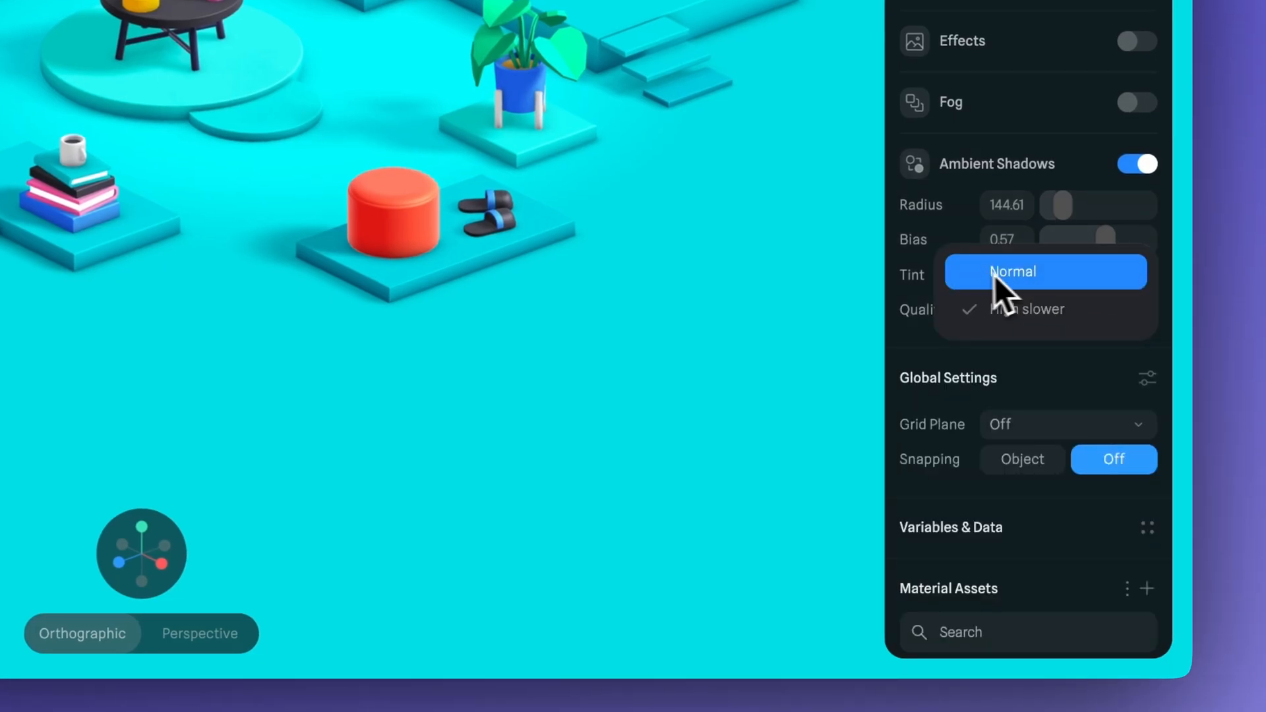
{"action": "left_click", "coordinate": [1013, 272]}
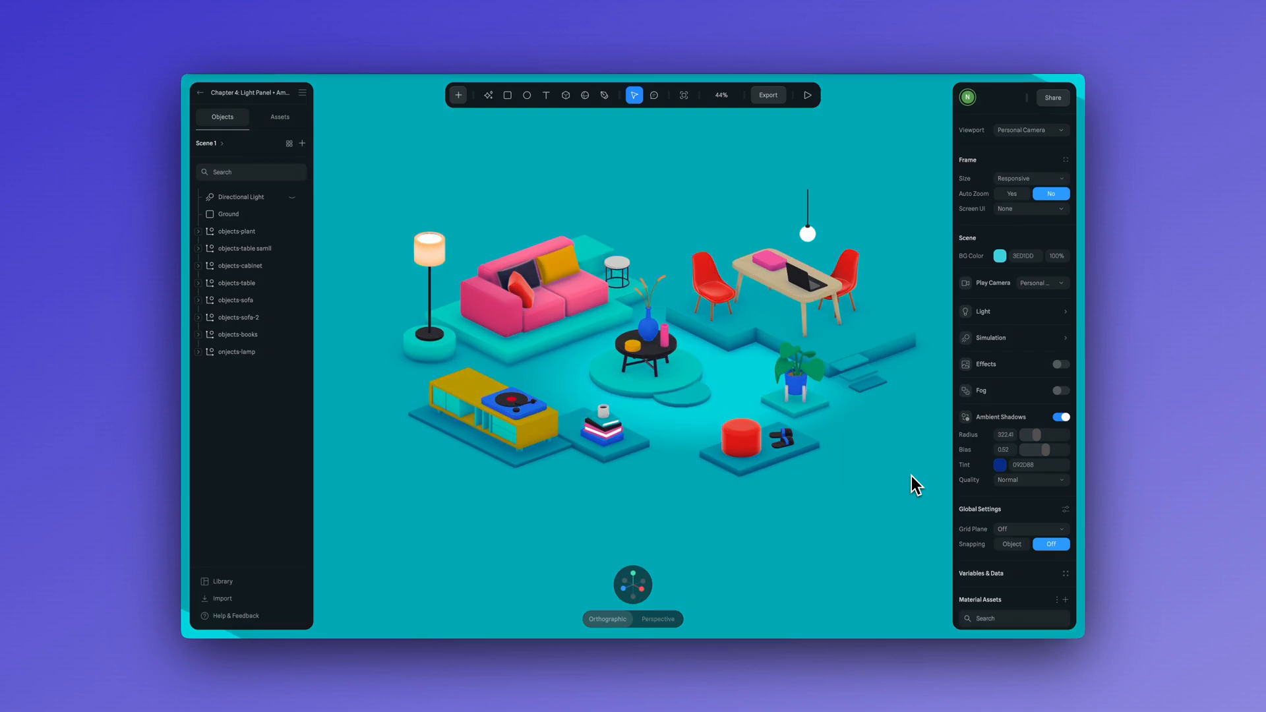
{"action": "left_click", "coordinate": [1063, 417]}
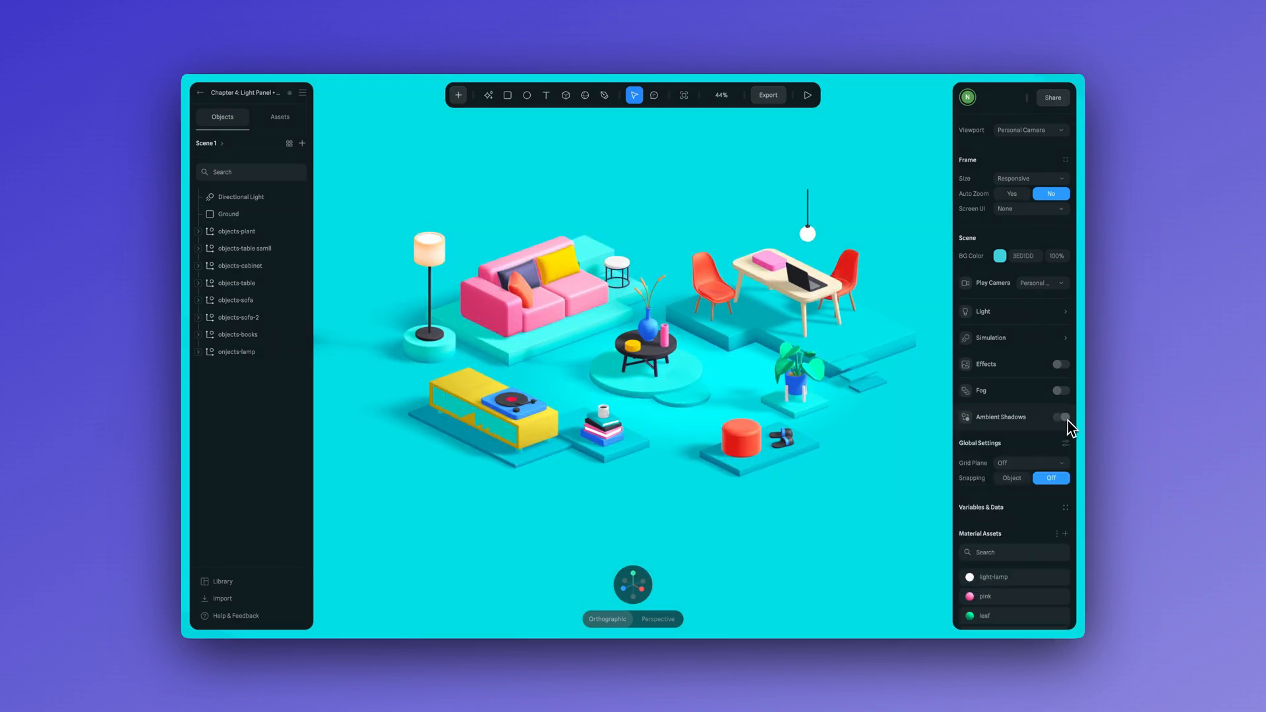
{"action": "left_click", "coordinate": [1063, 417]}
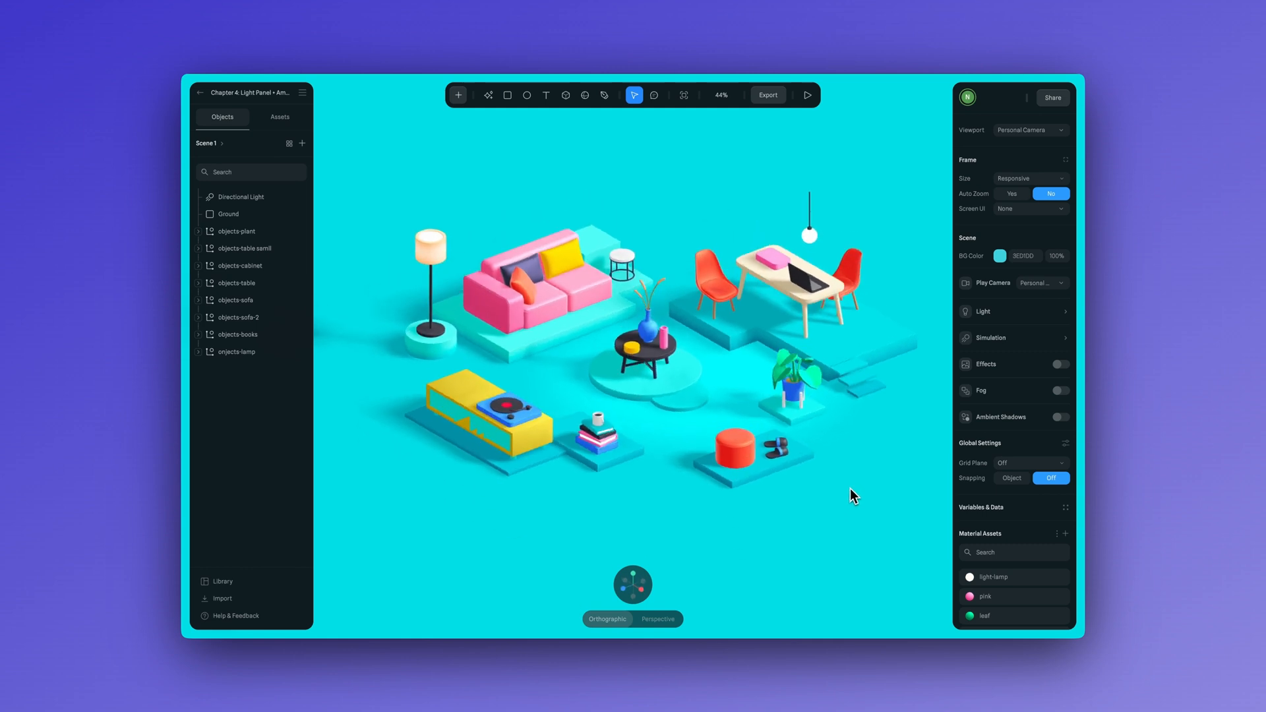
{"action": "scroll", "scroll_direction": "up", "scroll_amount": 3}
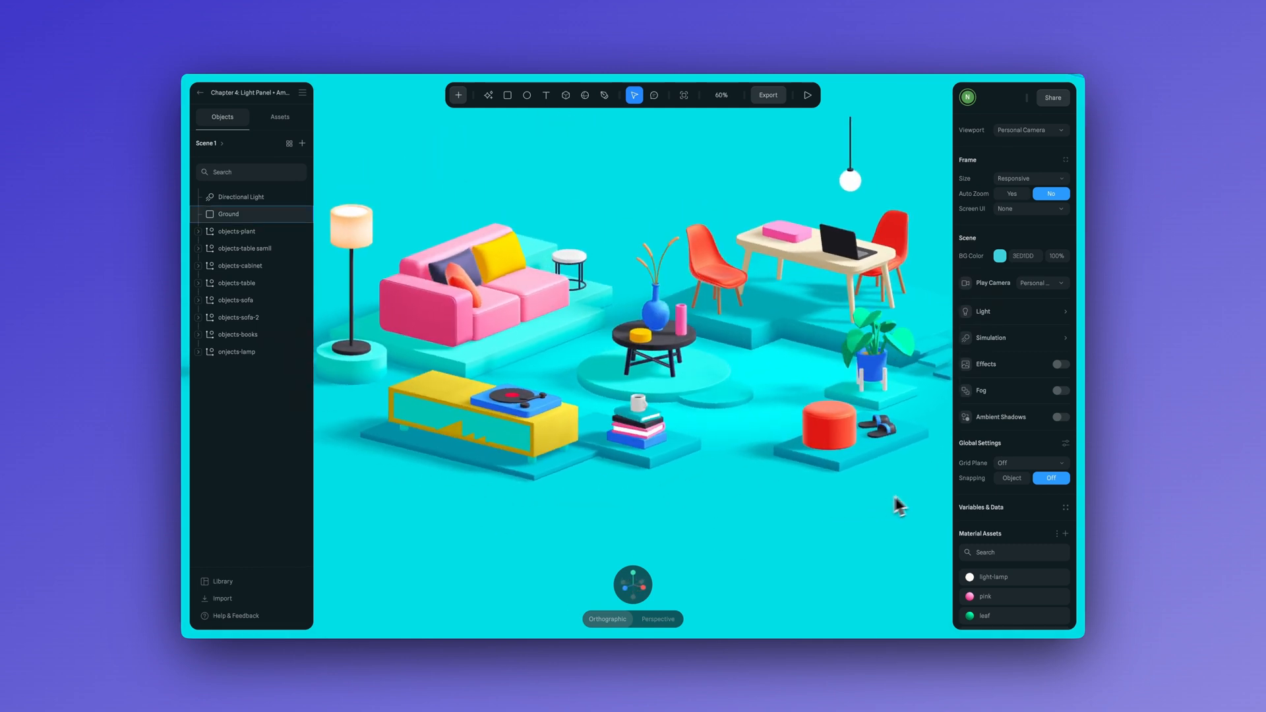
{"action": "left_click", "coordinate": [1062, 416]}
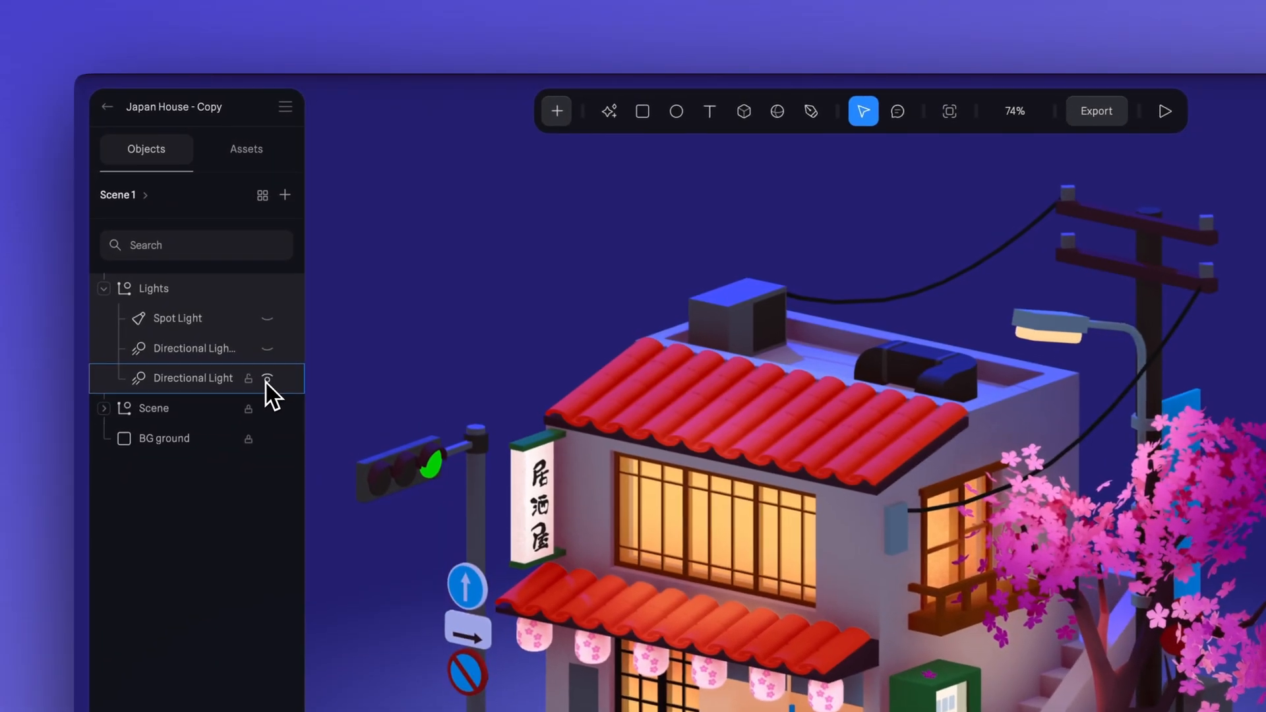
Hide one Directional Light in the Japan House scene via its eye icon
{"action": "left_click", "coordinate": [194, 379]}
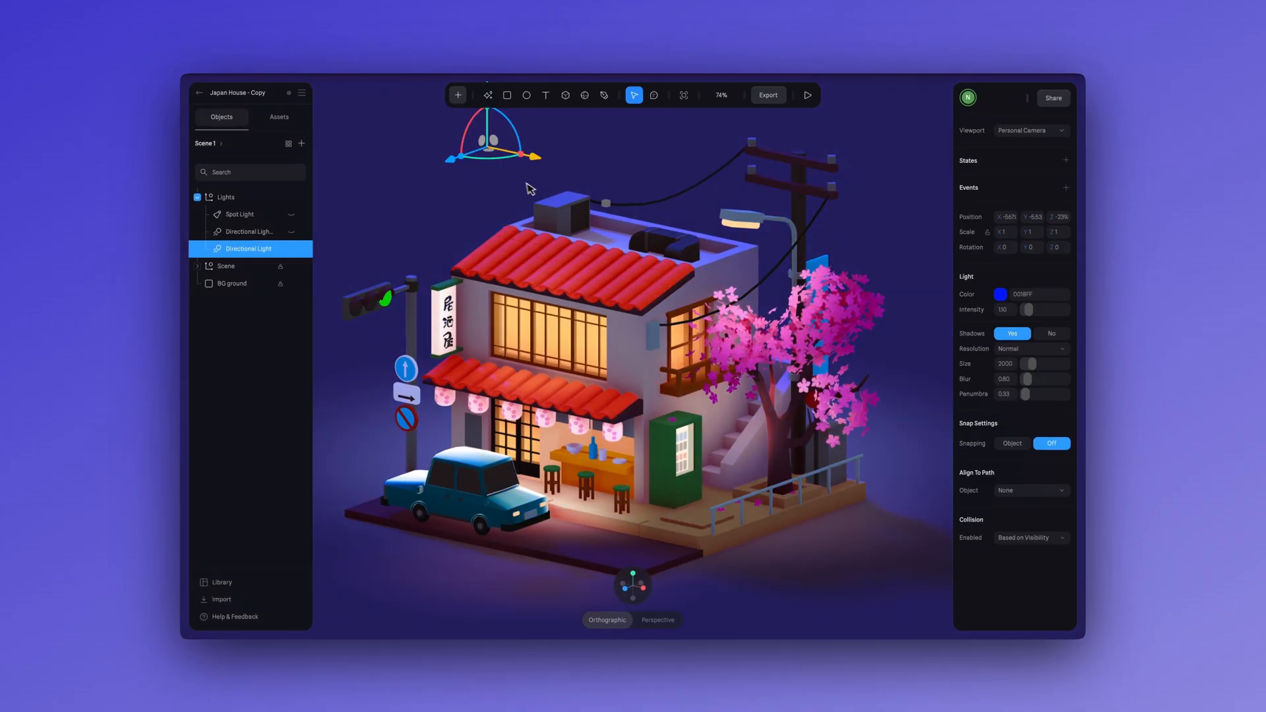
{"action": "left_click", "coordinate": [804, 95]}
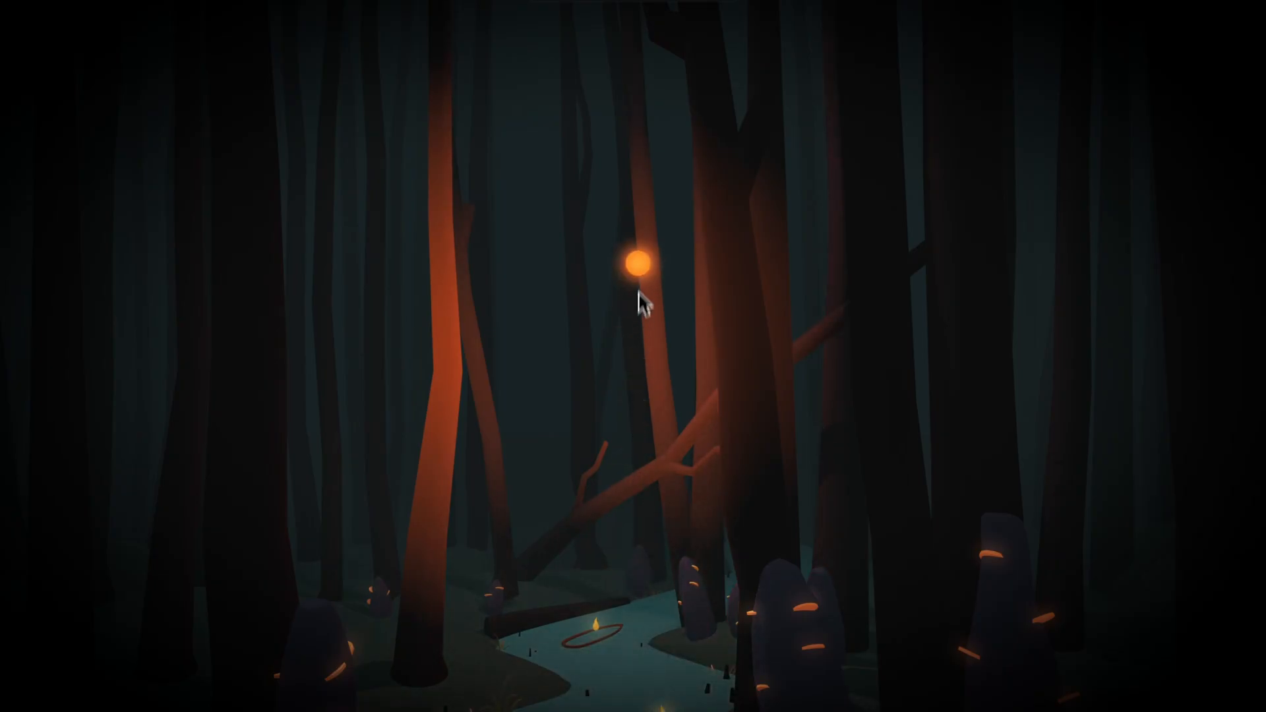